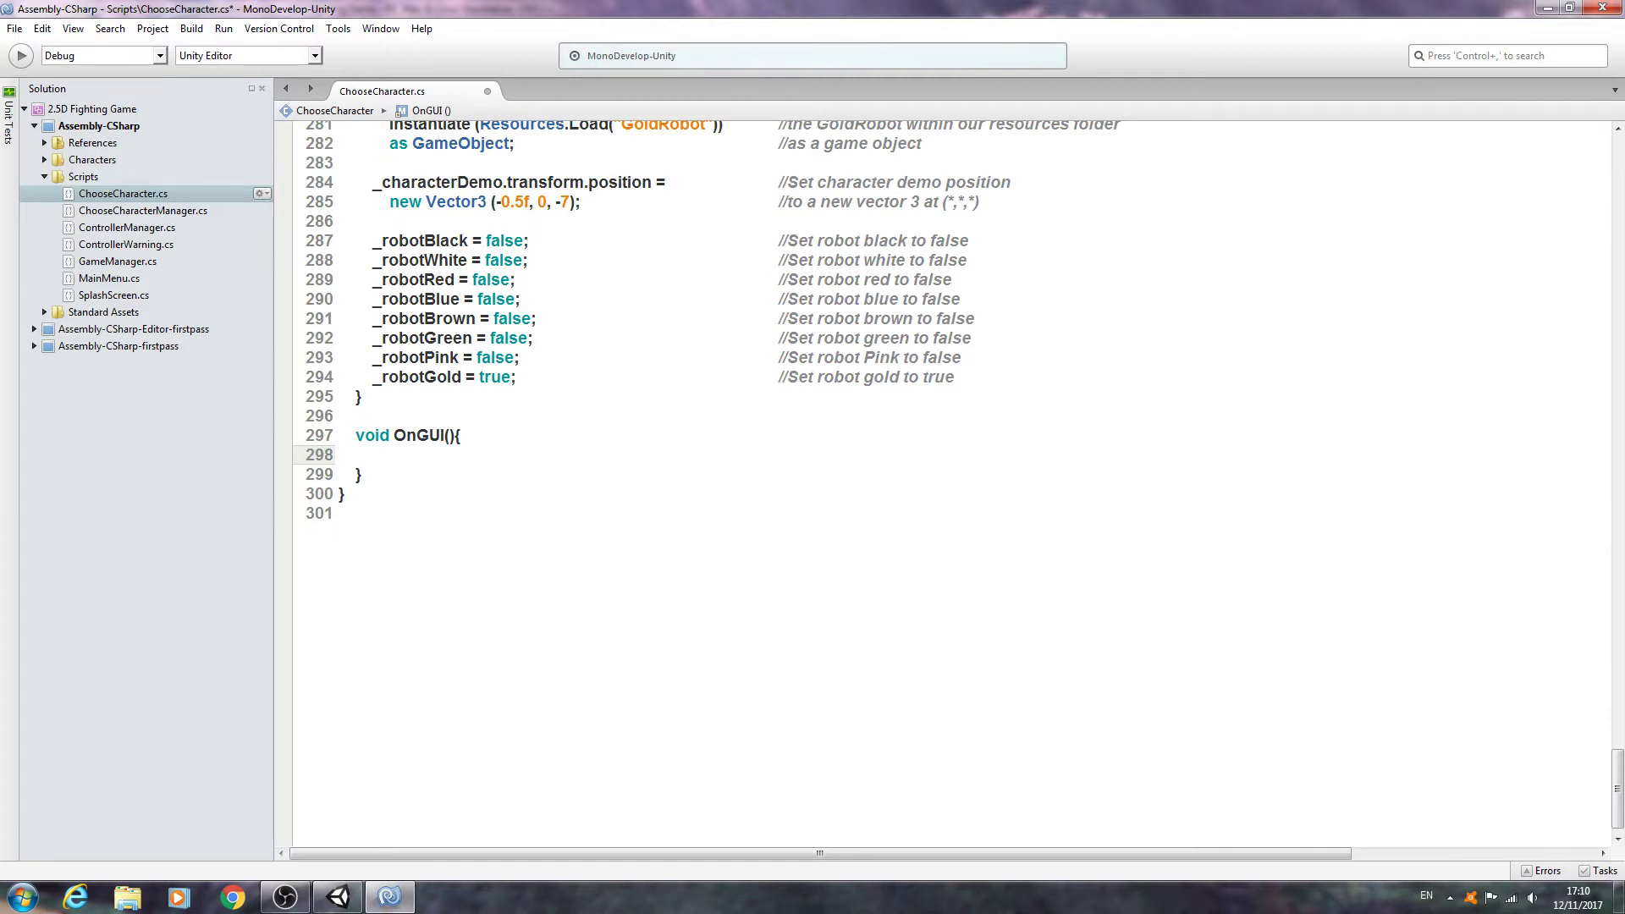
Step: Begin GUI.DrawTexture with a Rect at 0, 0 sized Screen.width by Screen.height / 10
left_click(373, 453)
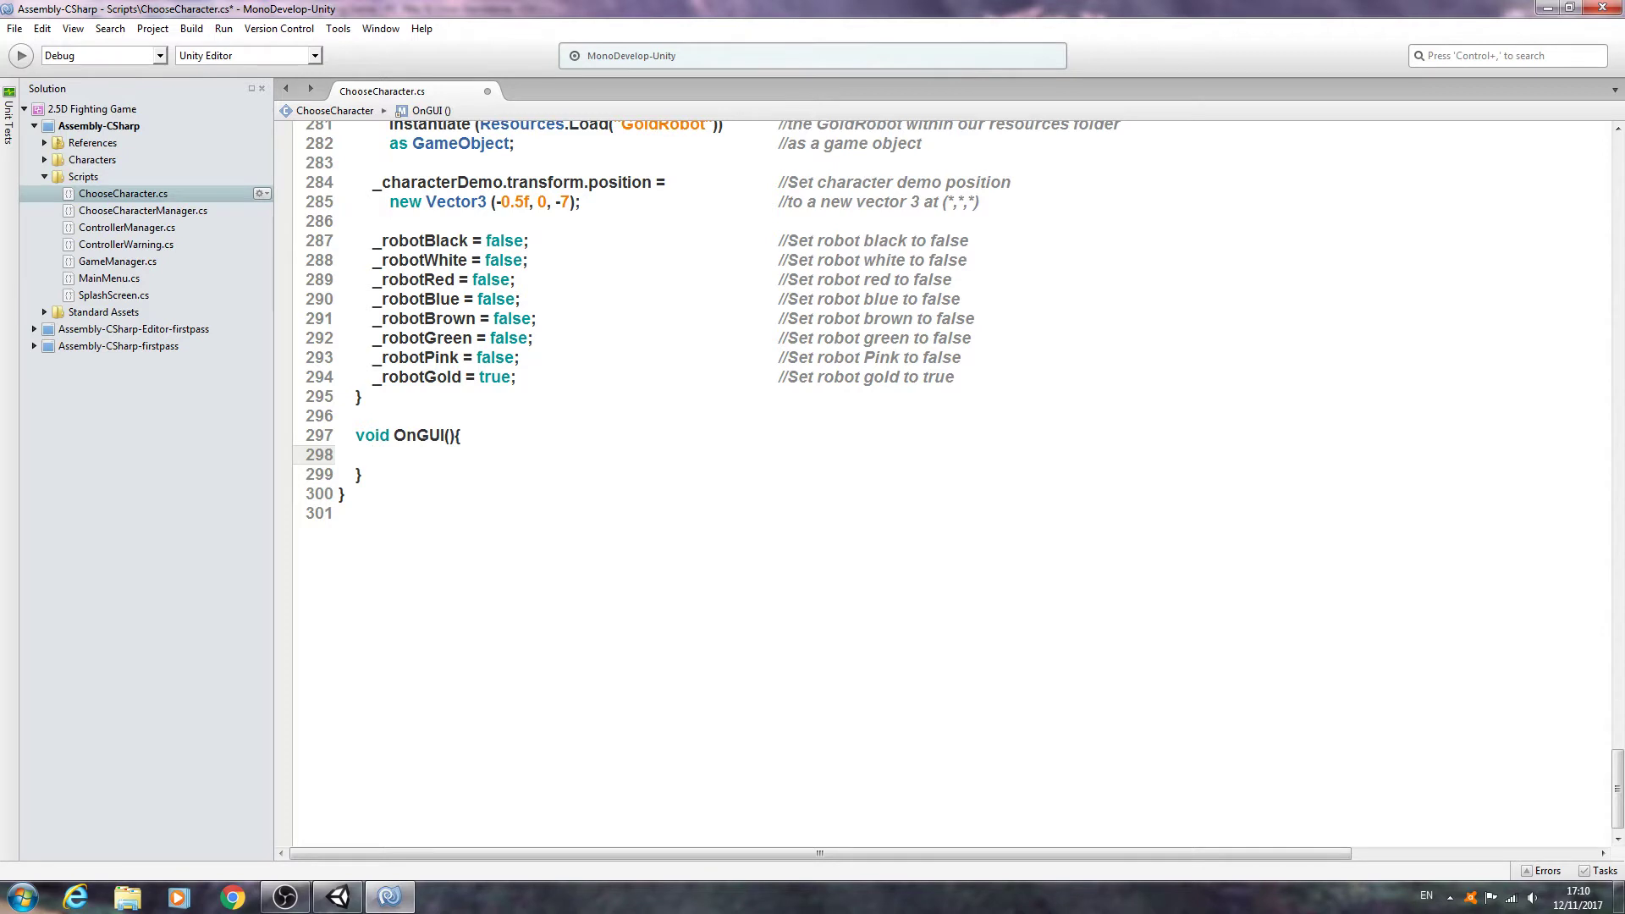
type("GUI.DrawTexture")
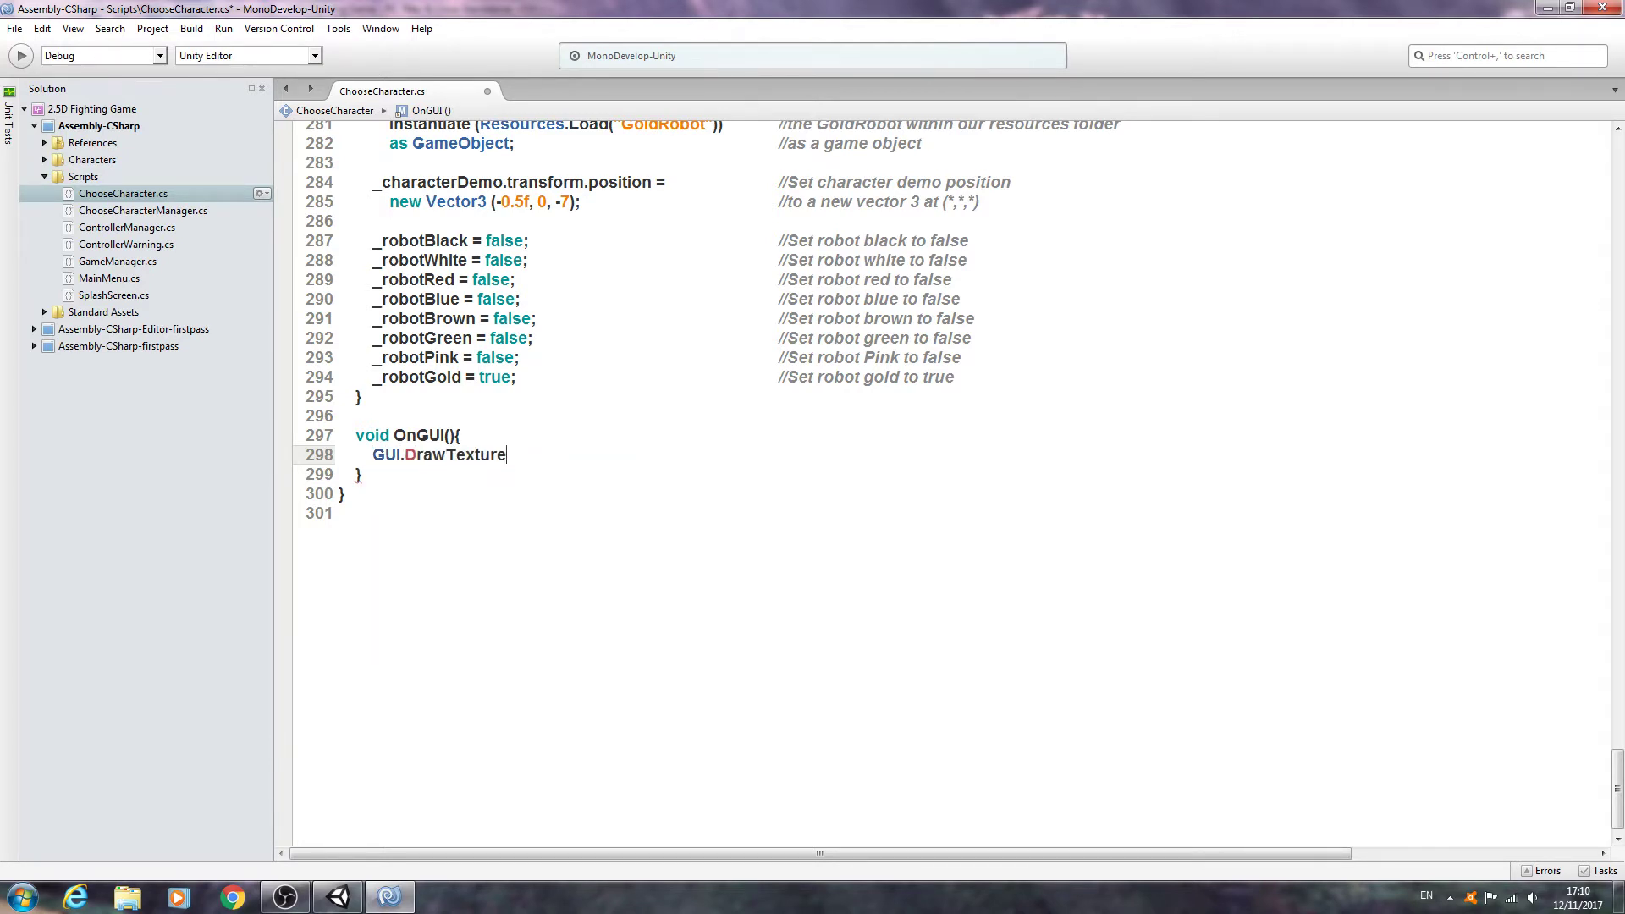
type("()")
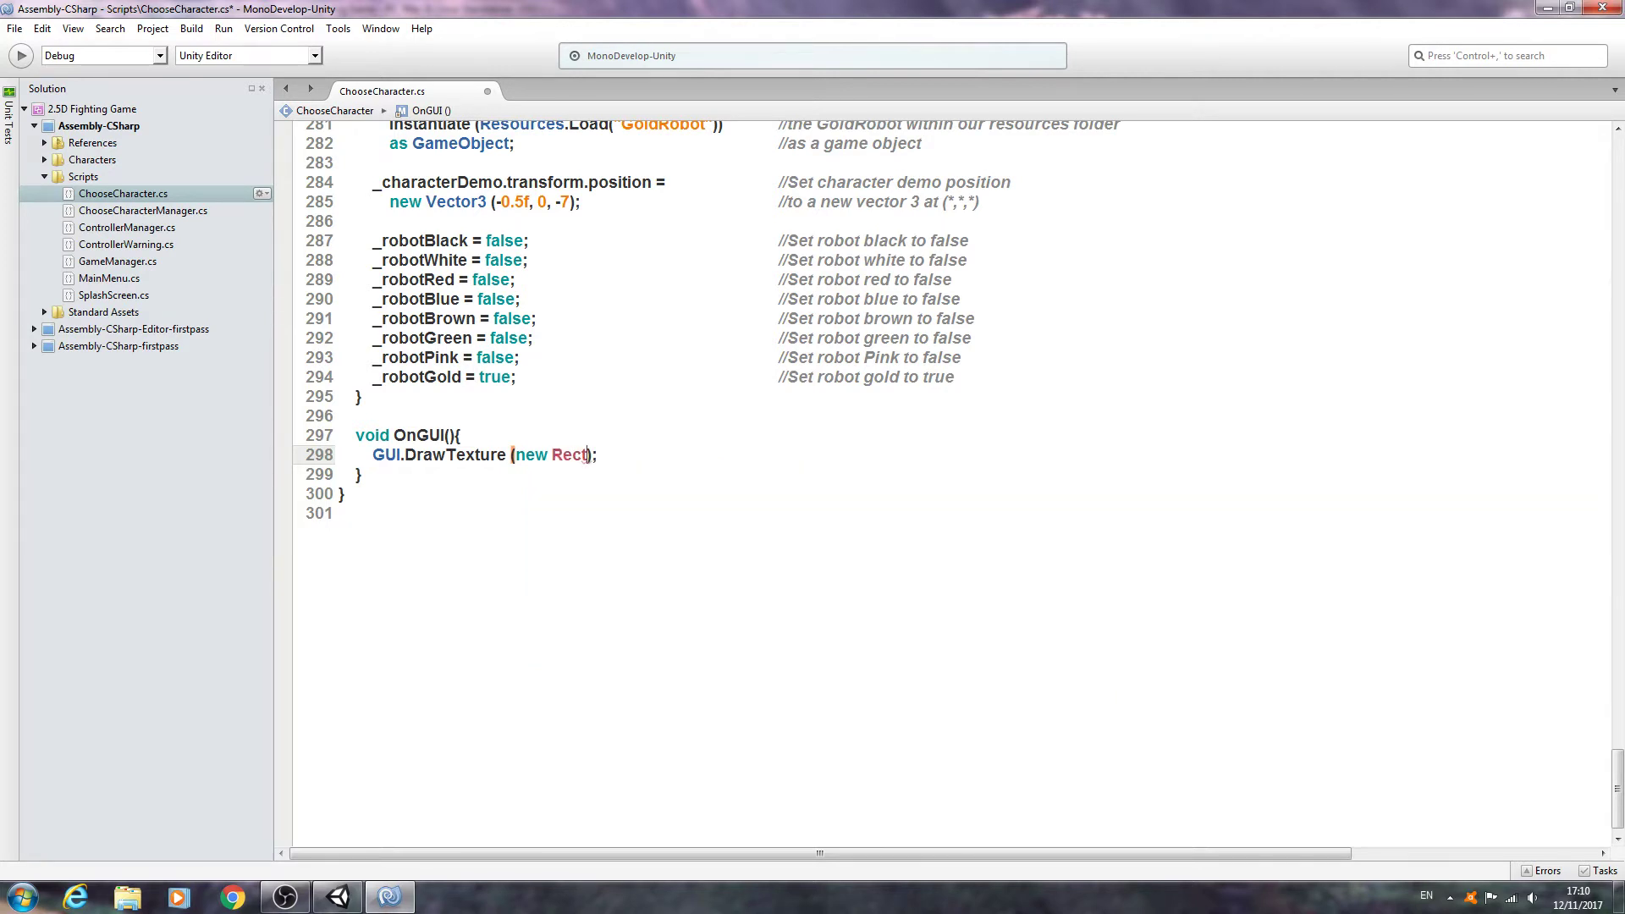
type("(")
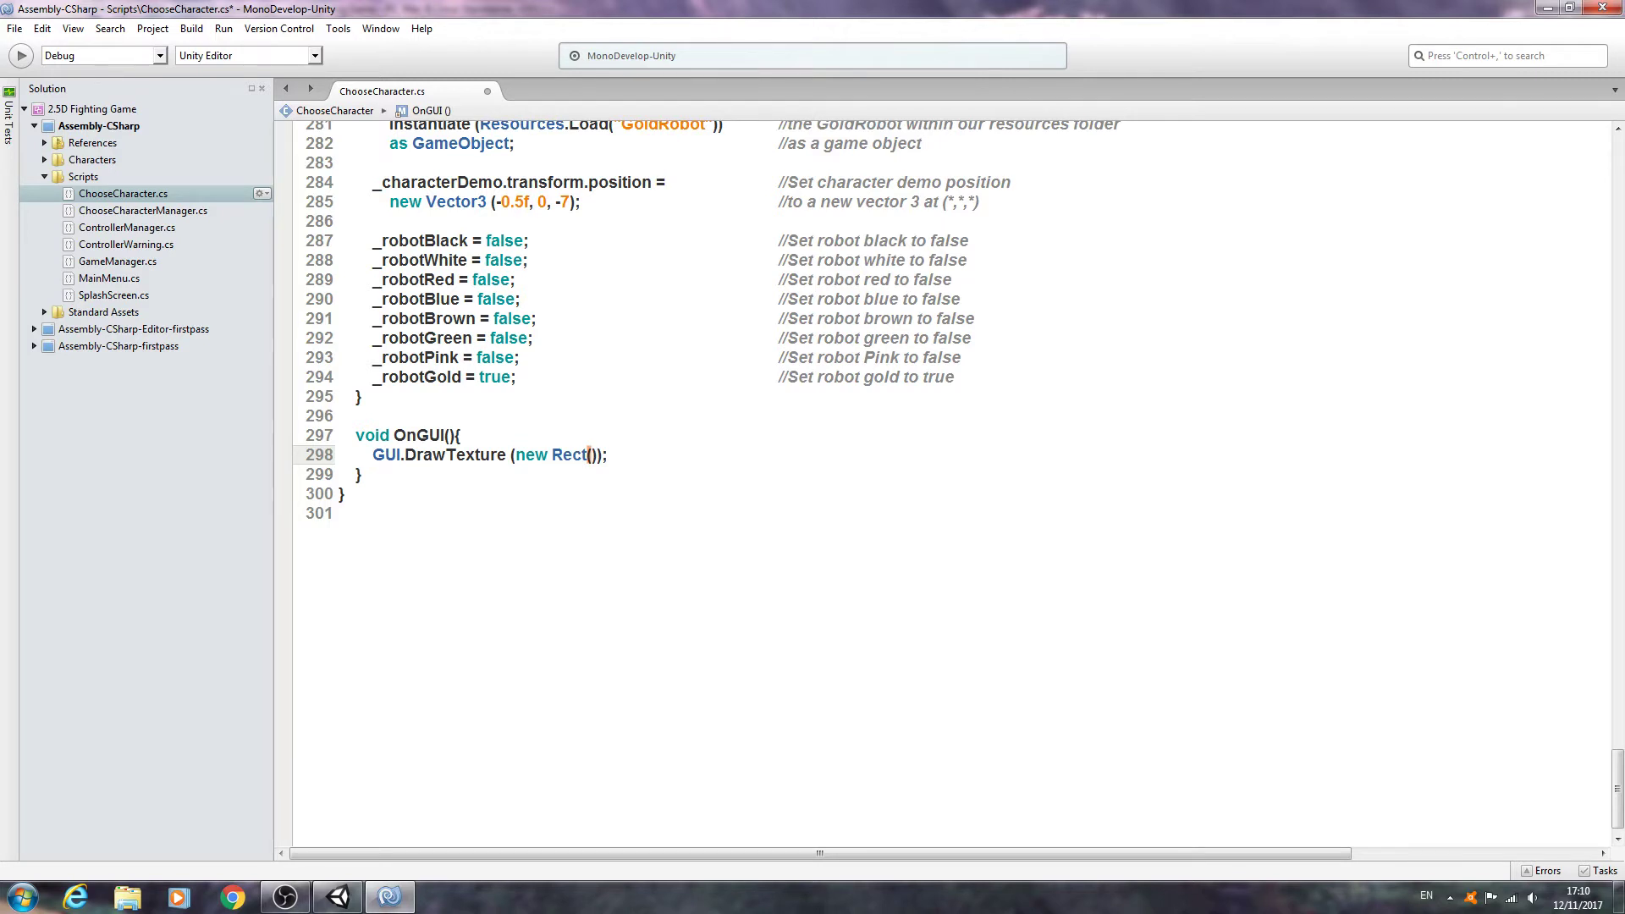
type("0,")
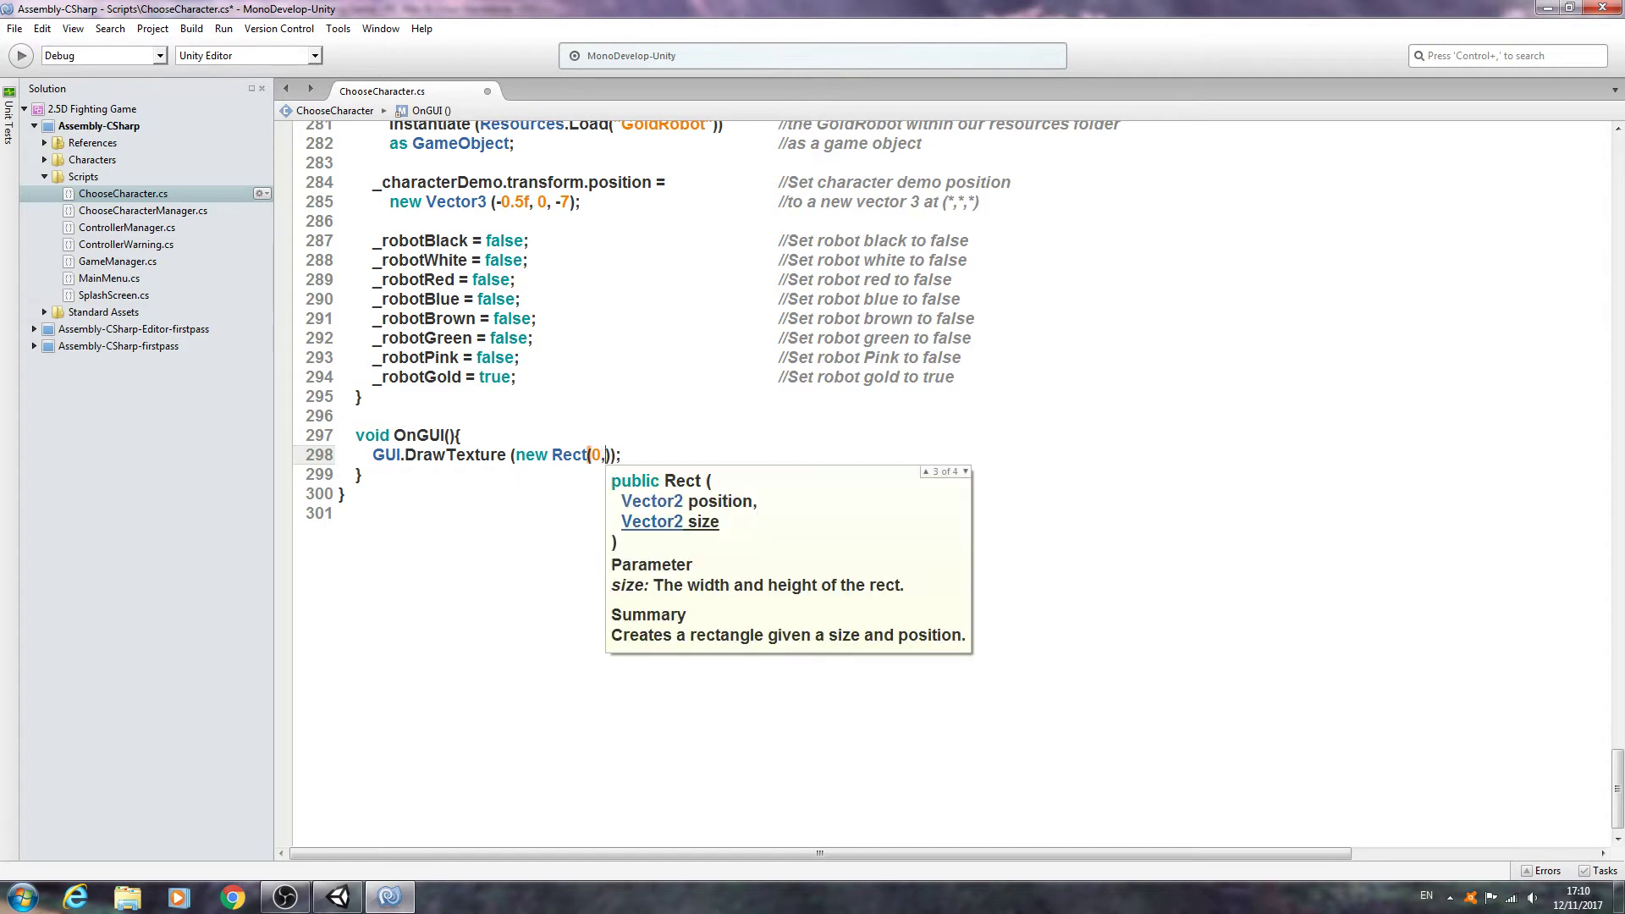
type("0,")
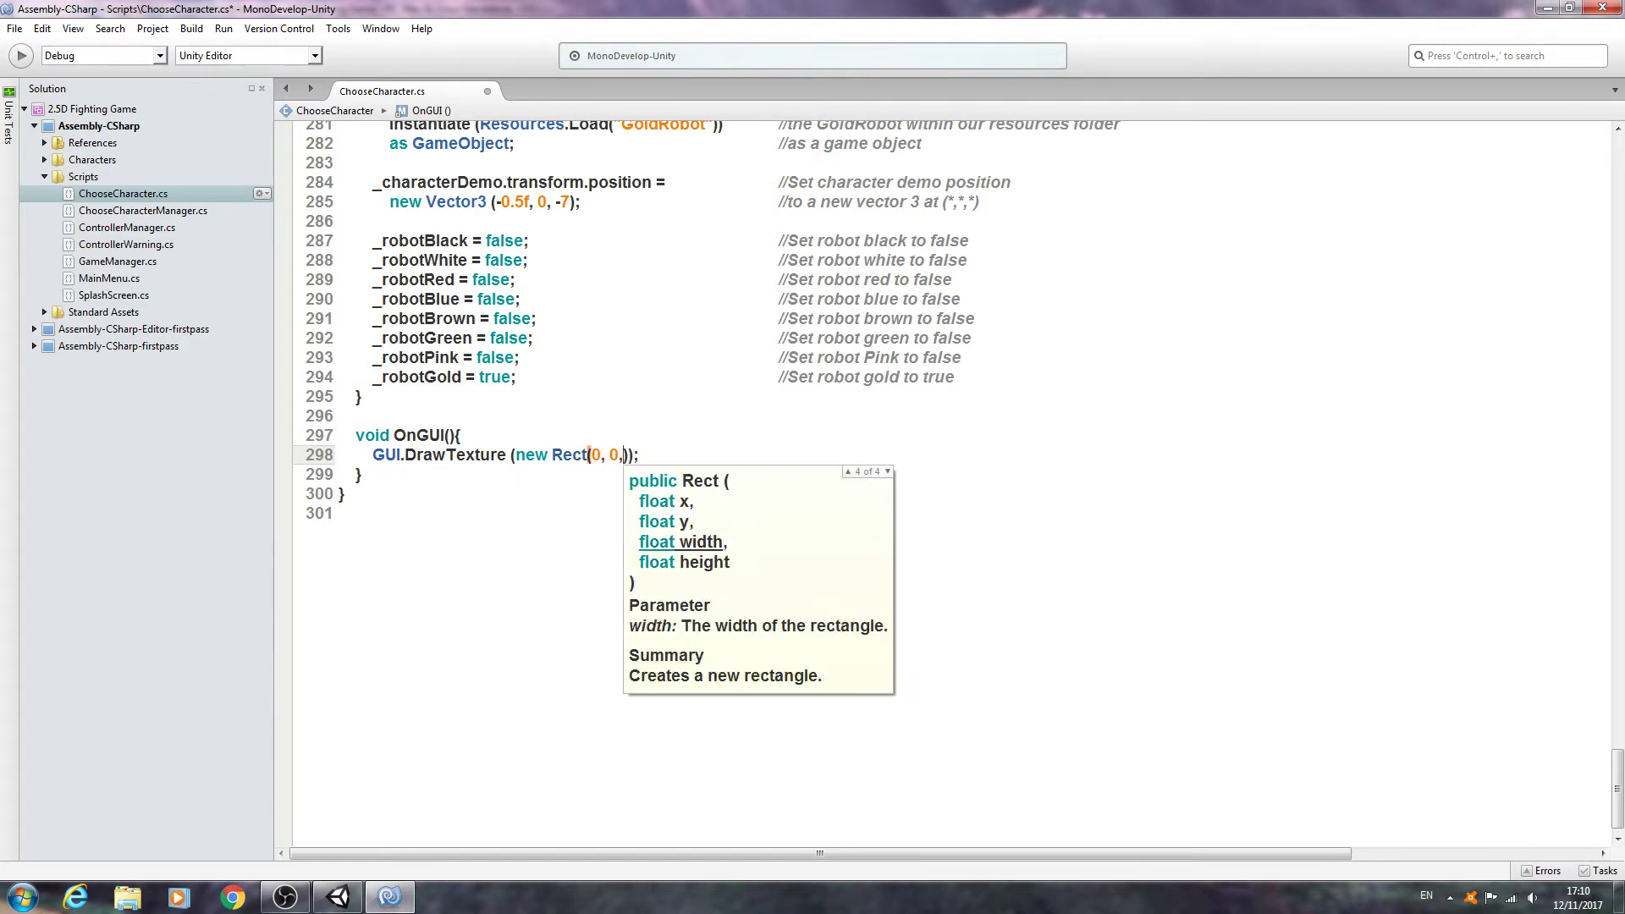
type("Screen")
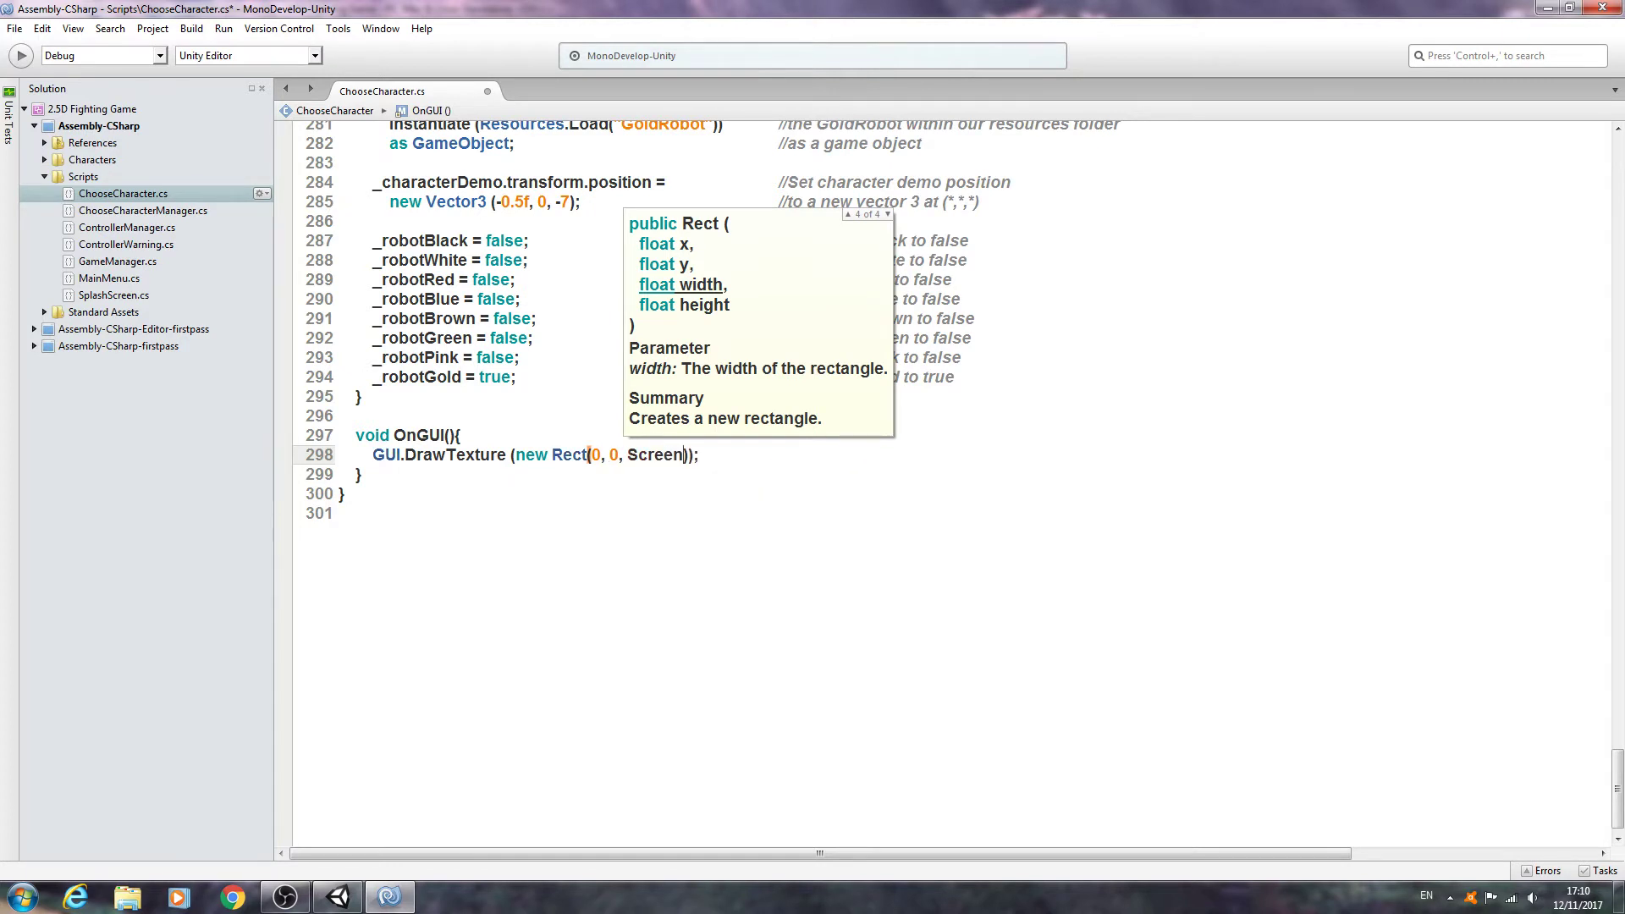
type(".width, Screen.height / 10")
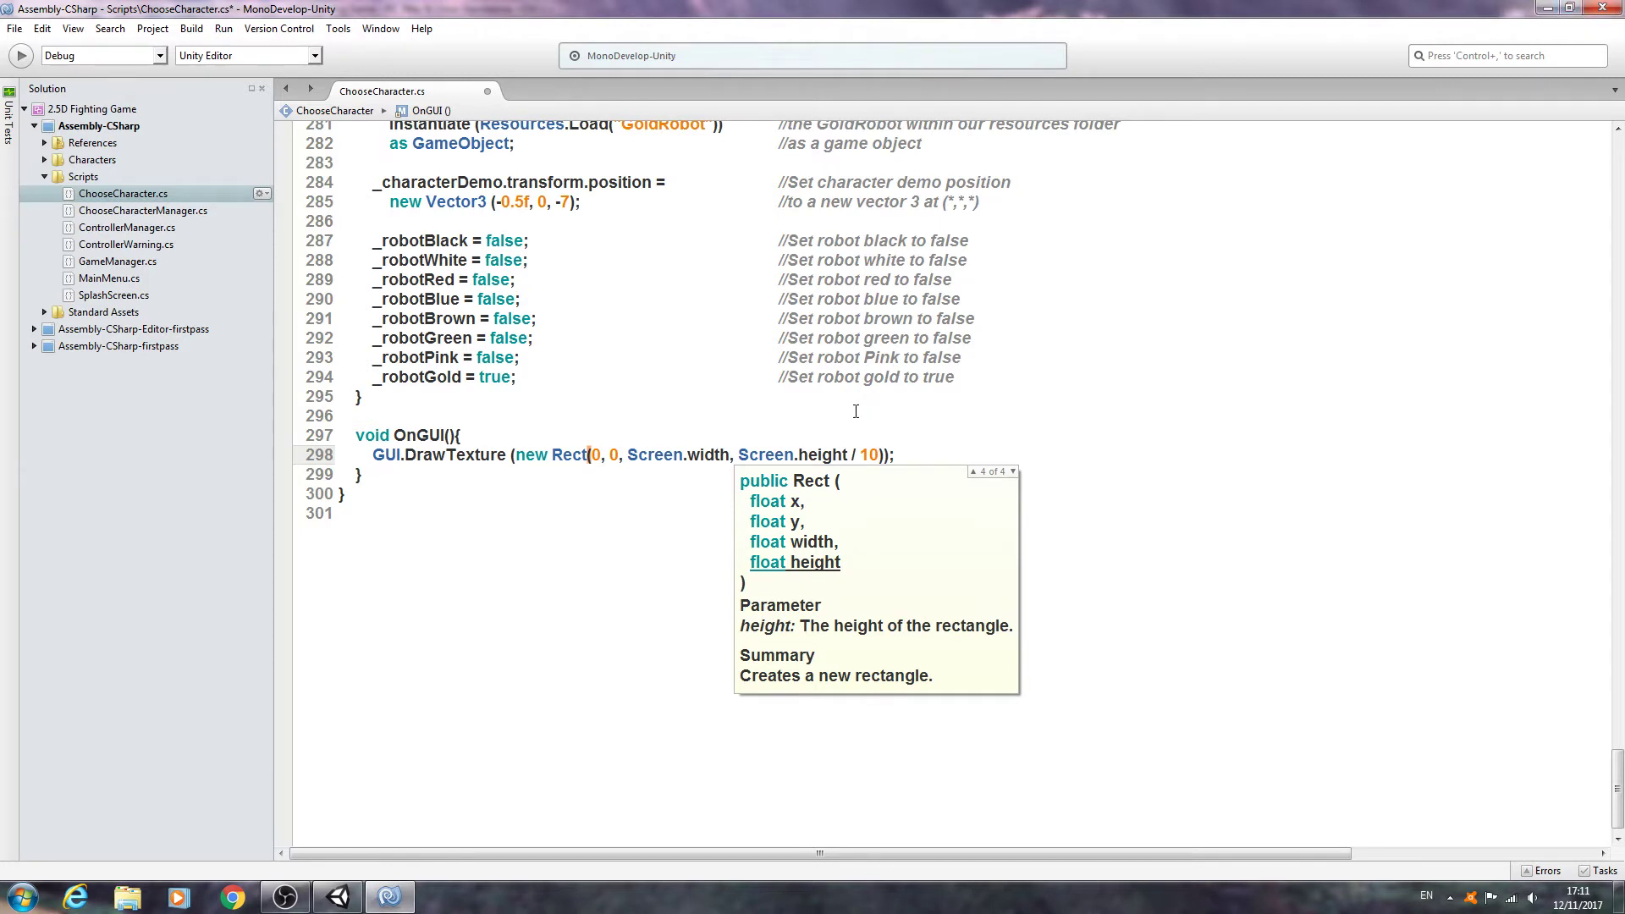
mouse_move(929, 428)
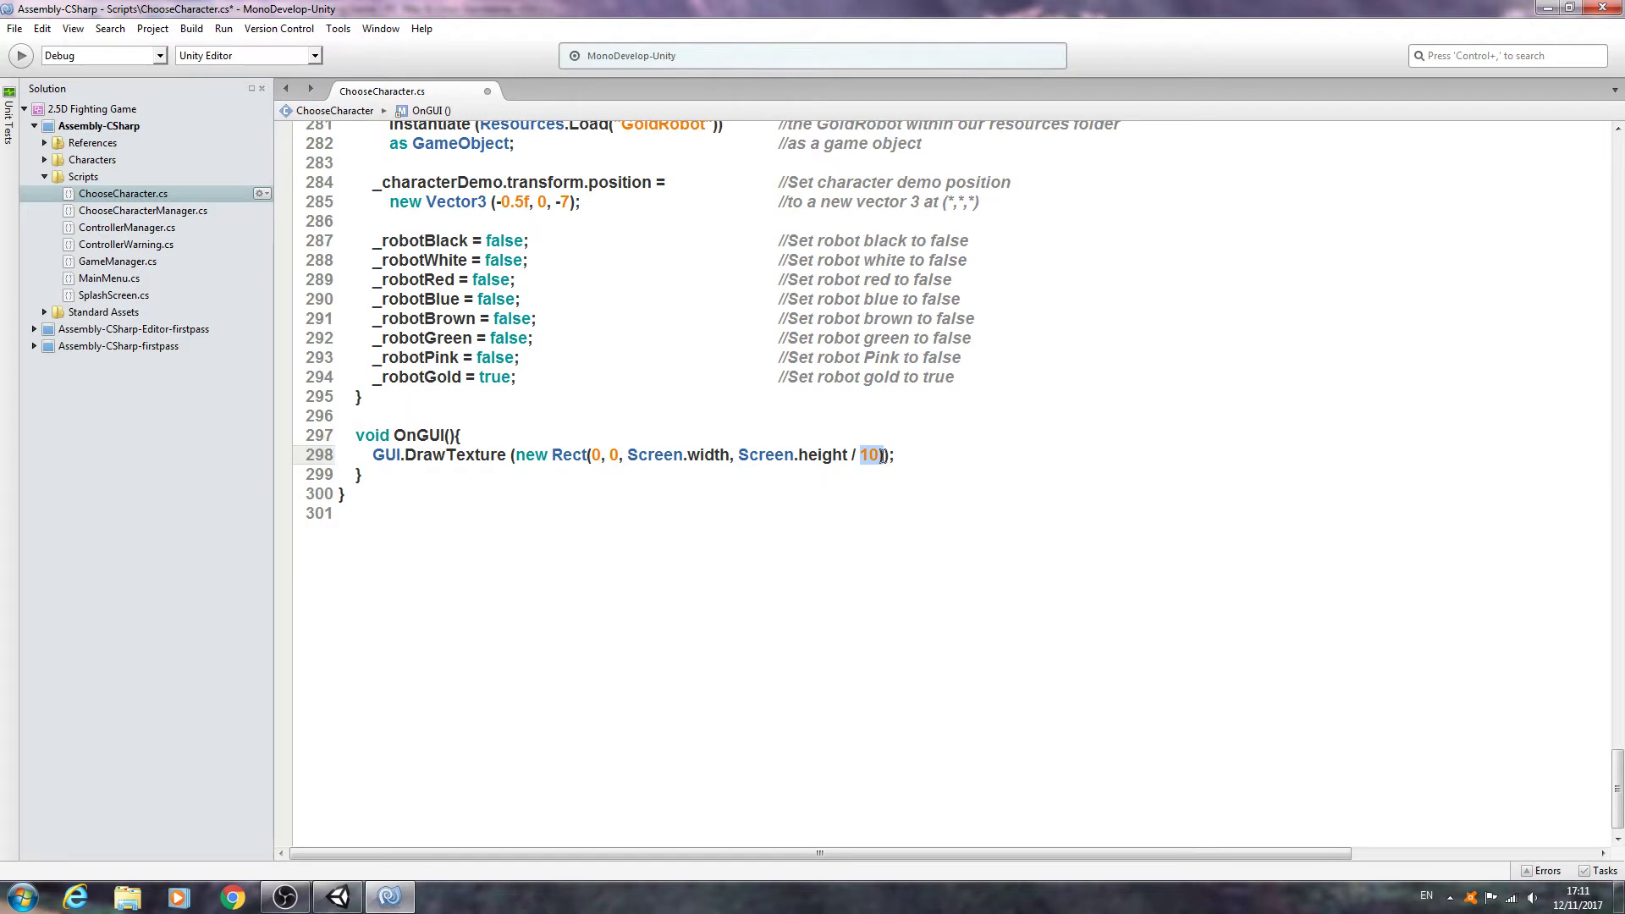
mouse_move(870, 453)
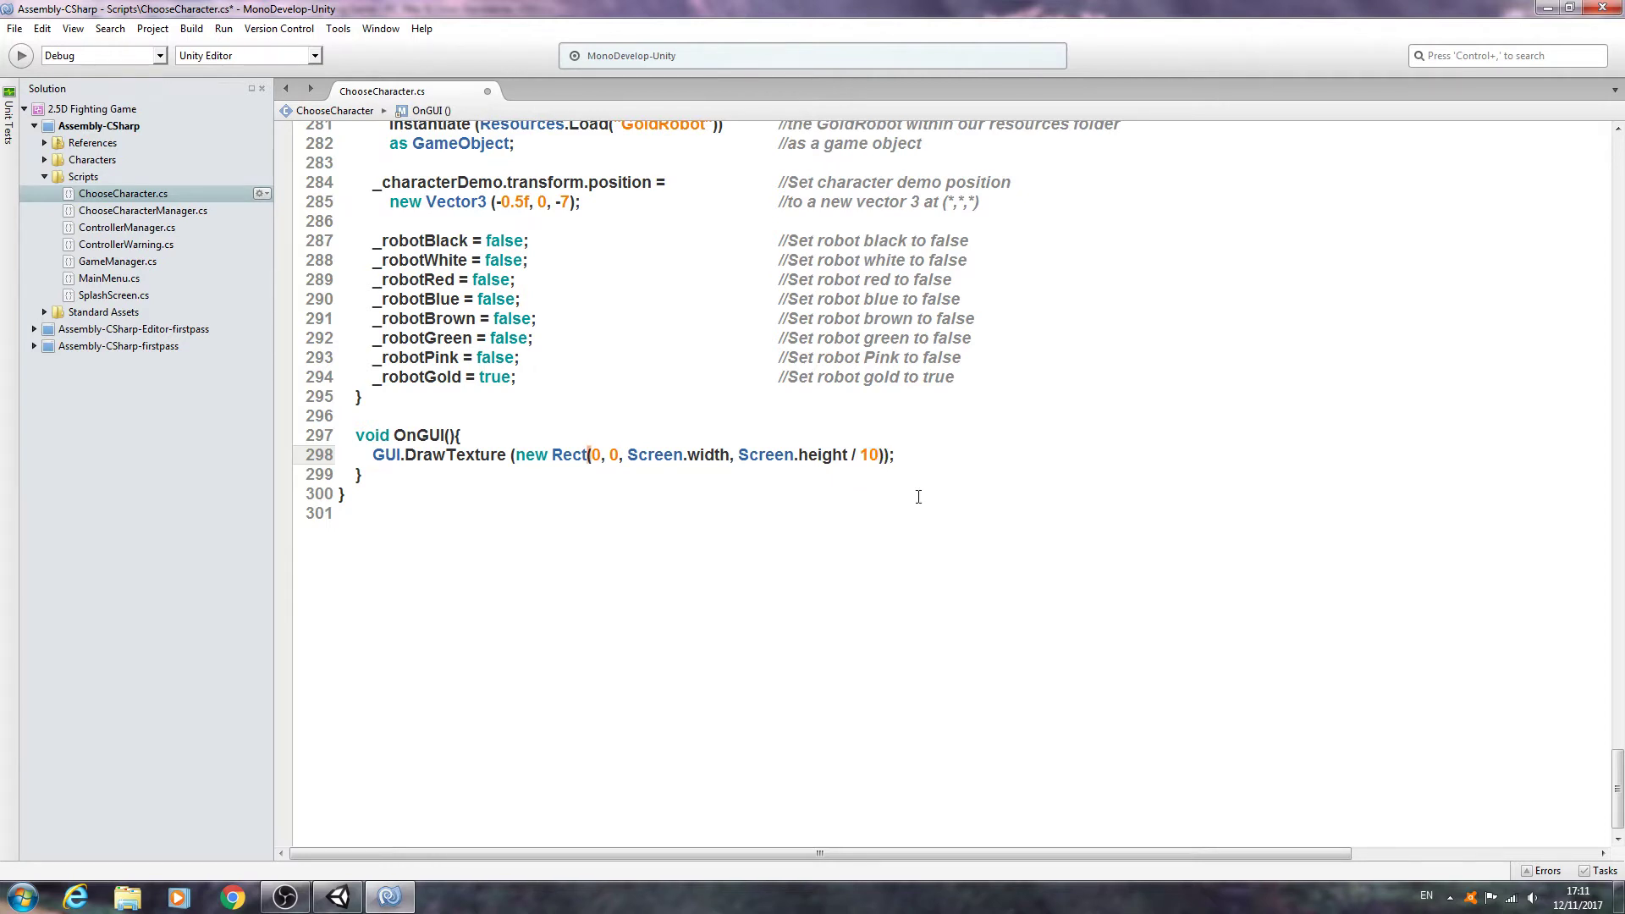
Step: Pass _selectCharacterTextBackground as the texture argument via autocomplete
type(", _")
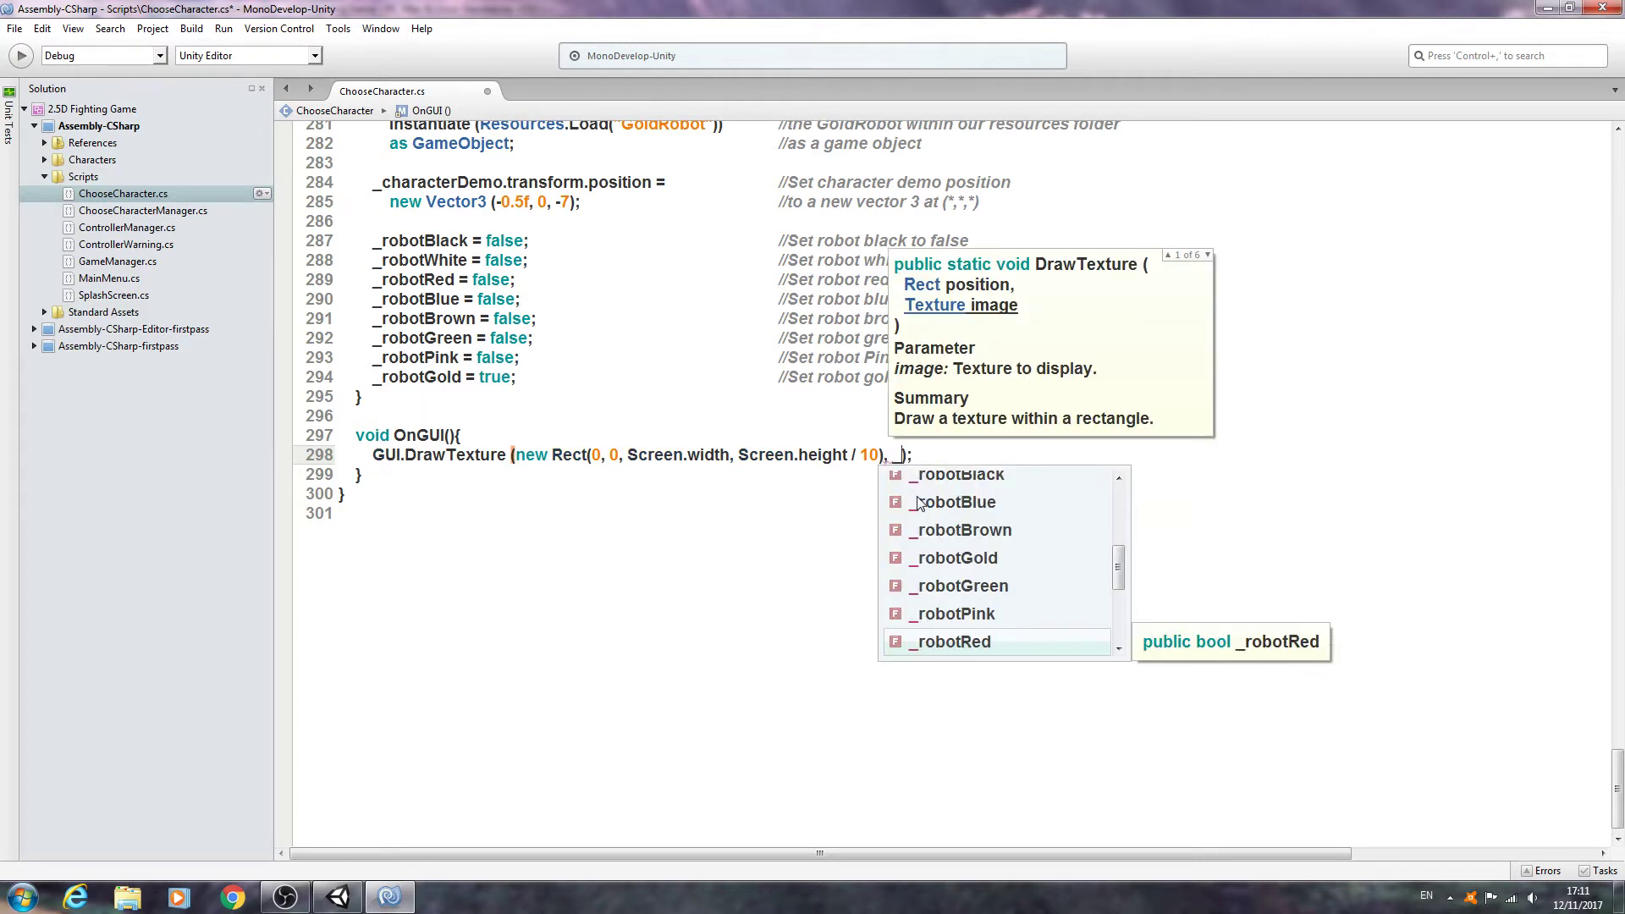
type("se")
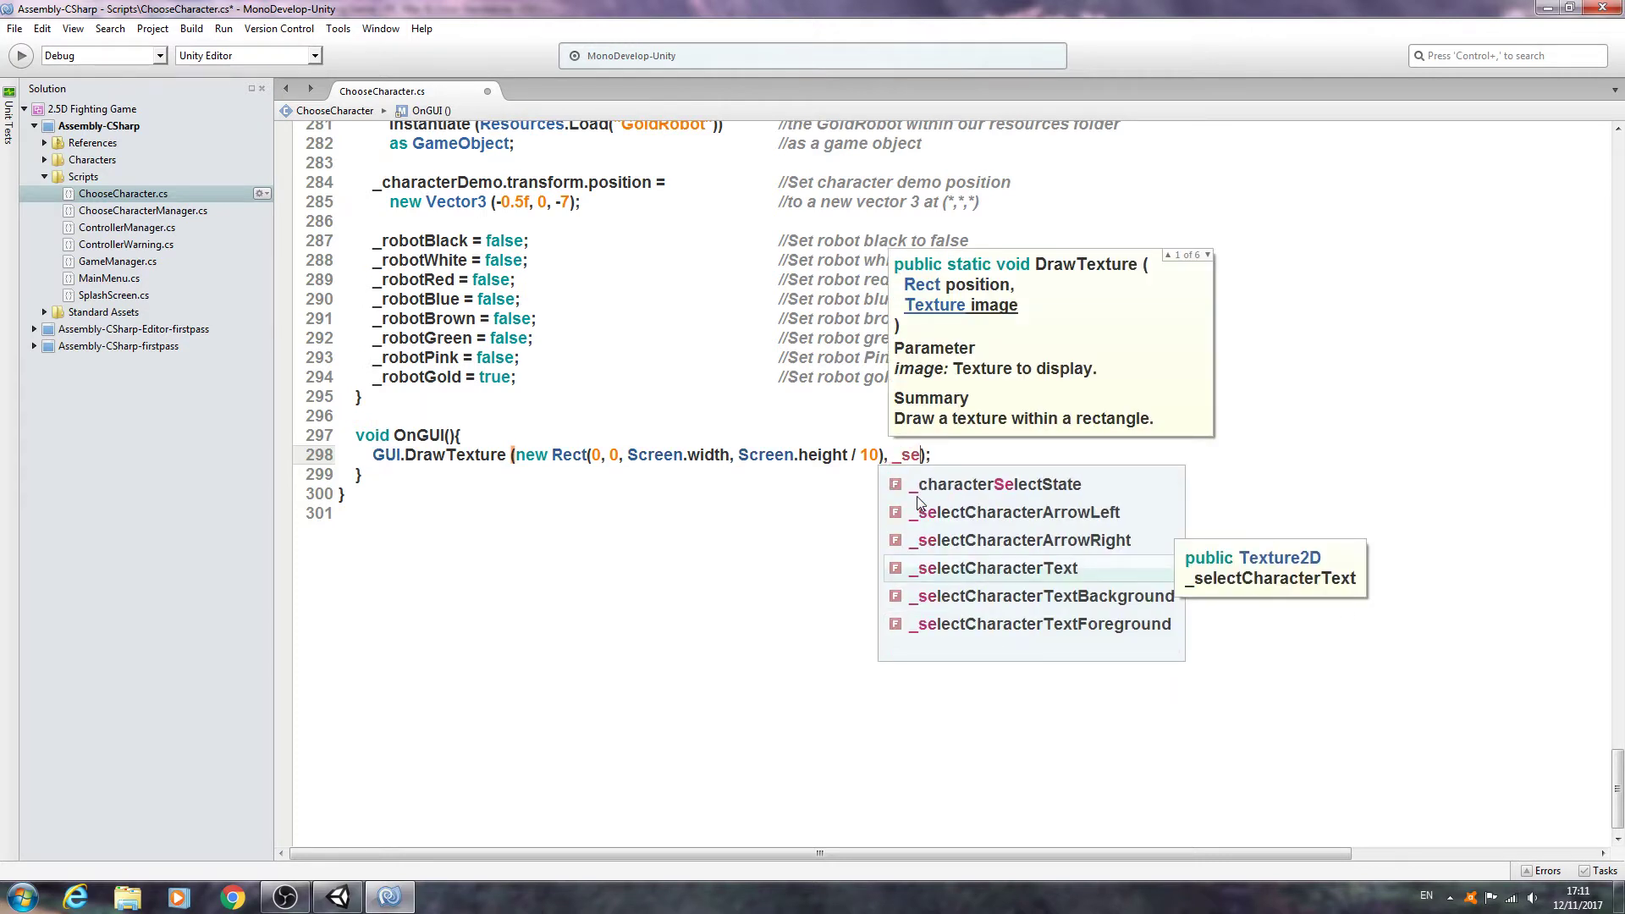
mouse_move(1041, 596)
type("lectCharacterTextBackground")
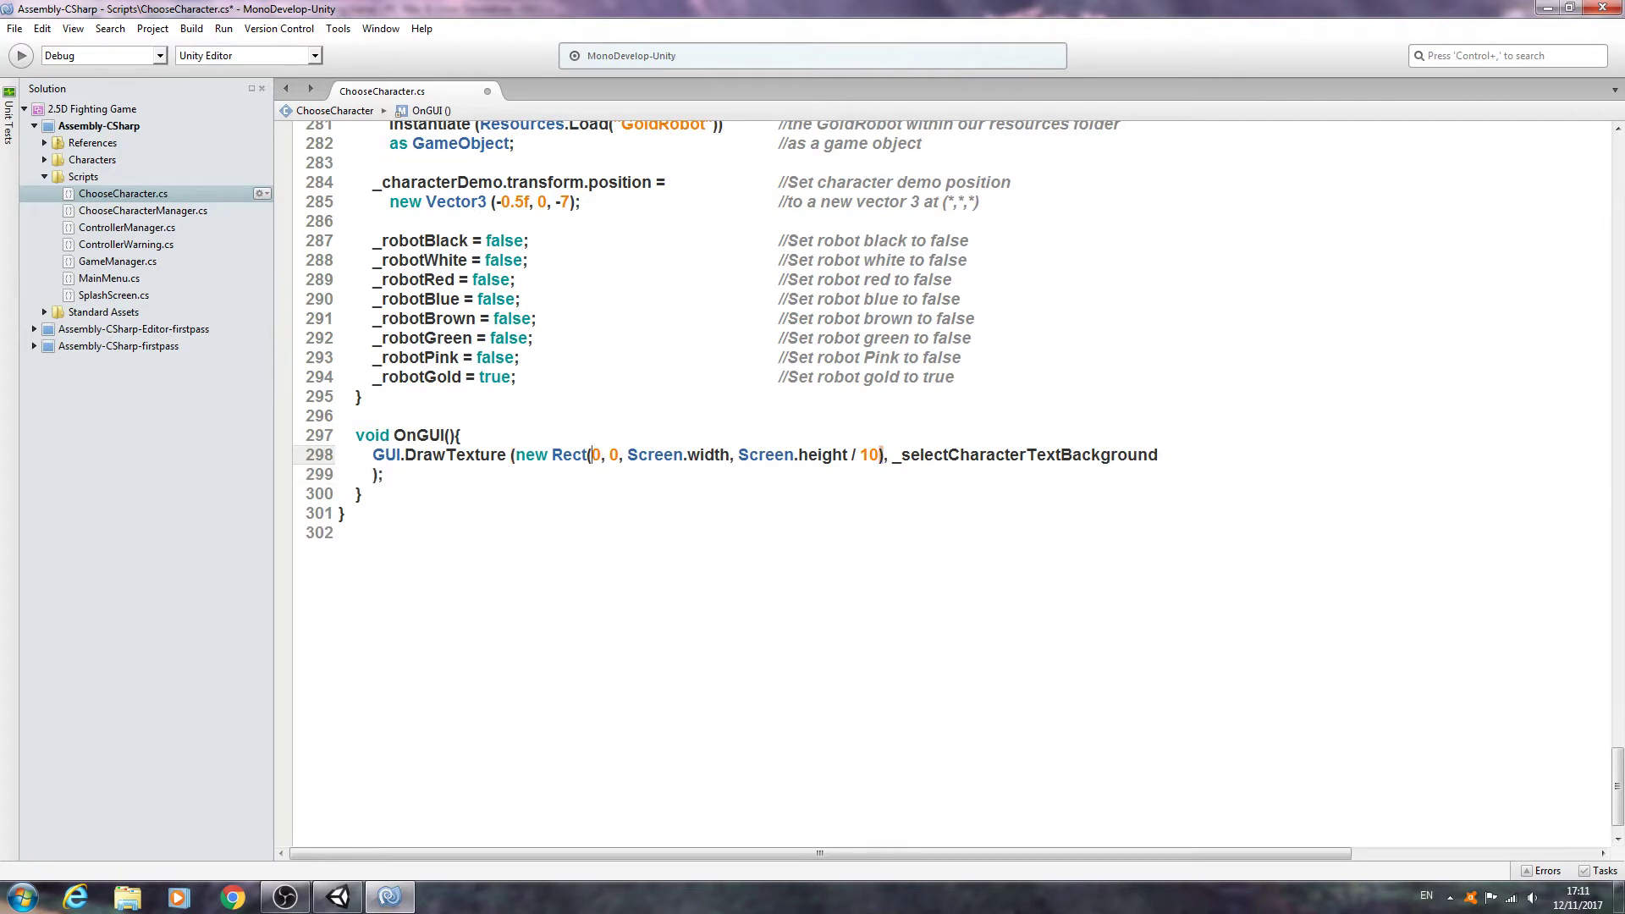
Step: Break the arguments onto separate lines with comments 'GUI texture' and 'at this position'
key("Delete")
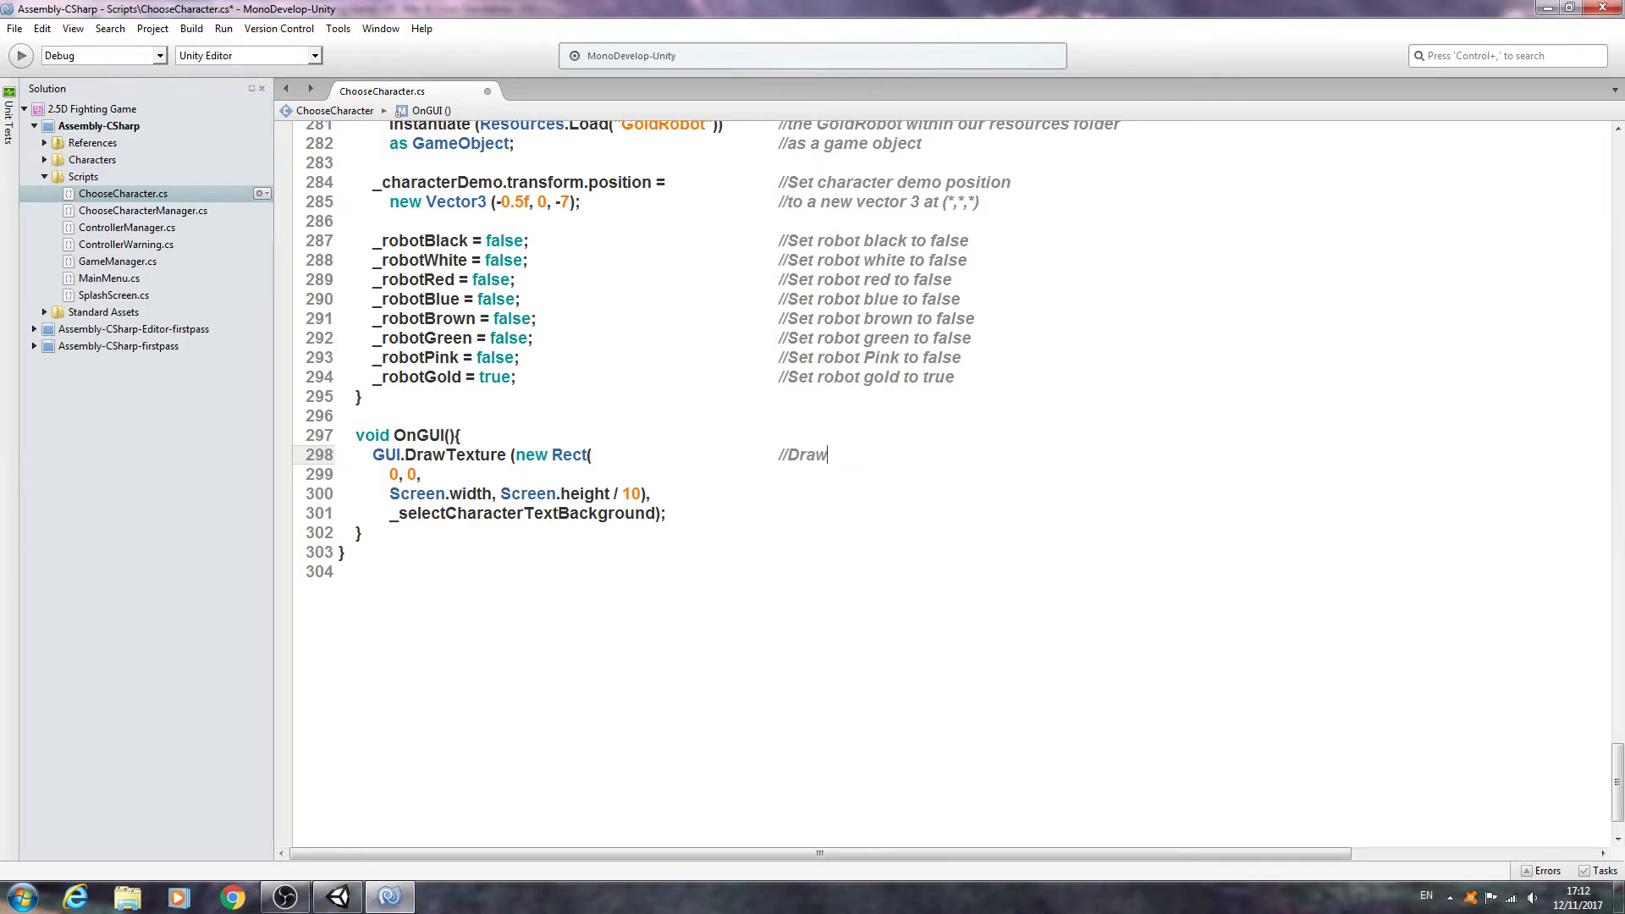
type("GUI te")
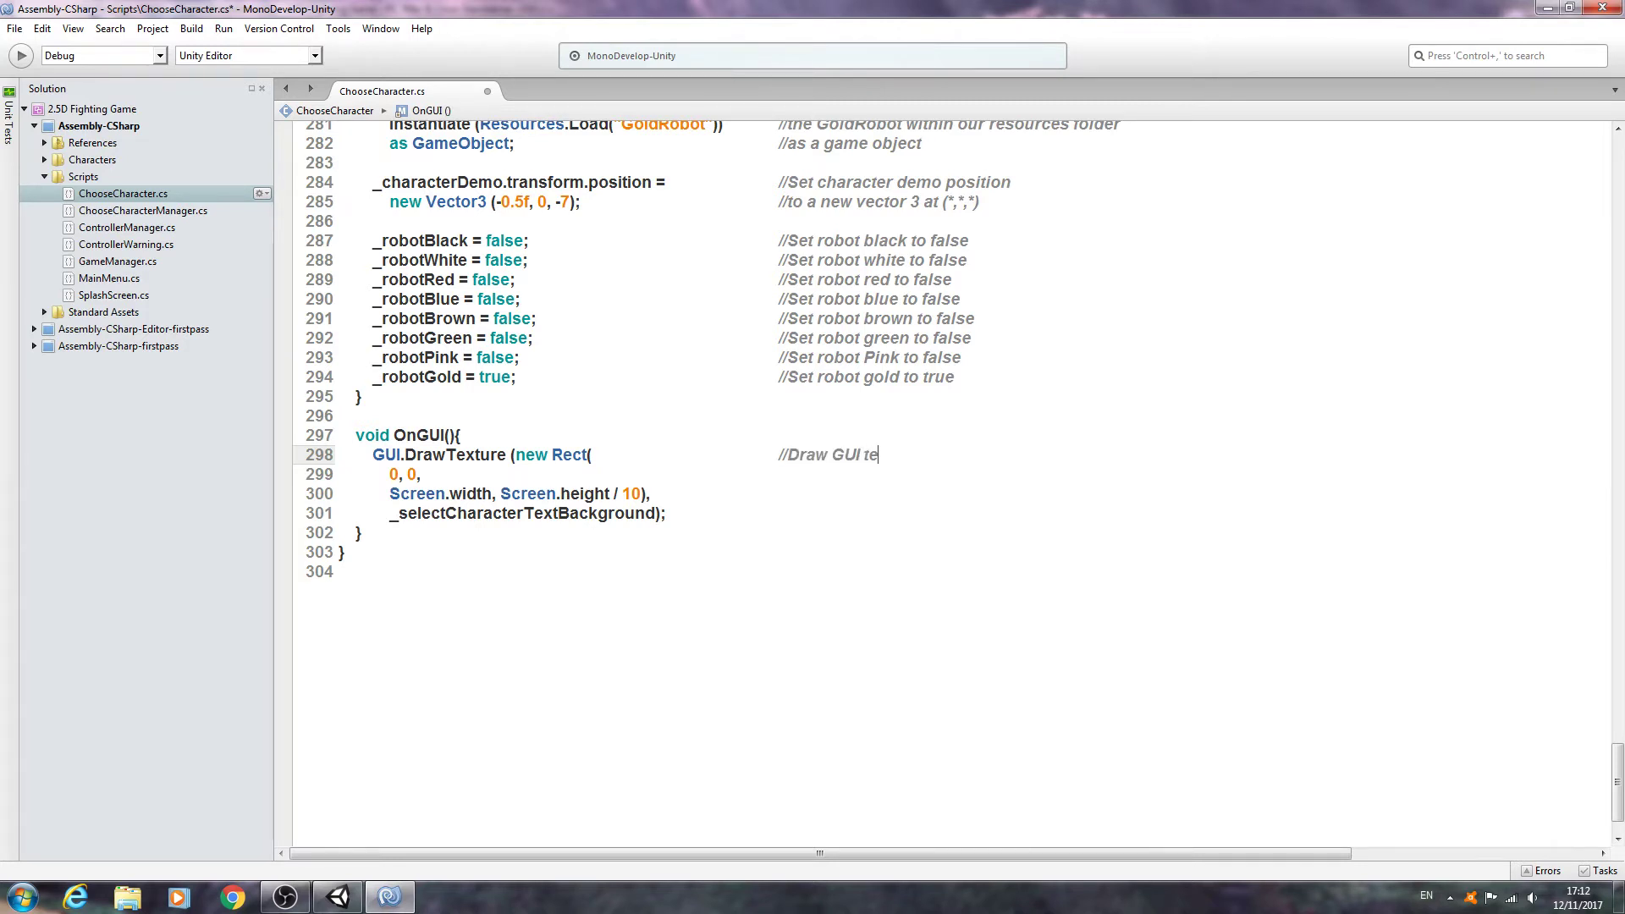
type("xture")
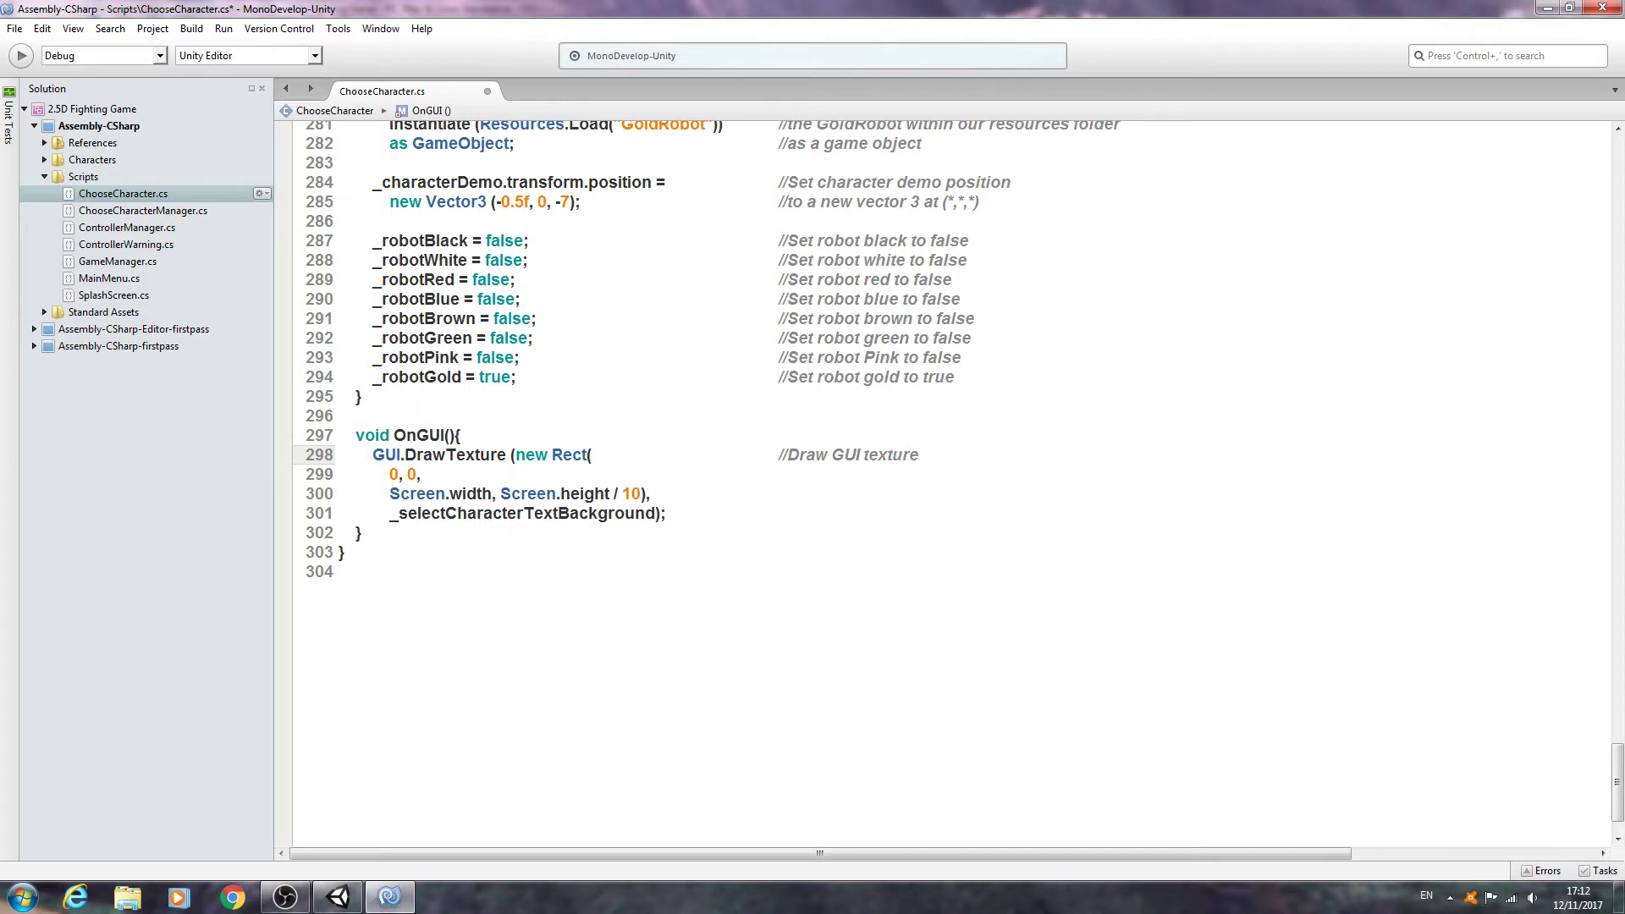
left_click(814, 474)
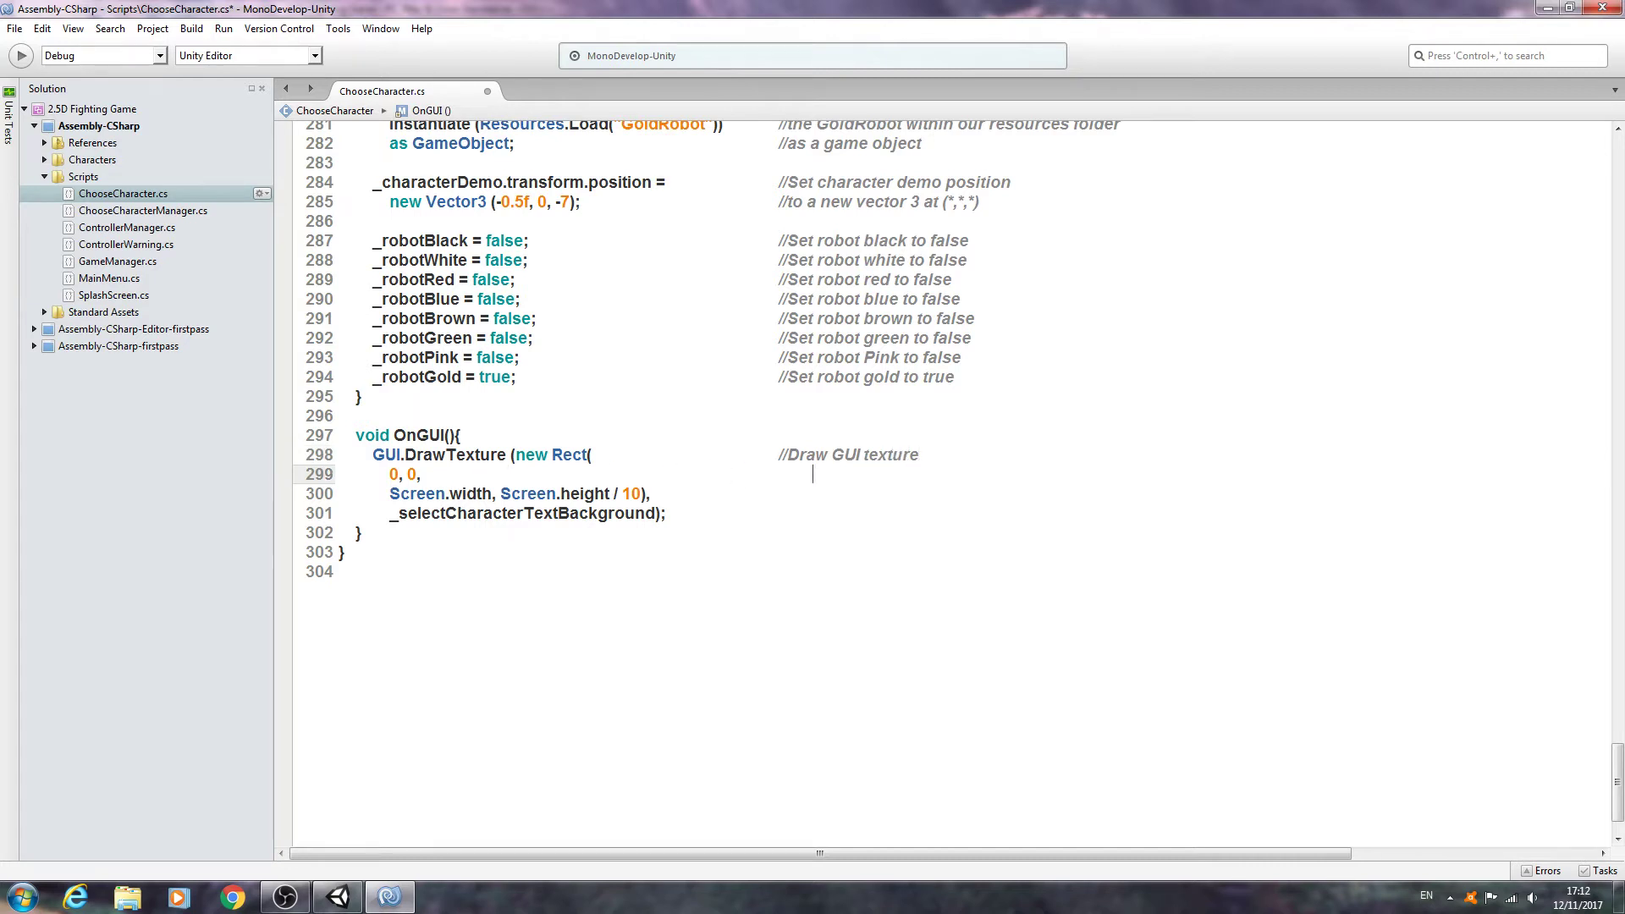
type("//")
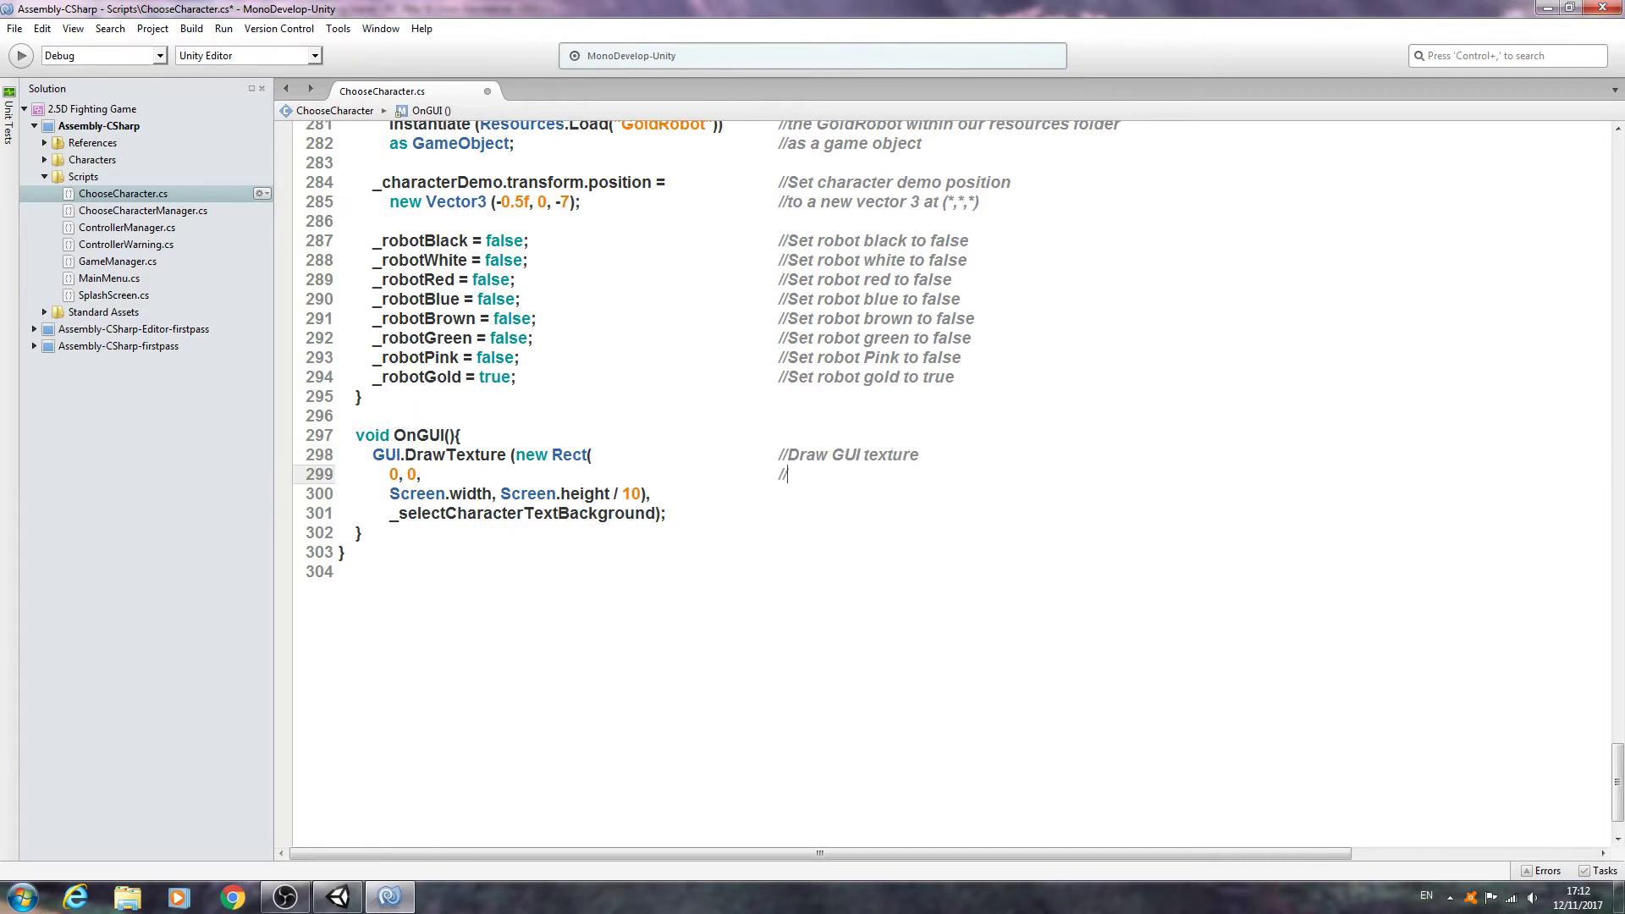
type("at this posit")
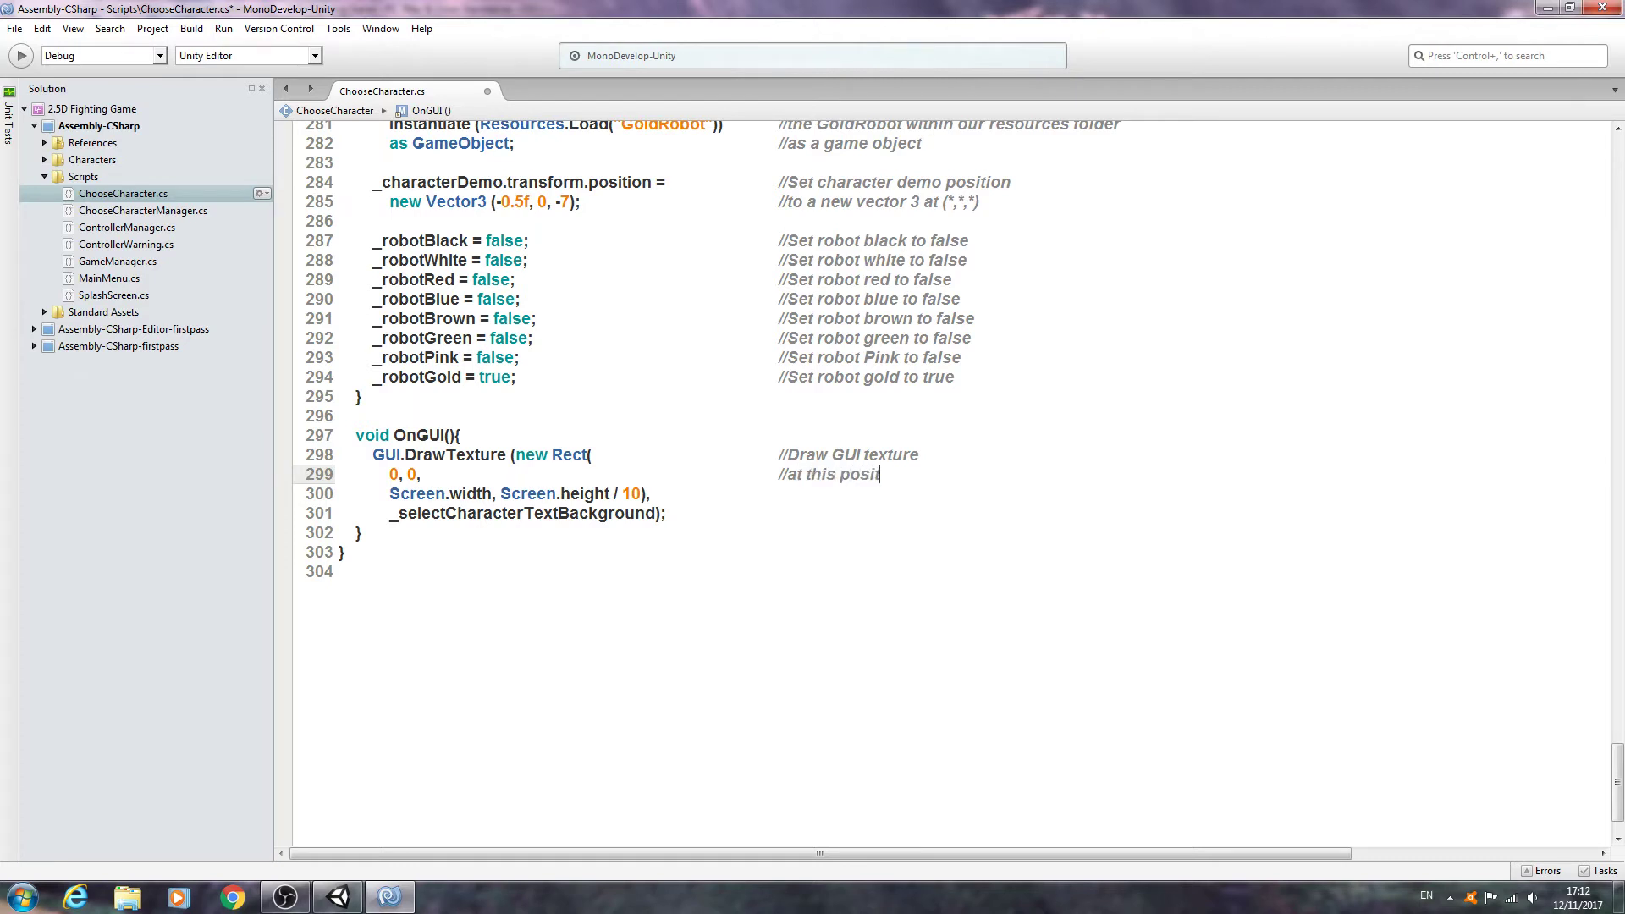
type("tion")
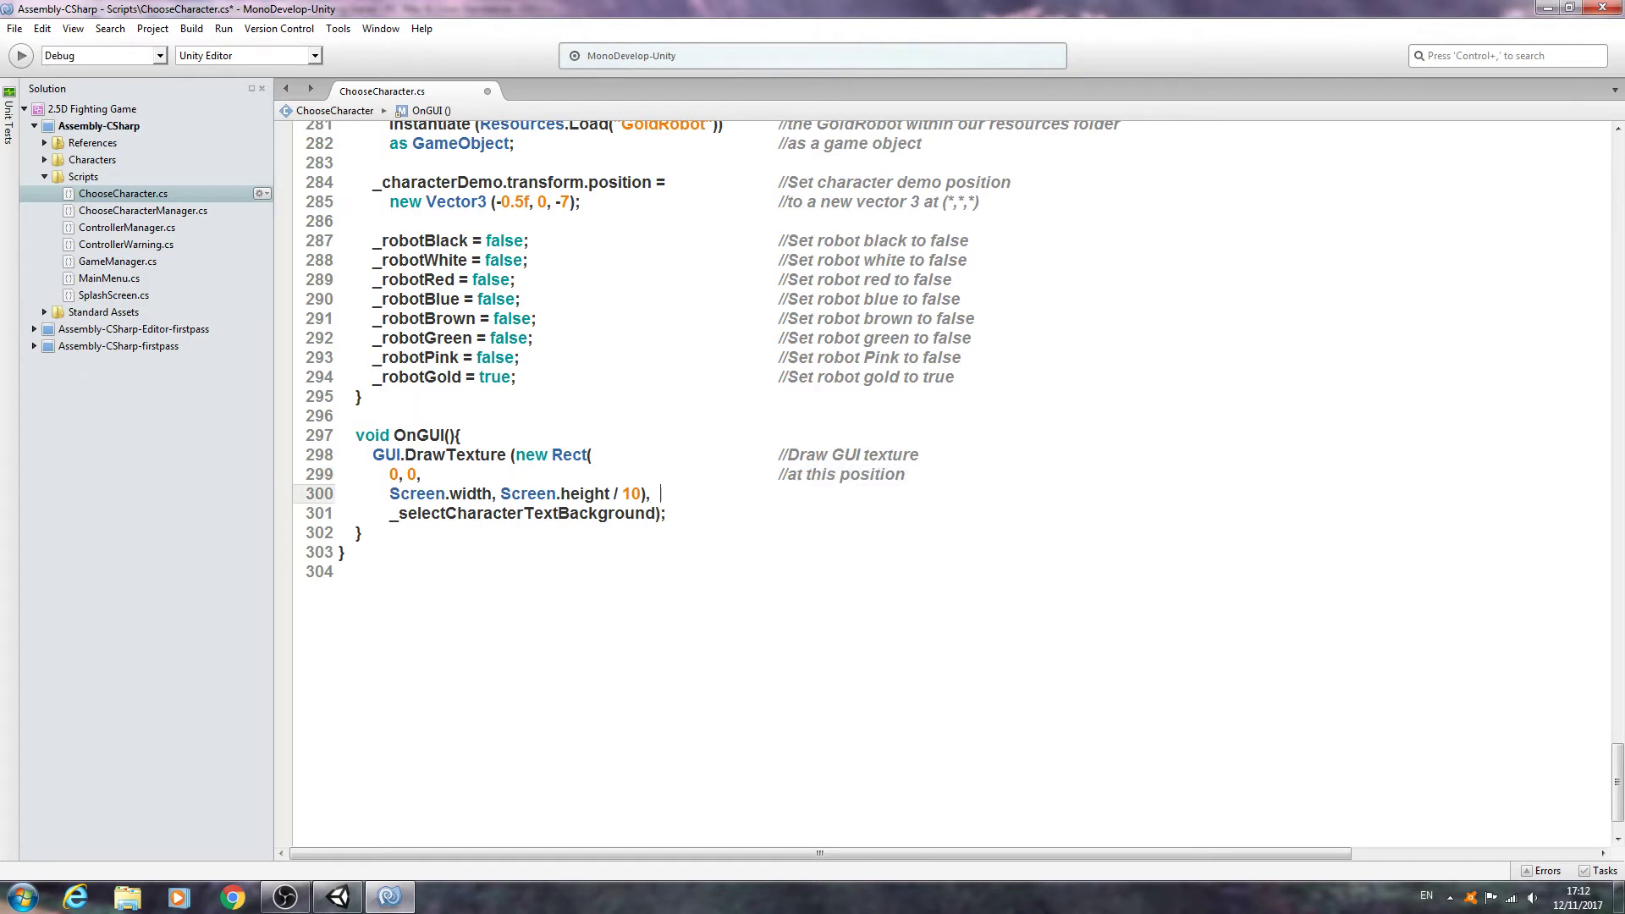
Step: Add comments 'by these dimensions' and 'and draw this texture', then blank lines below
type("//")
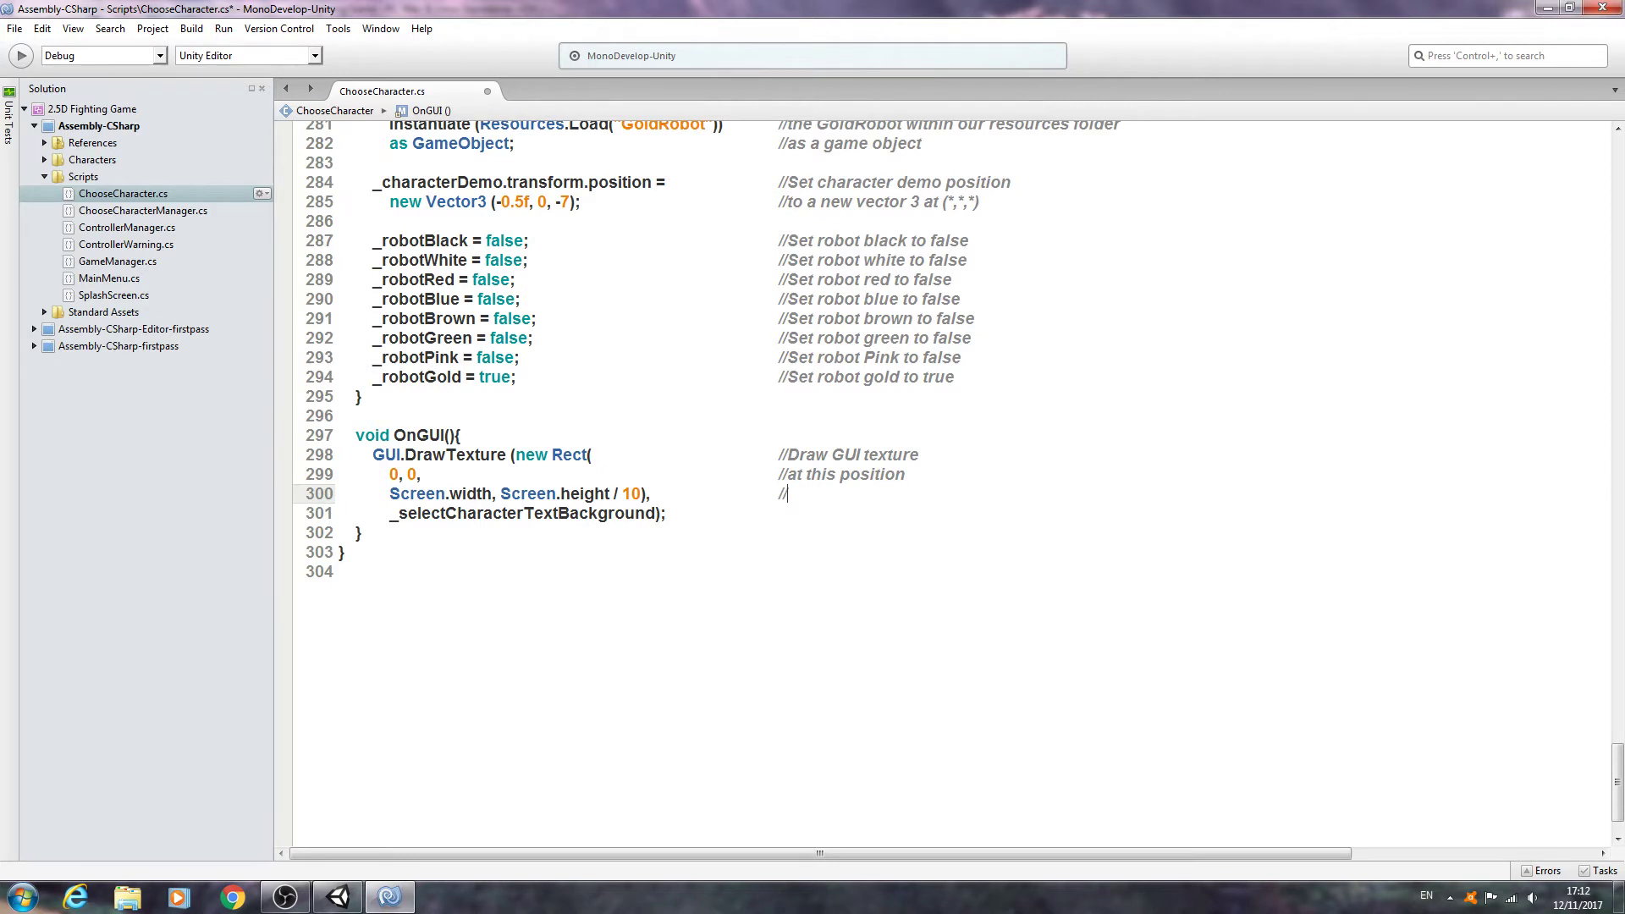
type("by th")
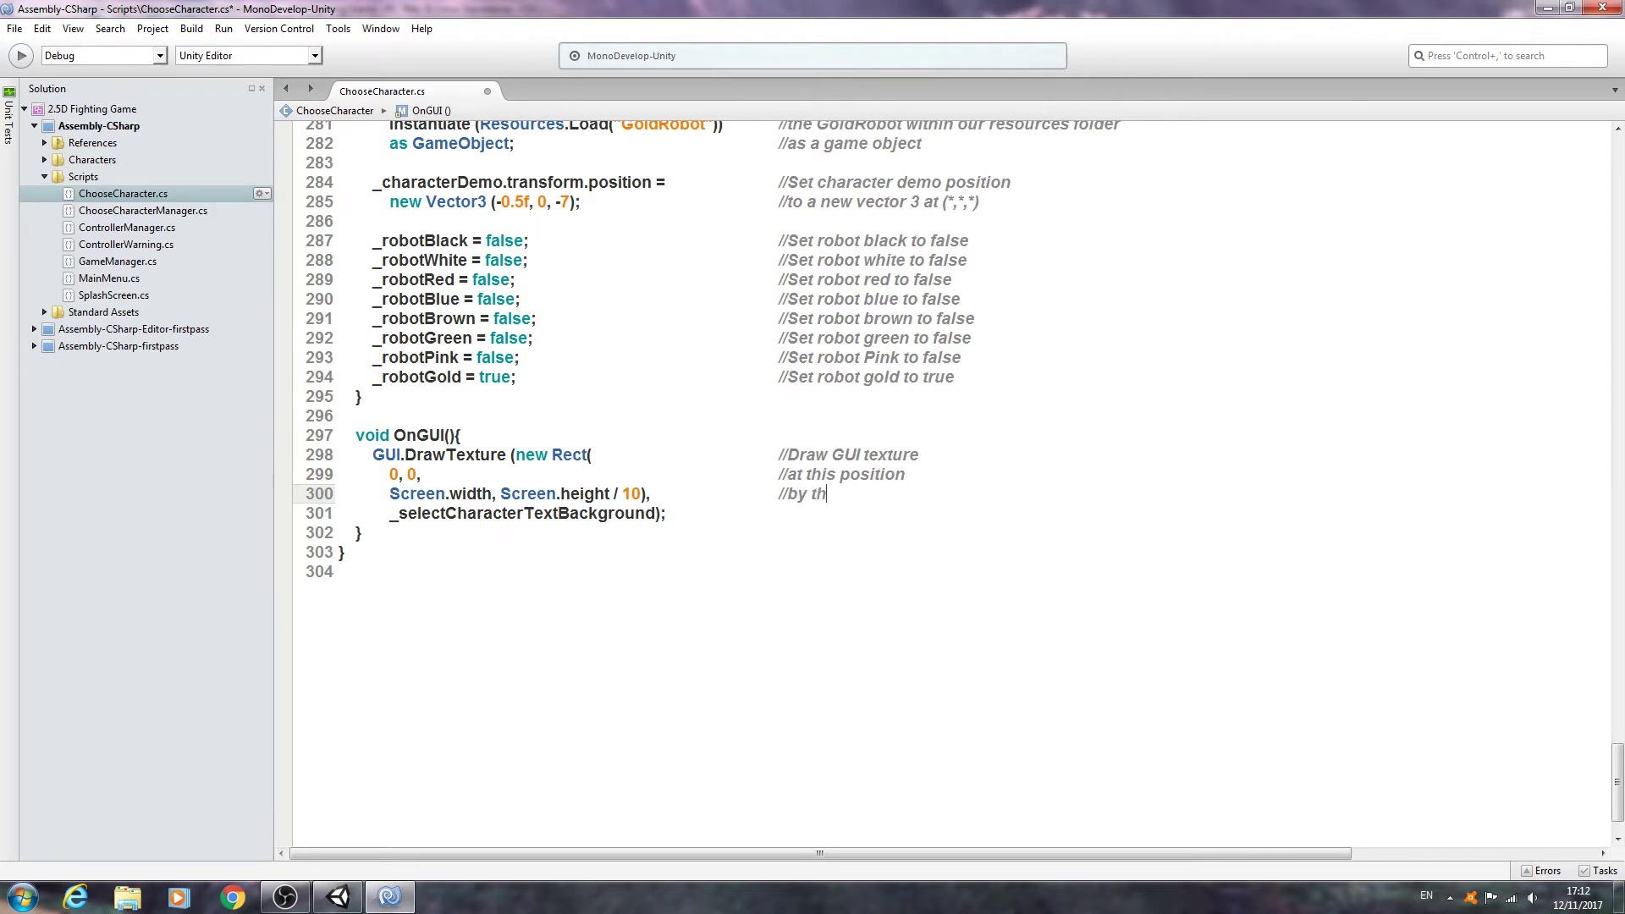
type("ese die")
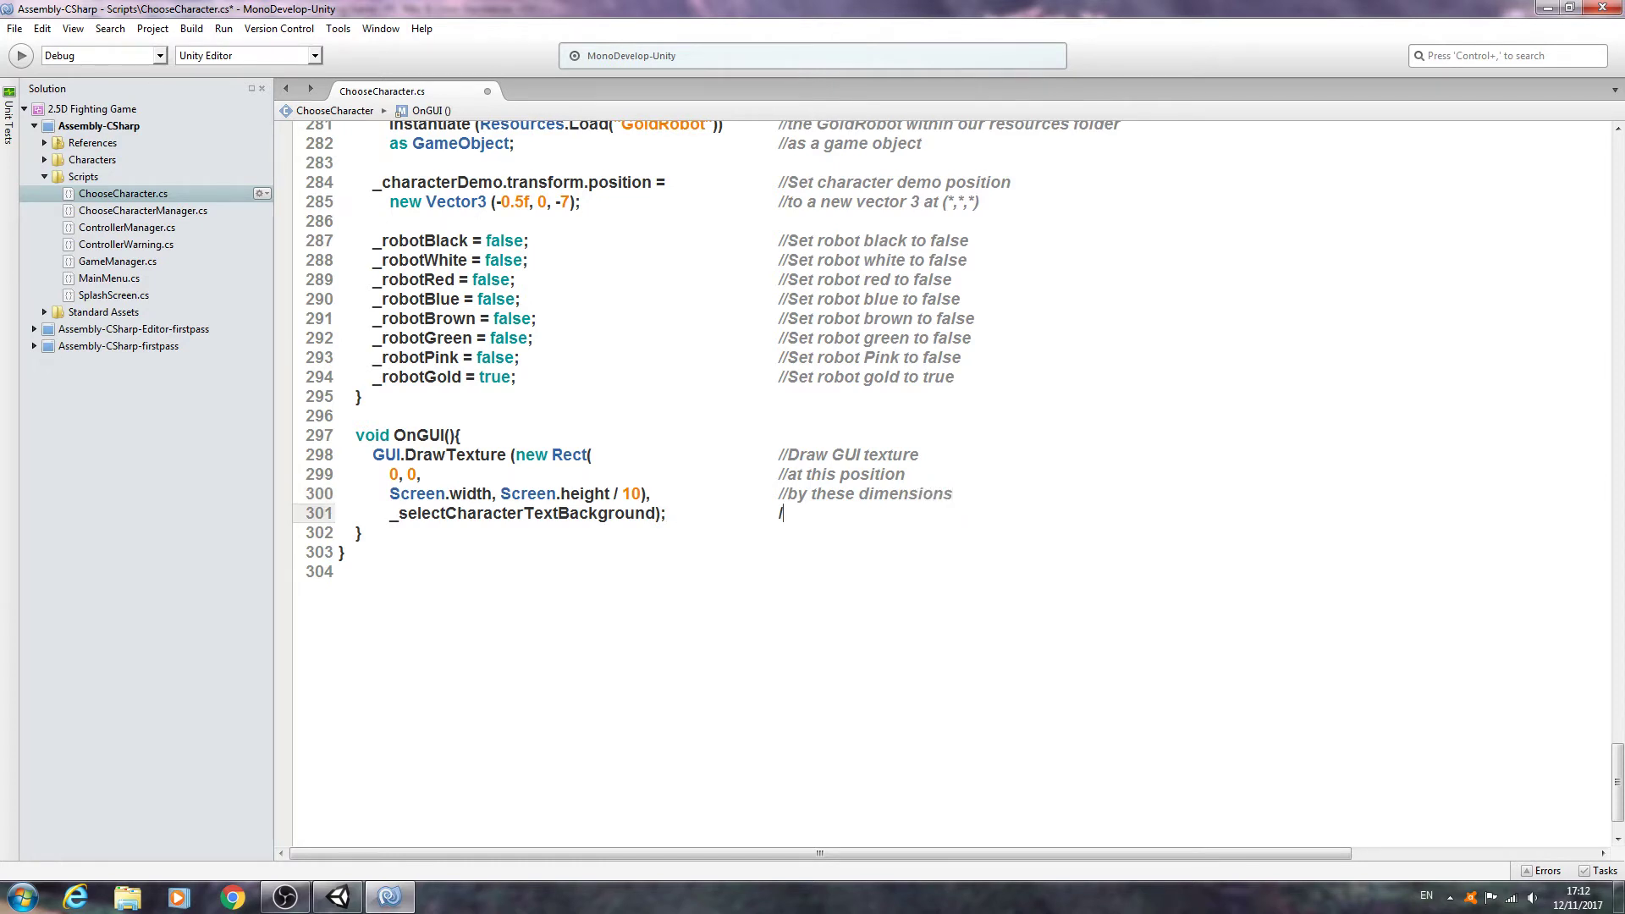
type("/and then dr")
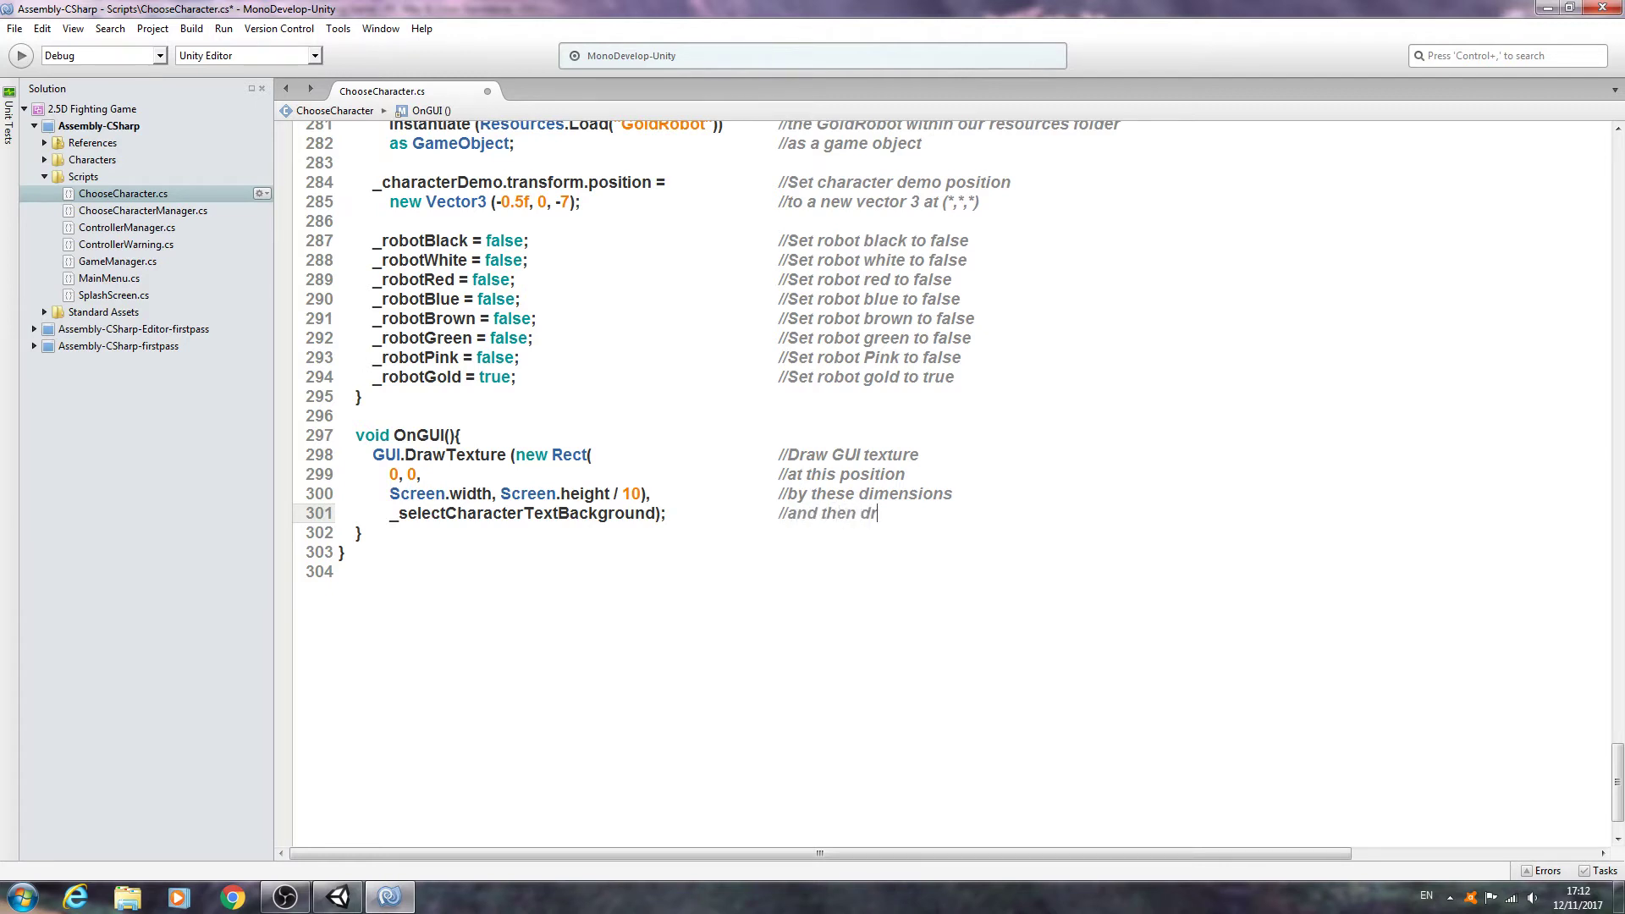
type("aw this")
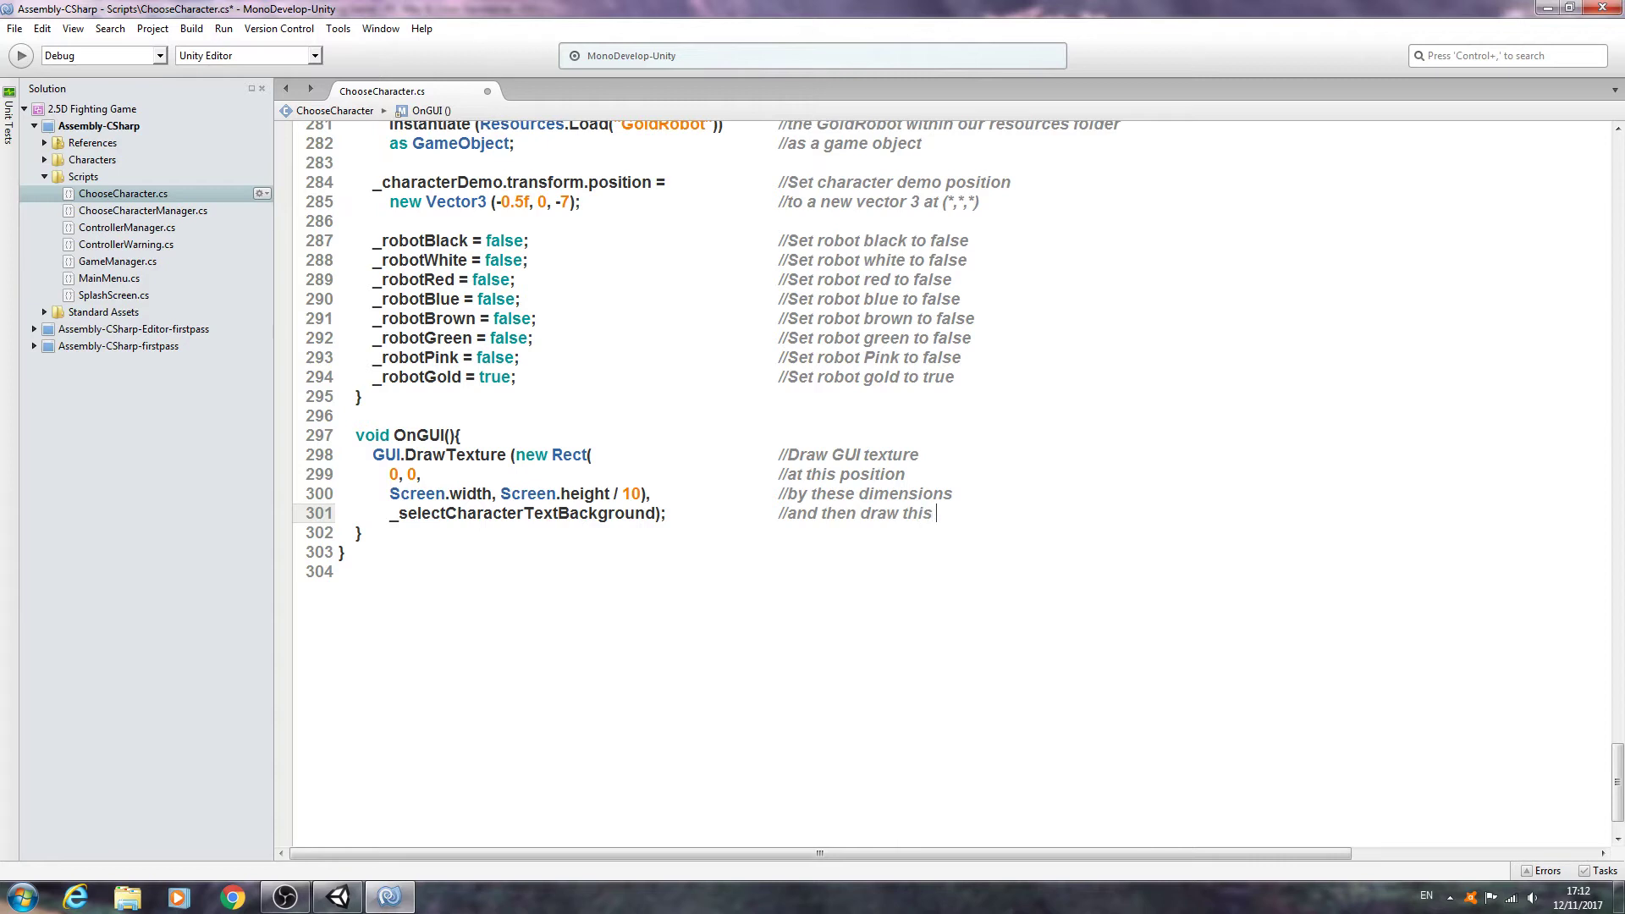
type("texture")
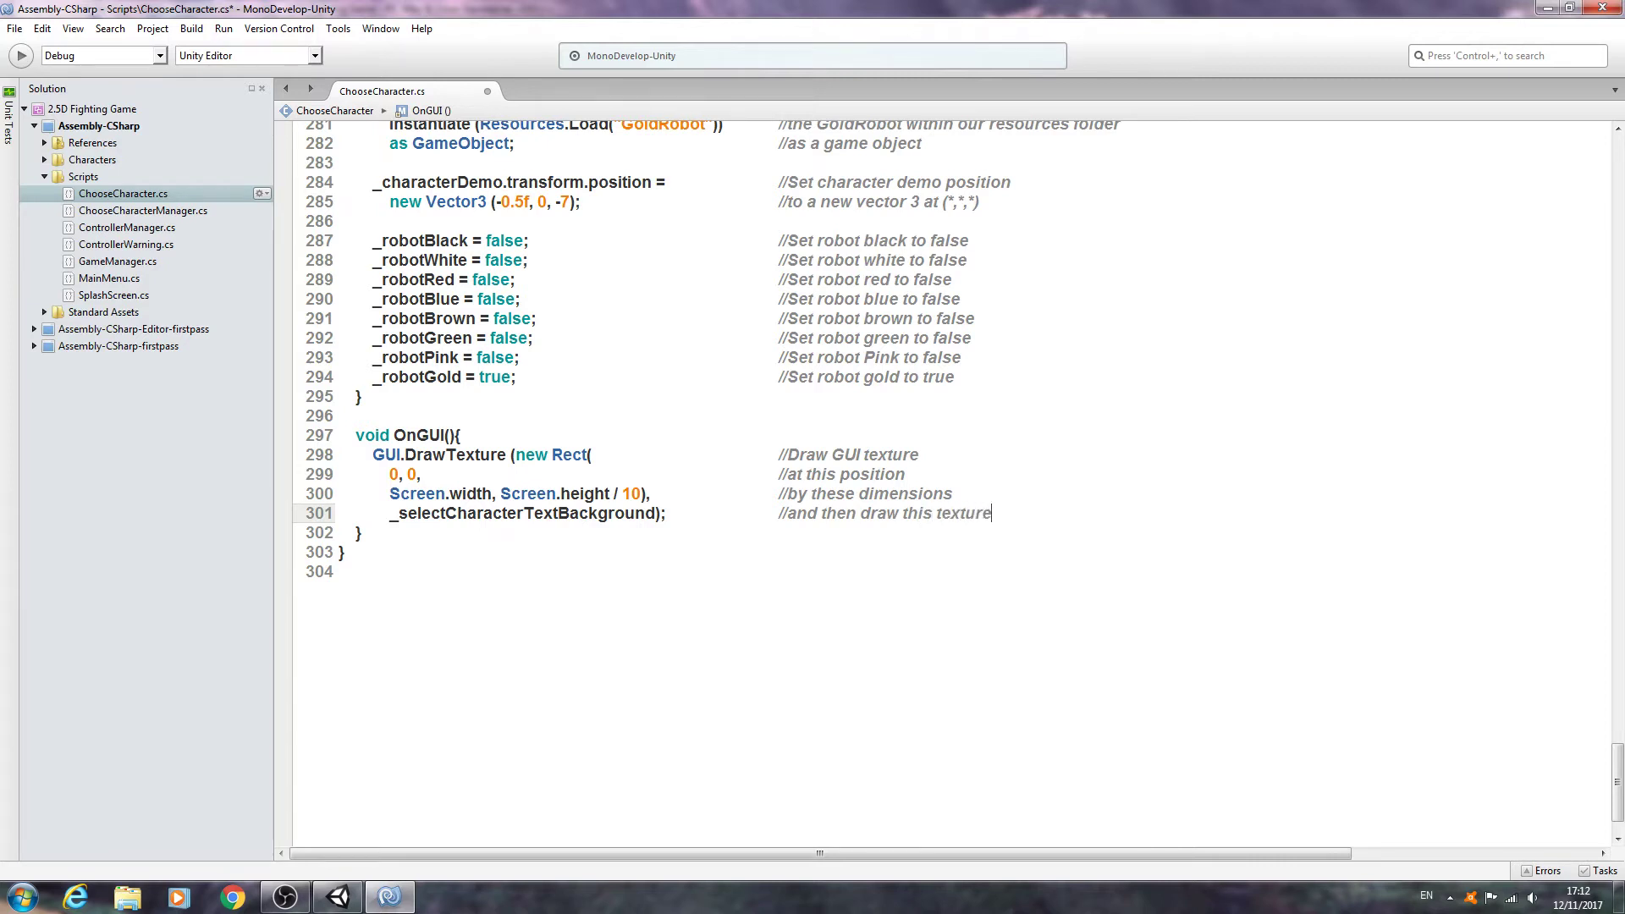
key("Enter")
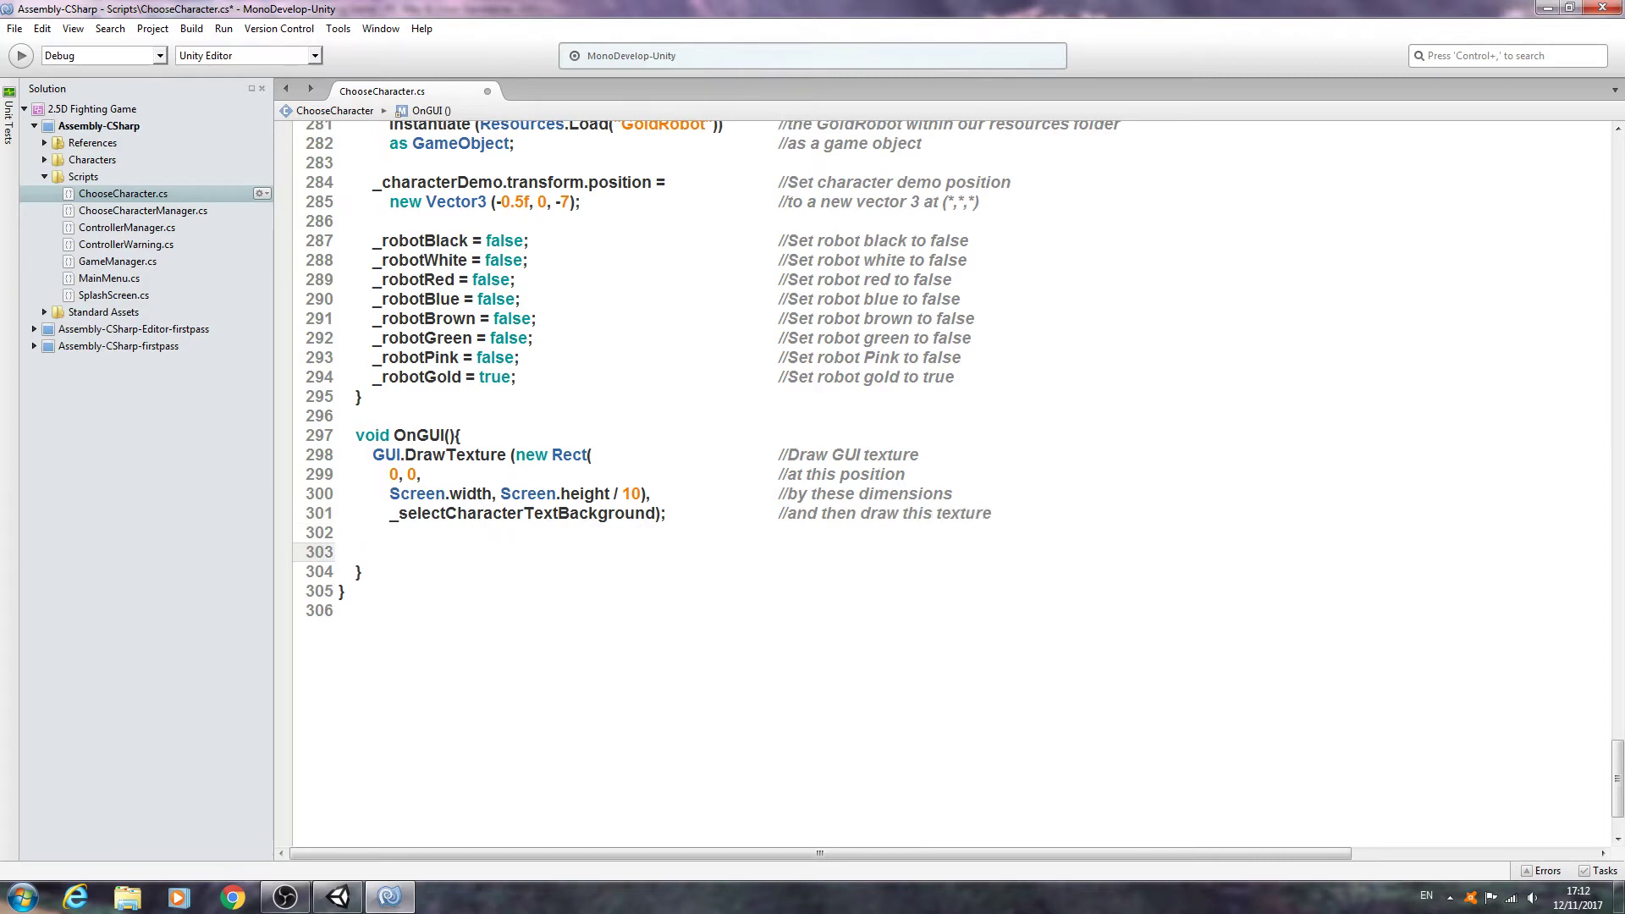
Step: Set the second call's X to Screen.width / 2 - (_foregroundTextWidth / 2)
left_click(389, 550)
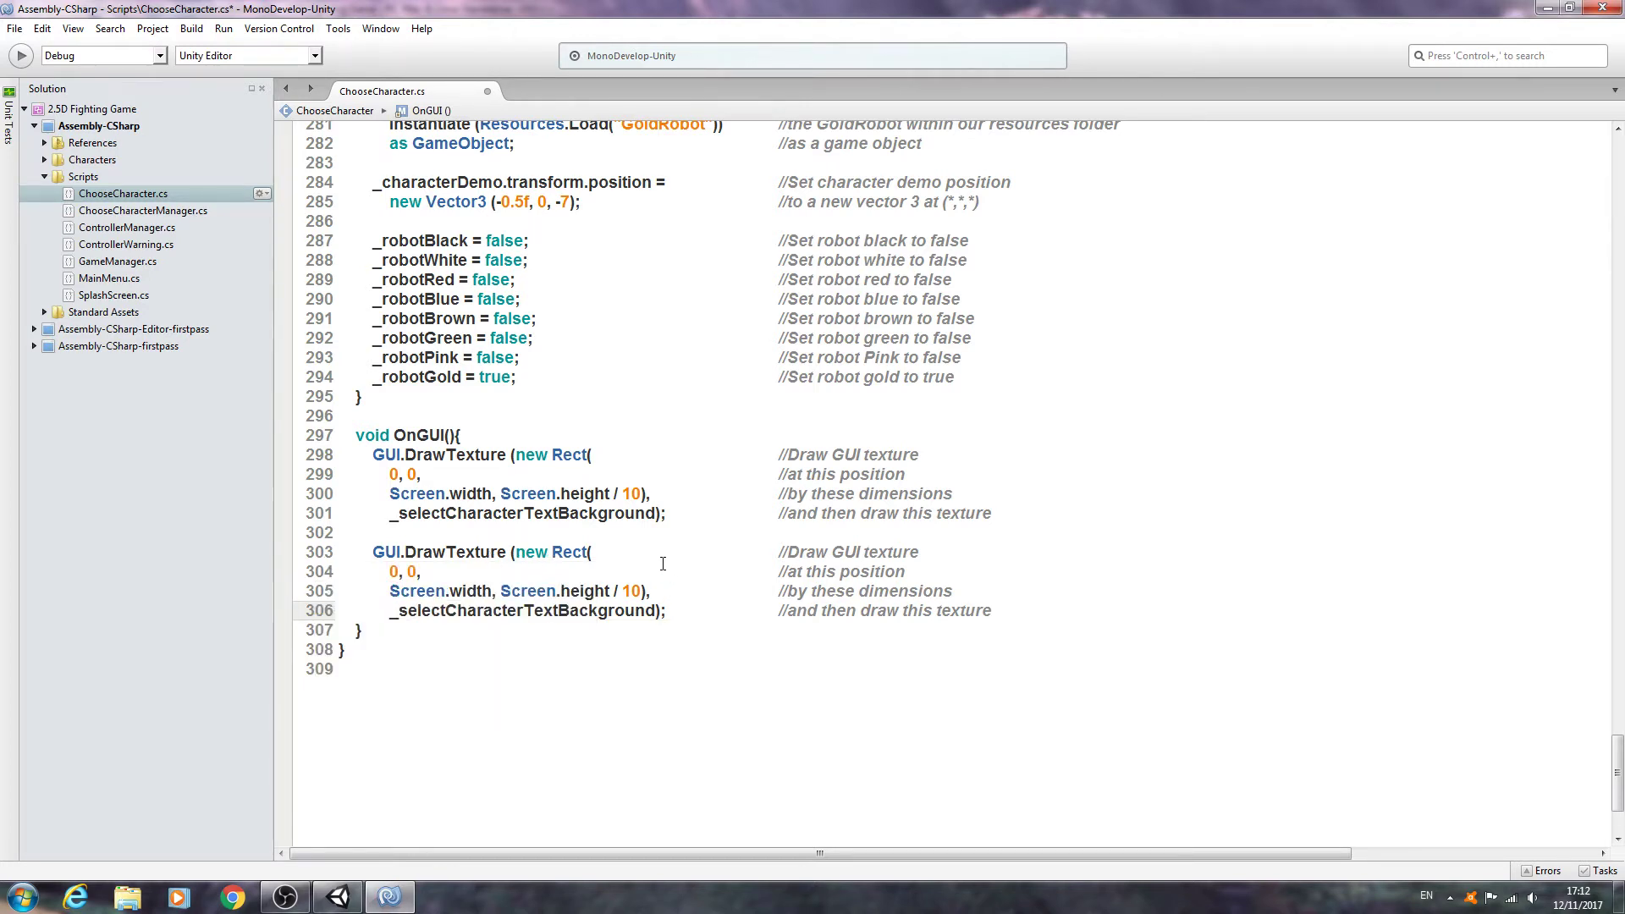
left_click(990, 611)
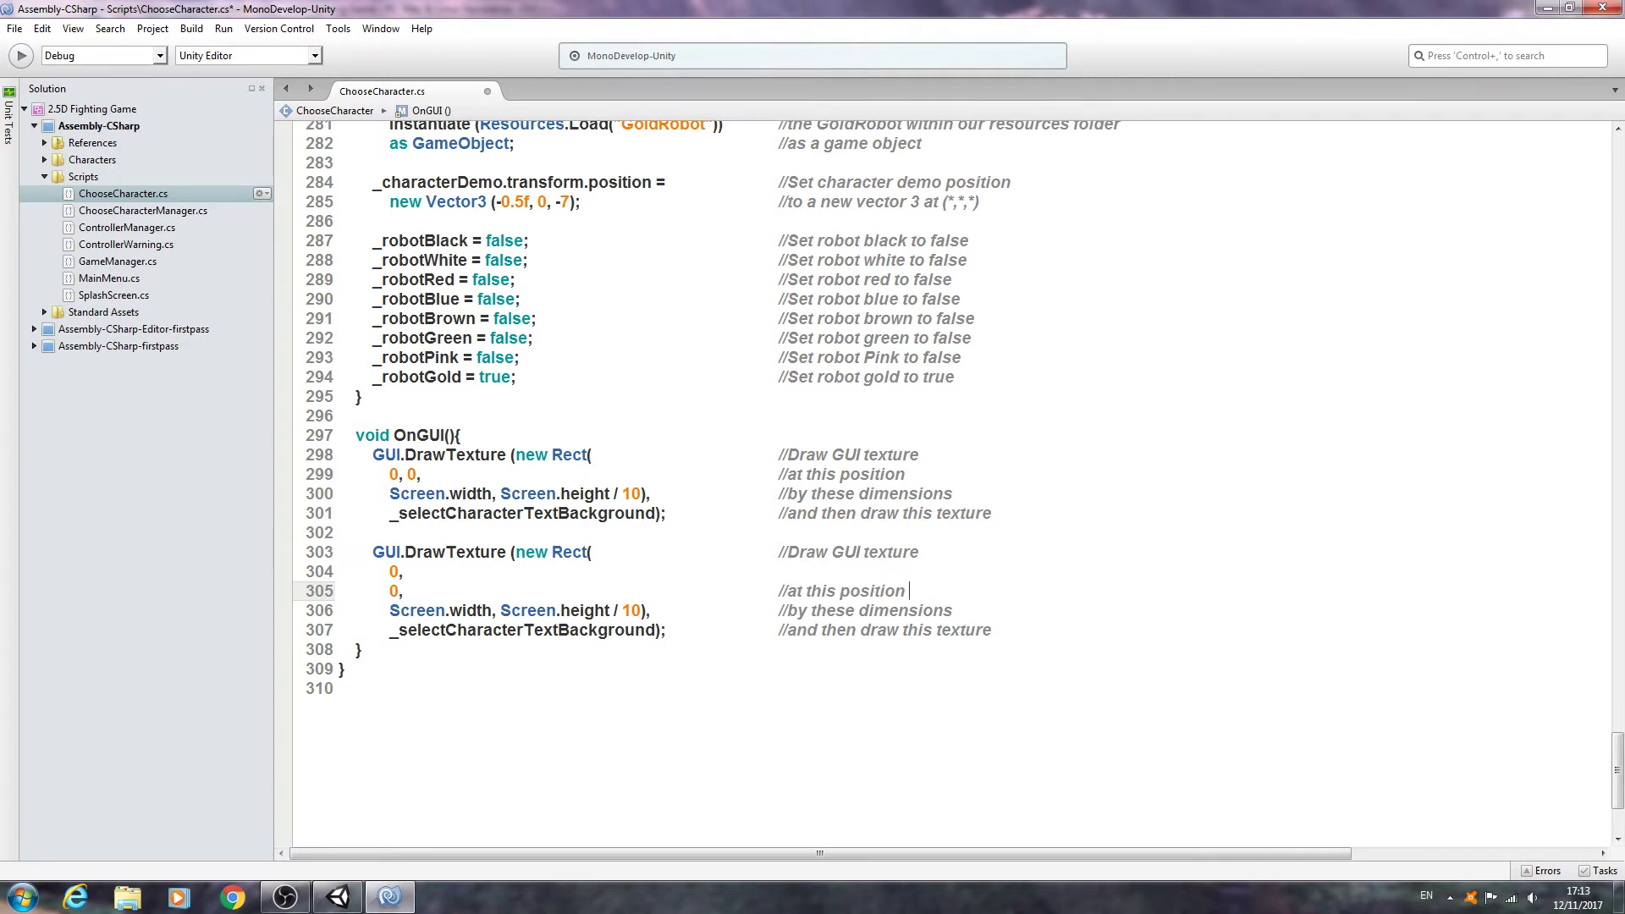
type("Y")
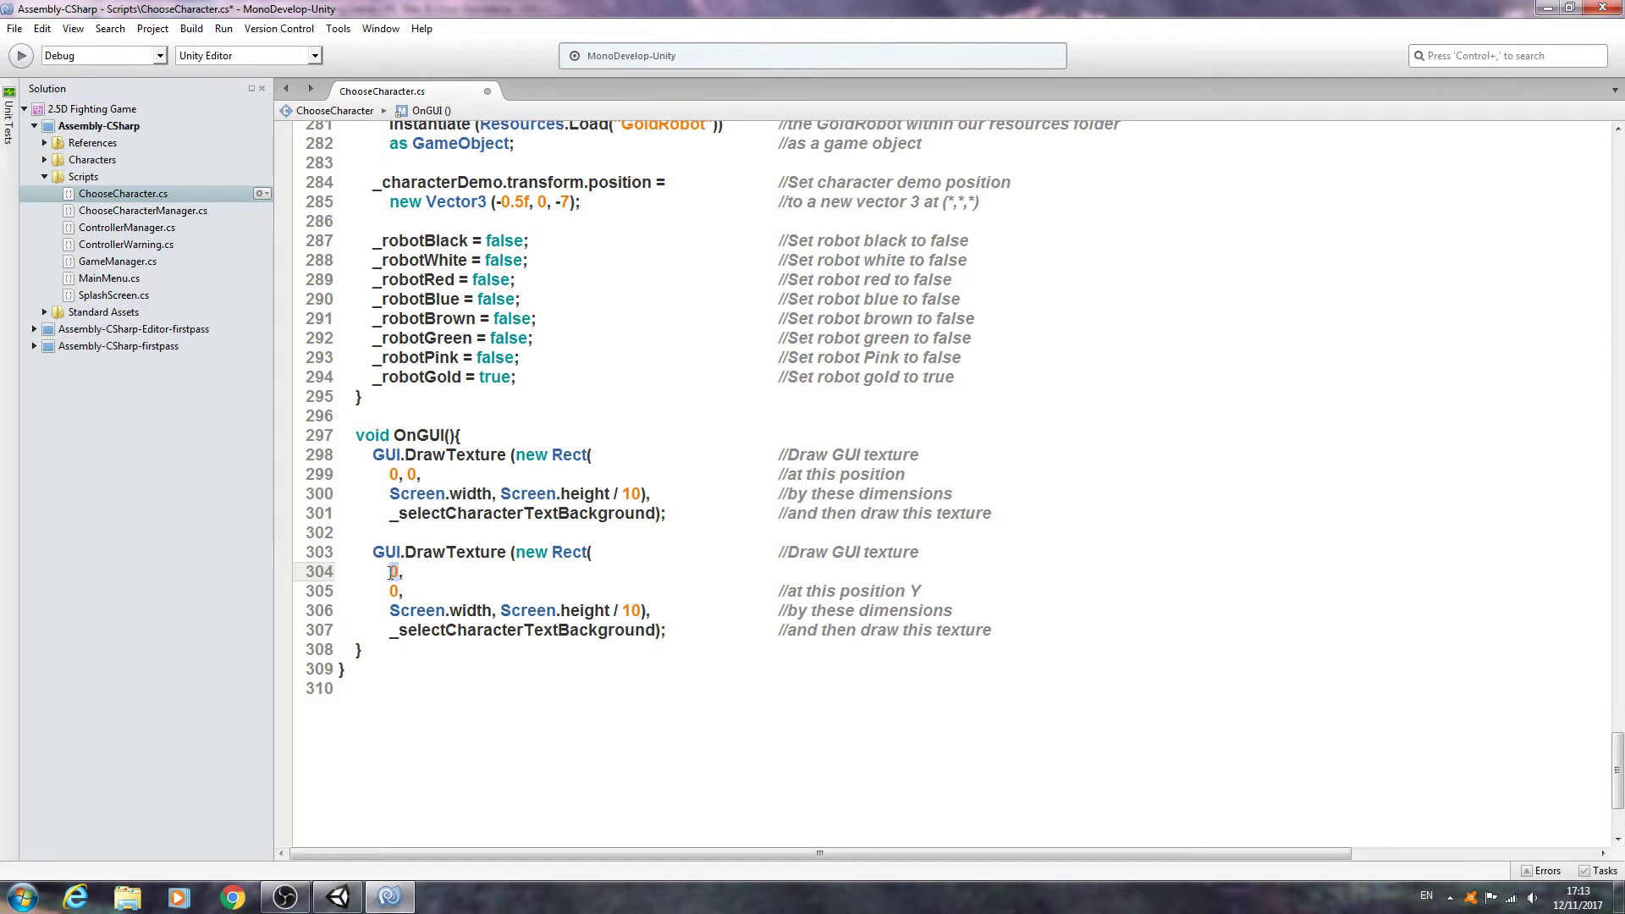
type("Screen")
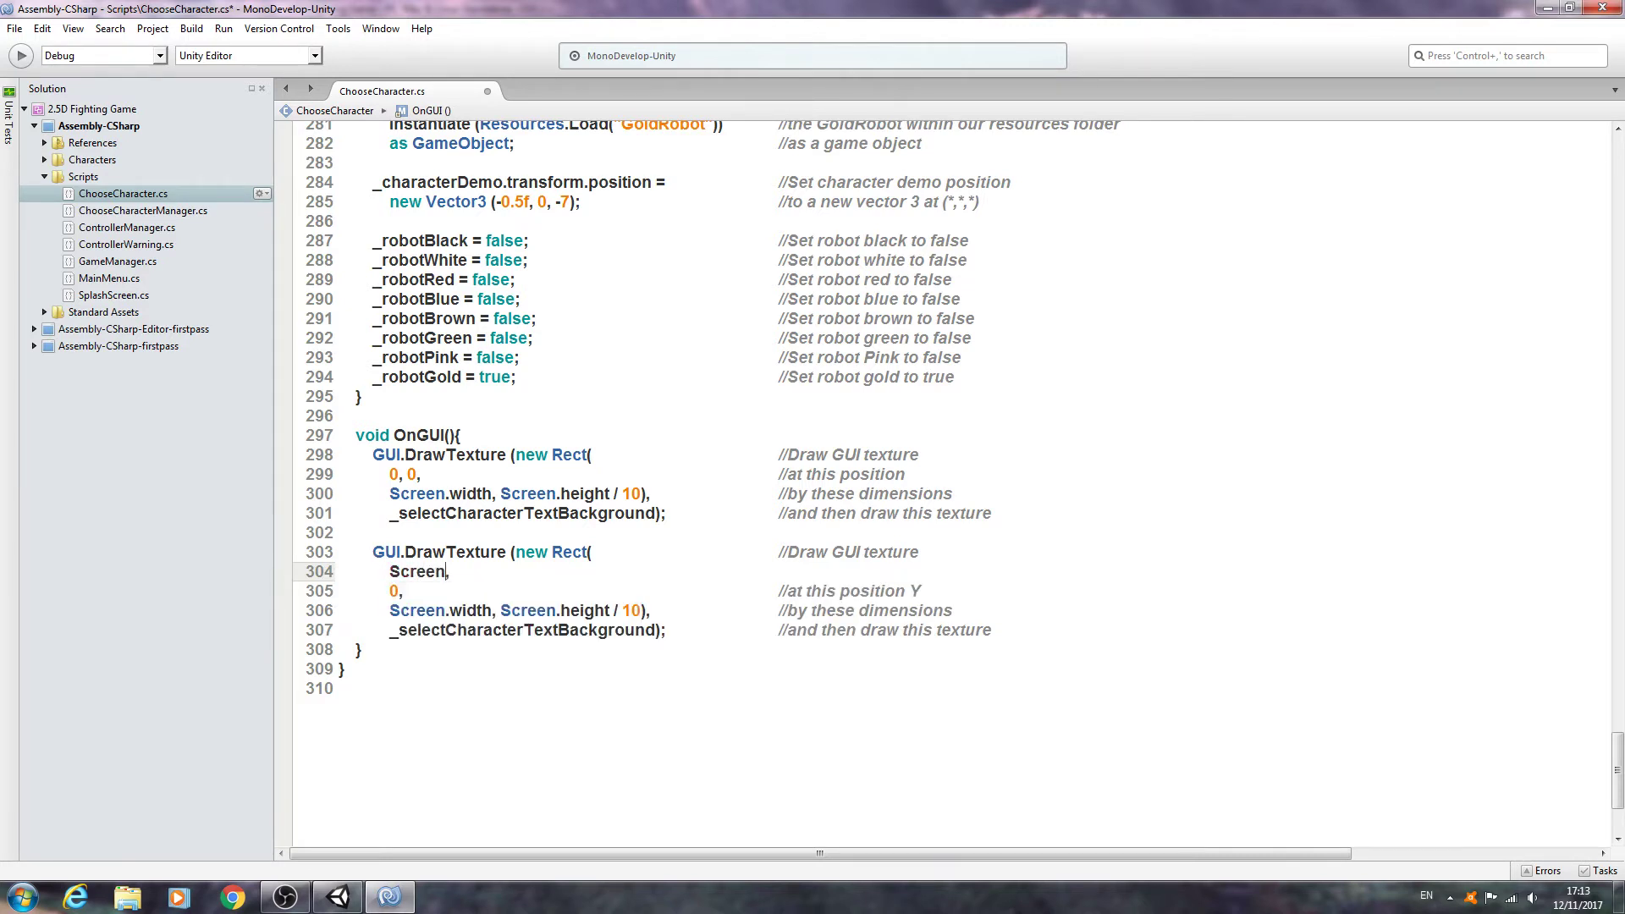
type(".width,")
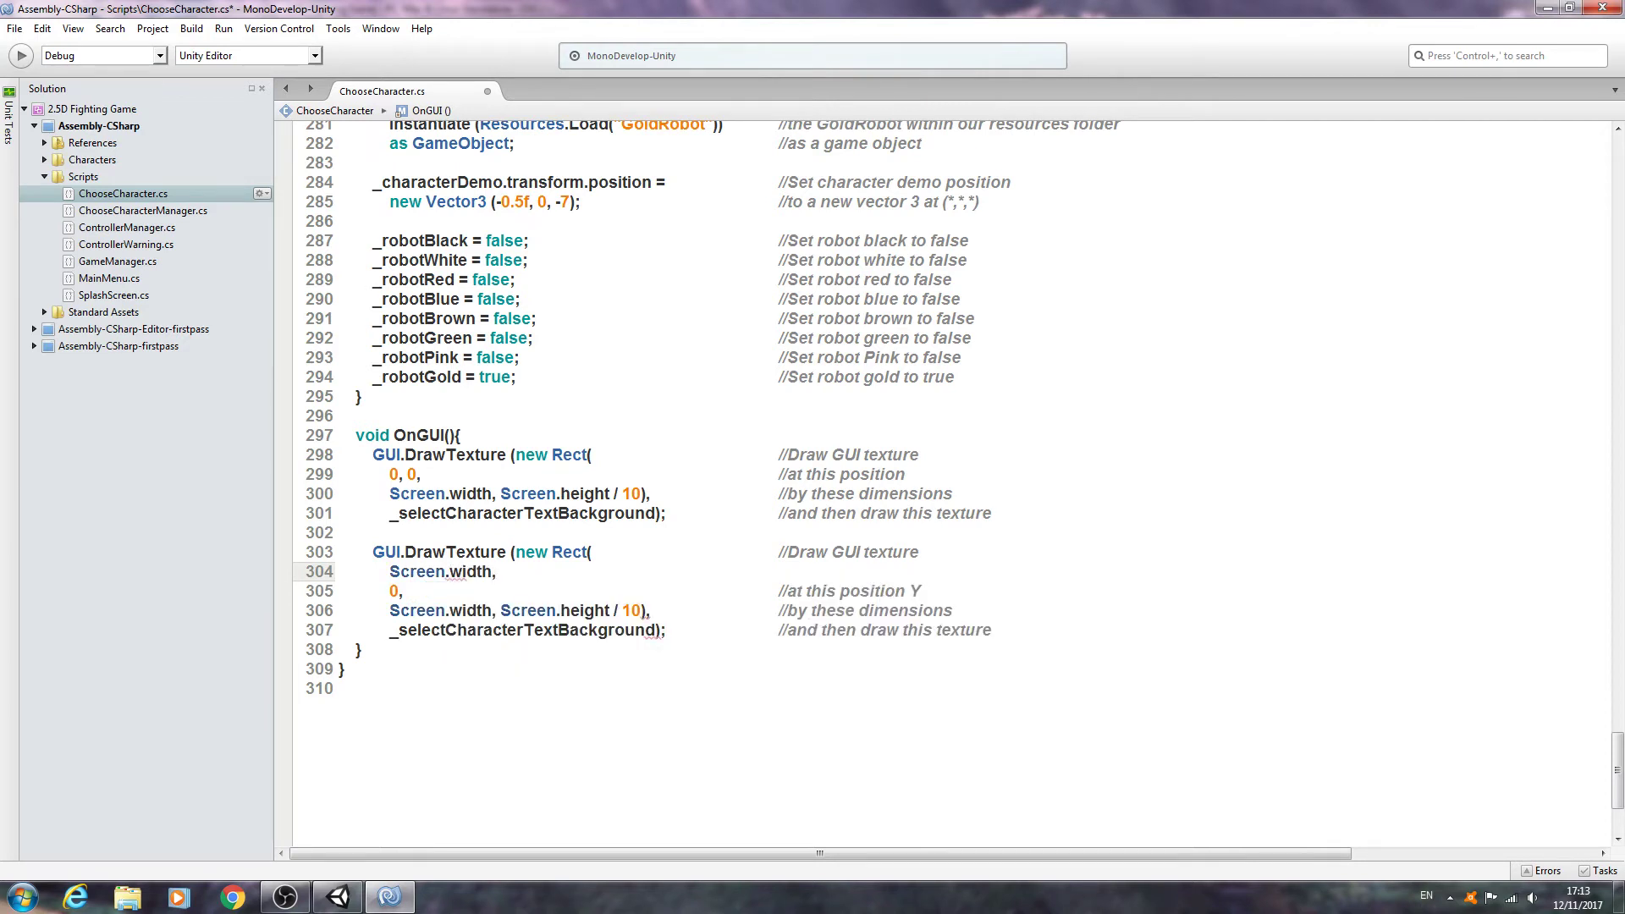
type("/")
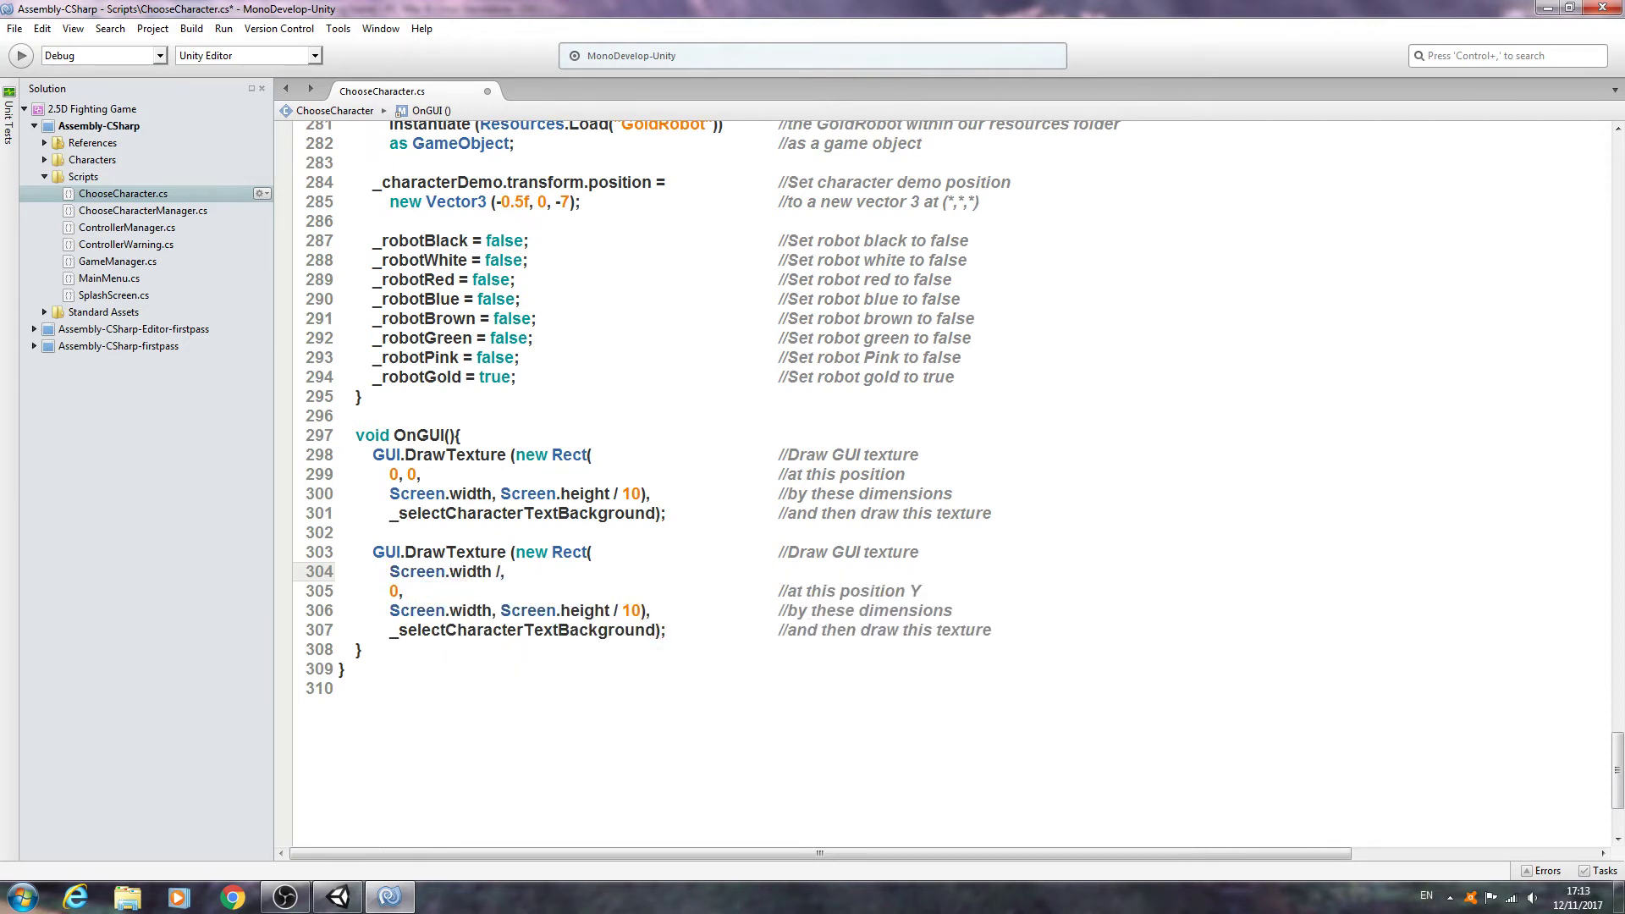
type("2")
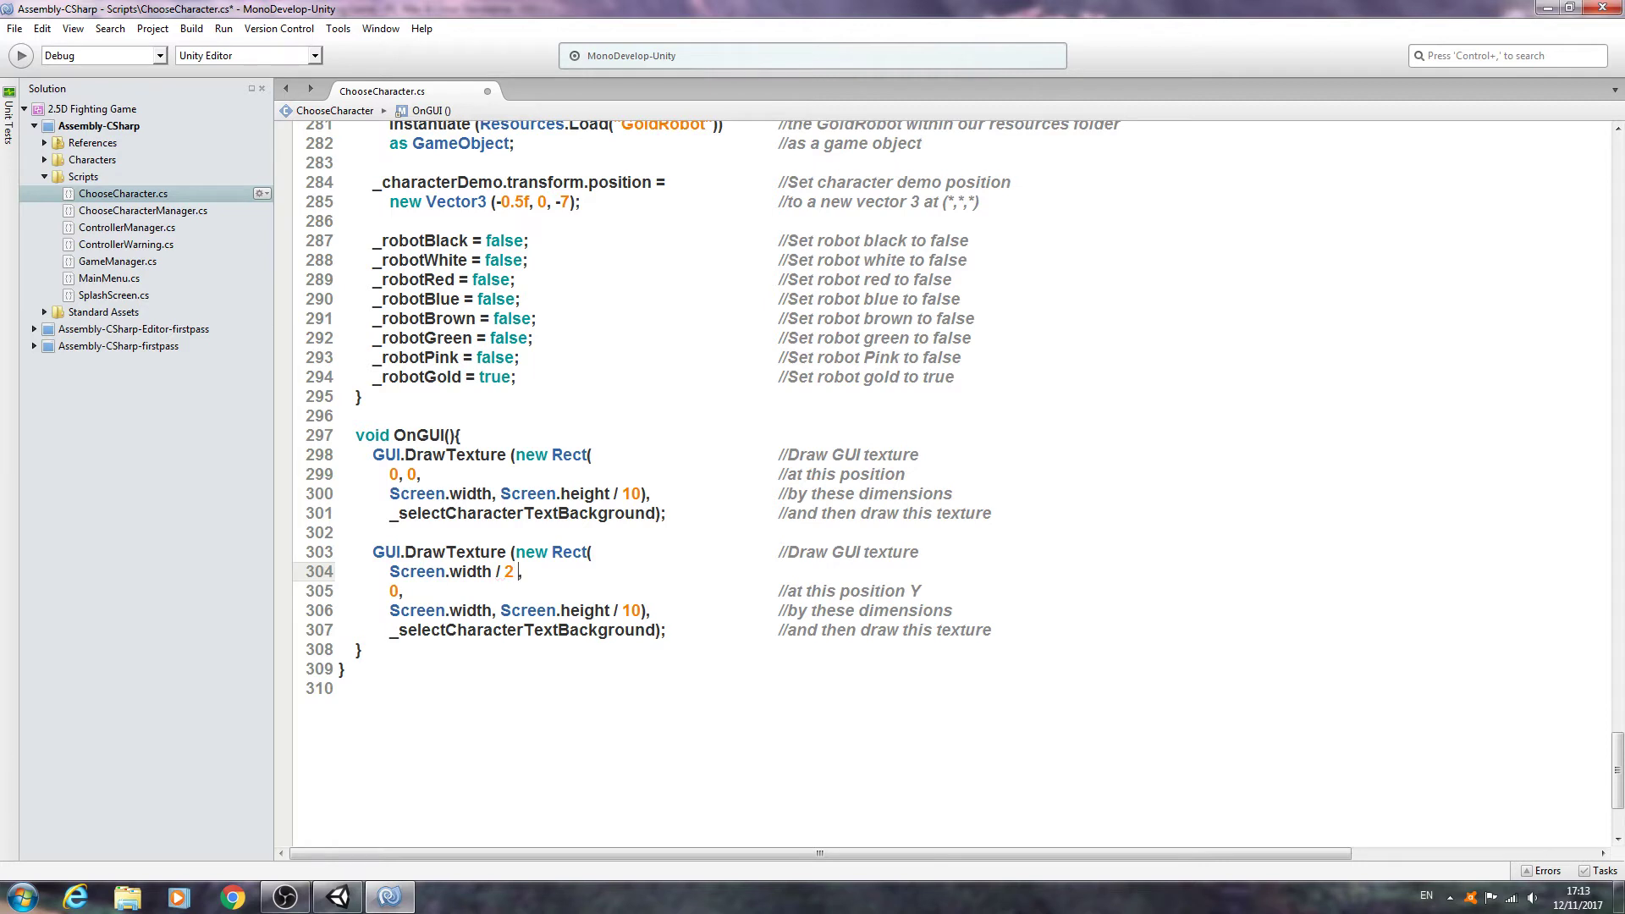
type("-")
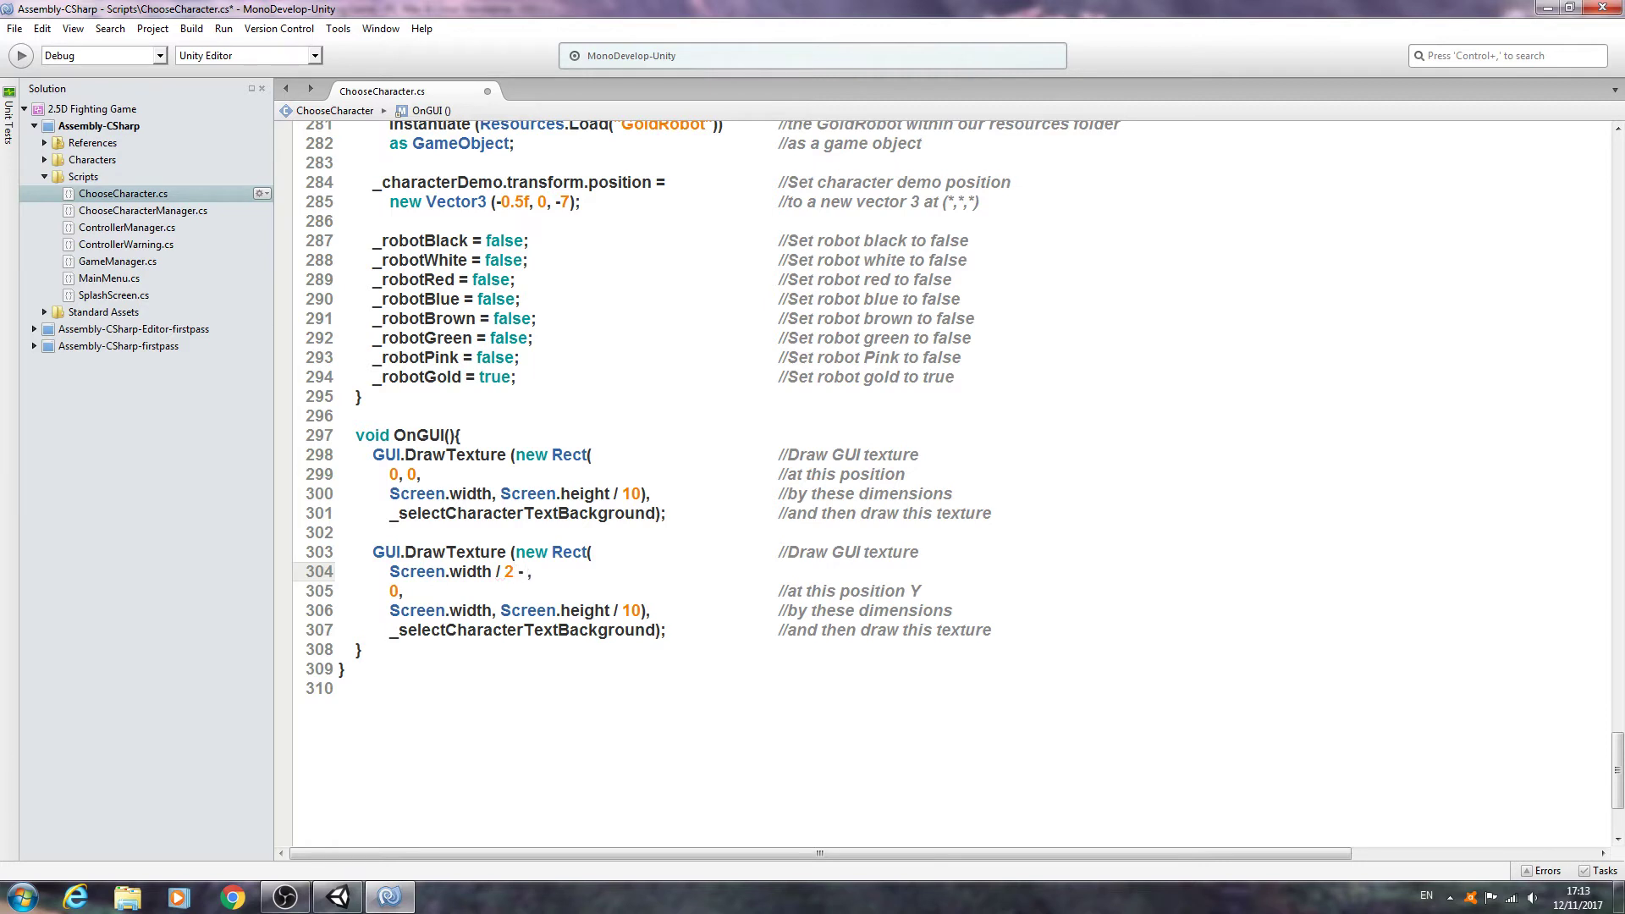
type("()")
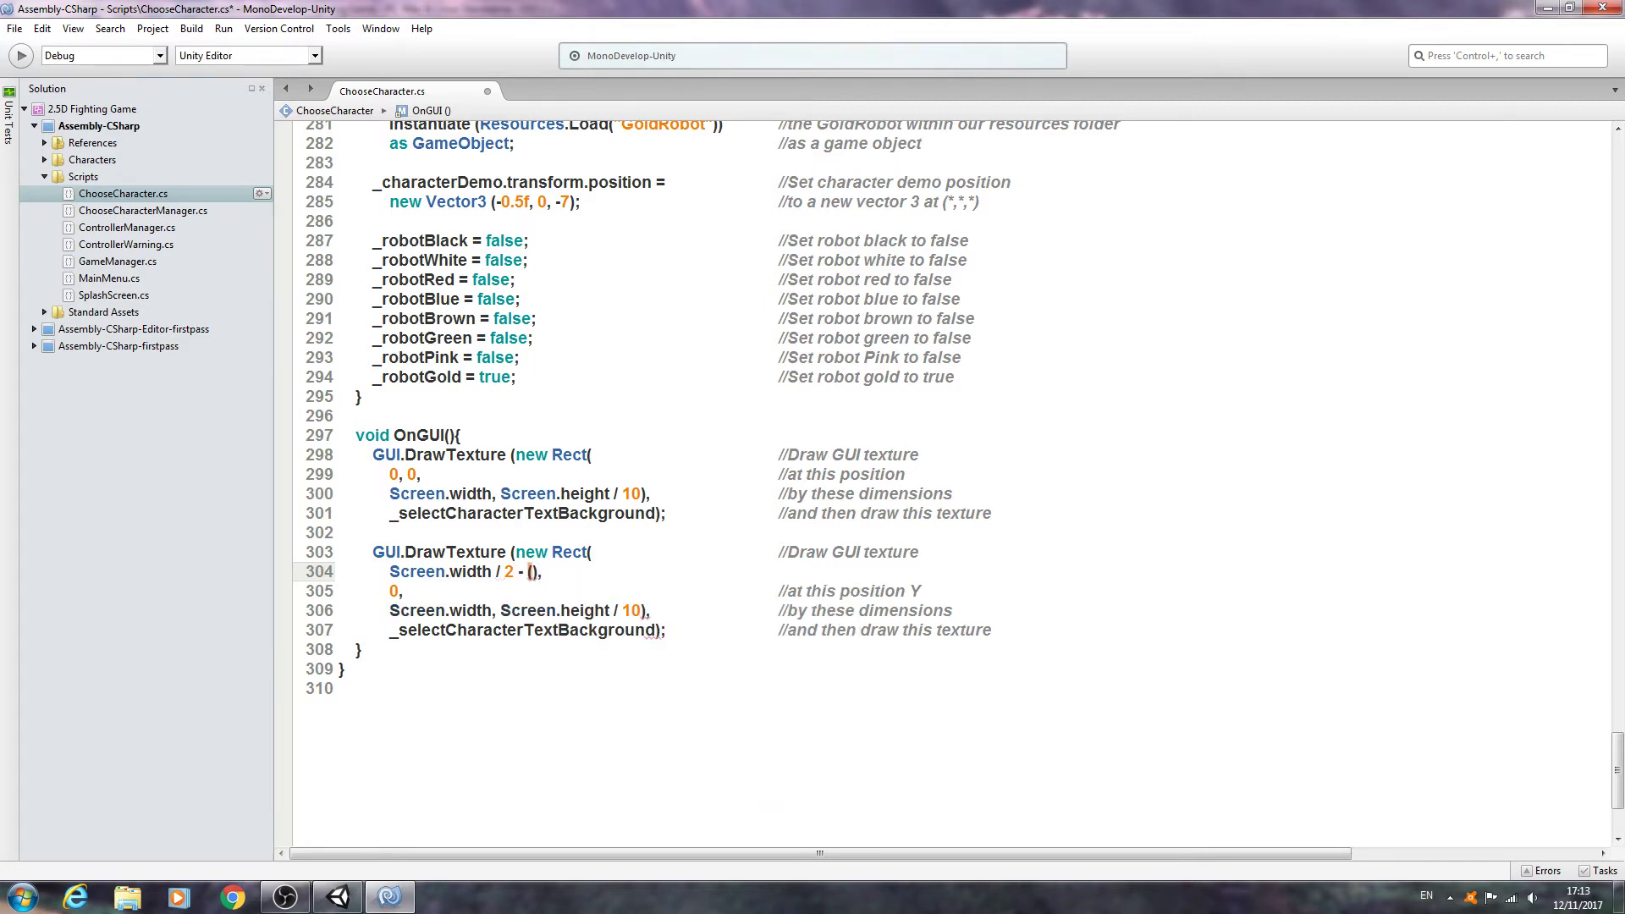
type("_f")
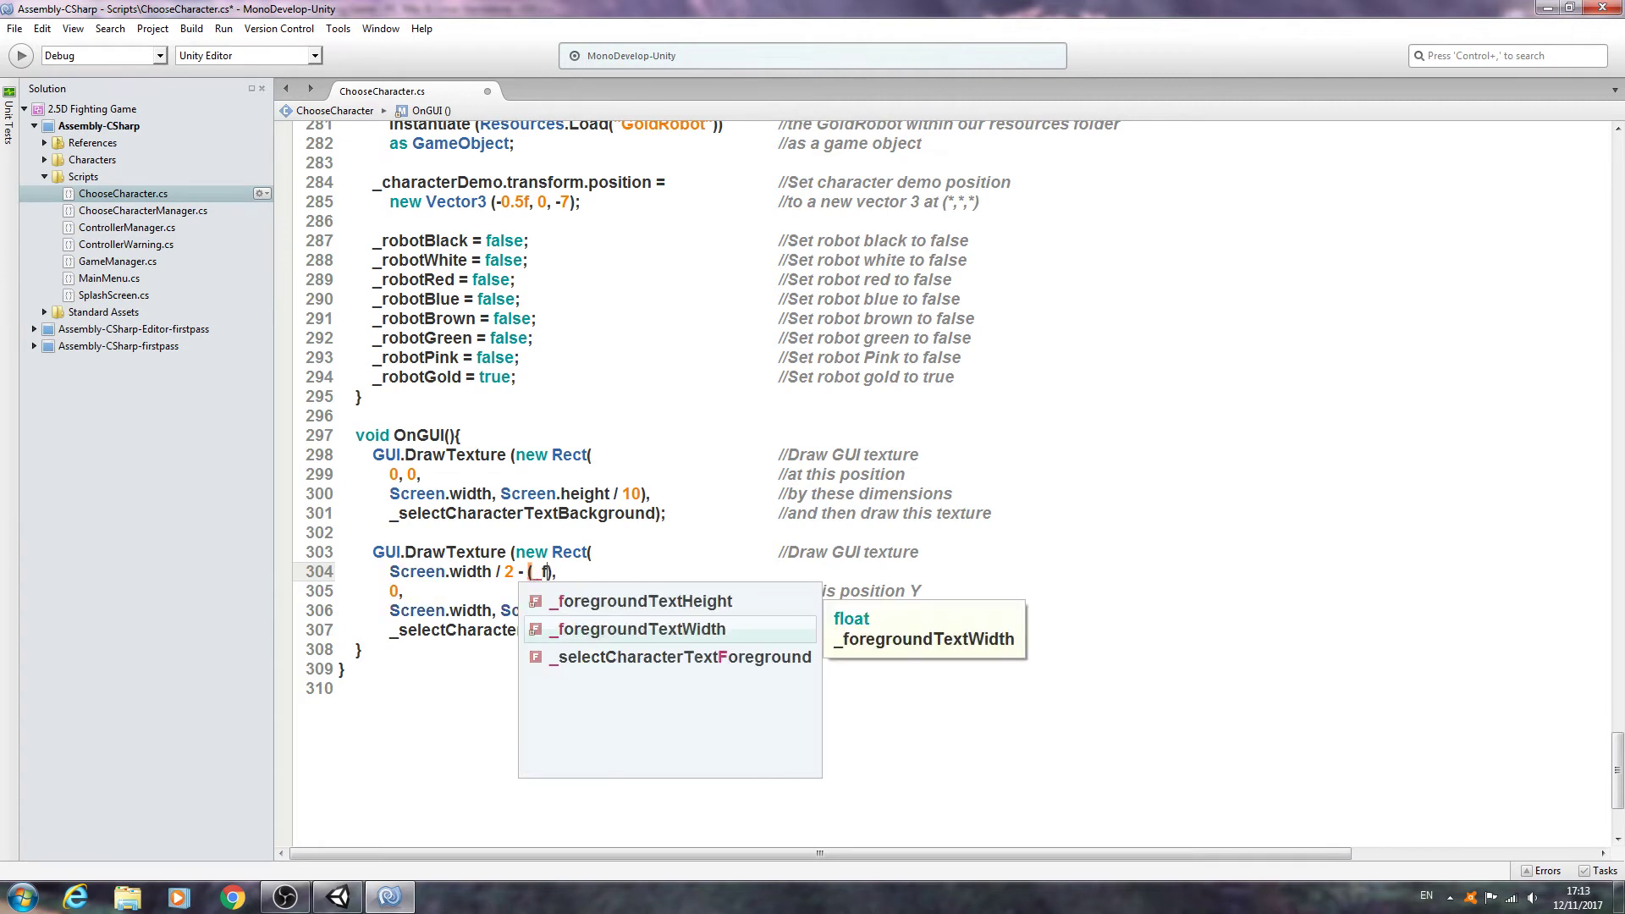
type("oregroundTextWidth")
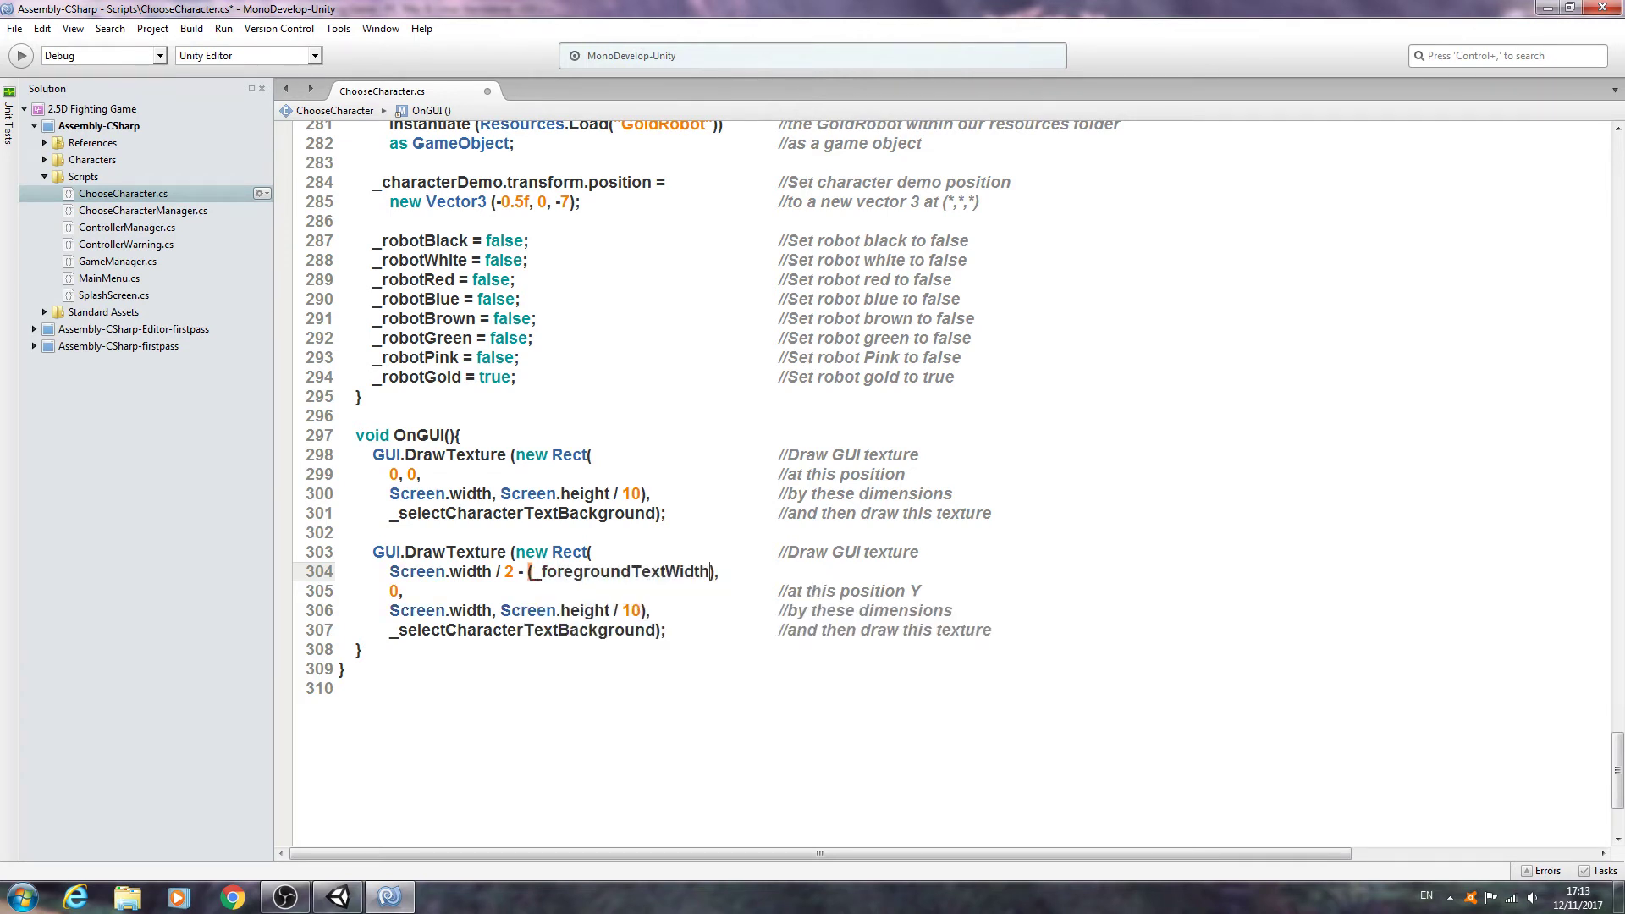
type("/ 2")
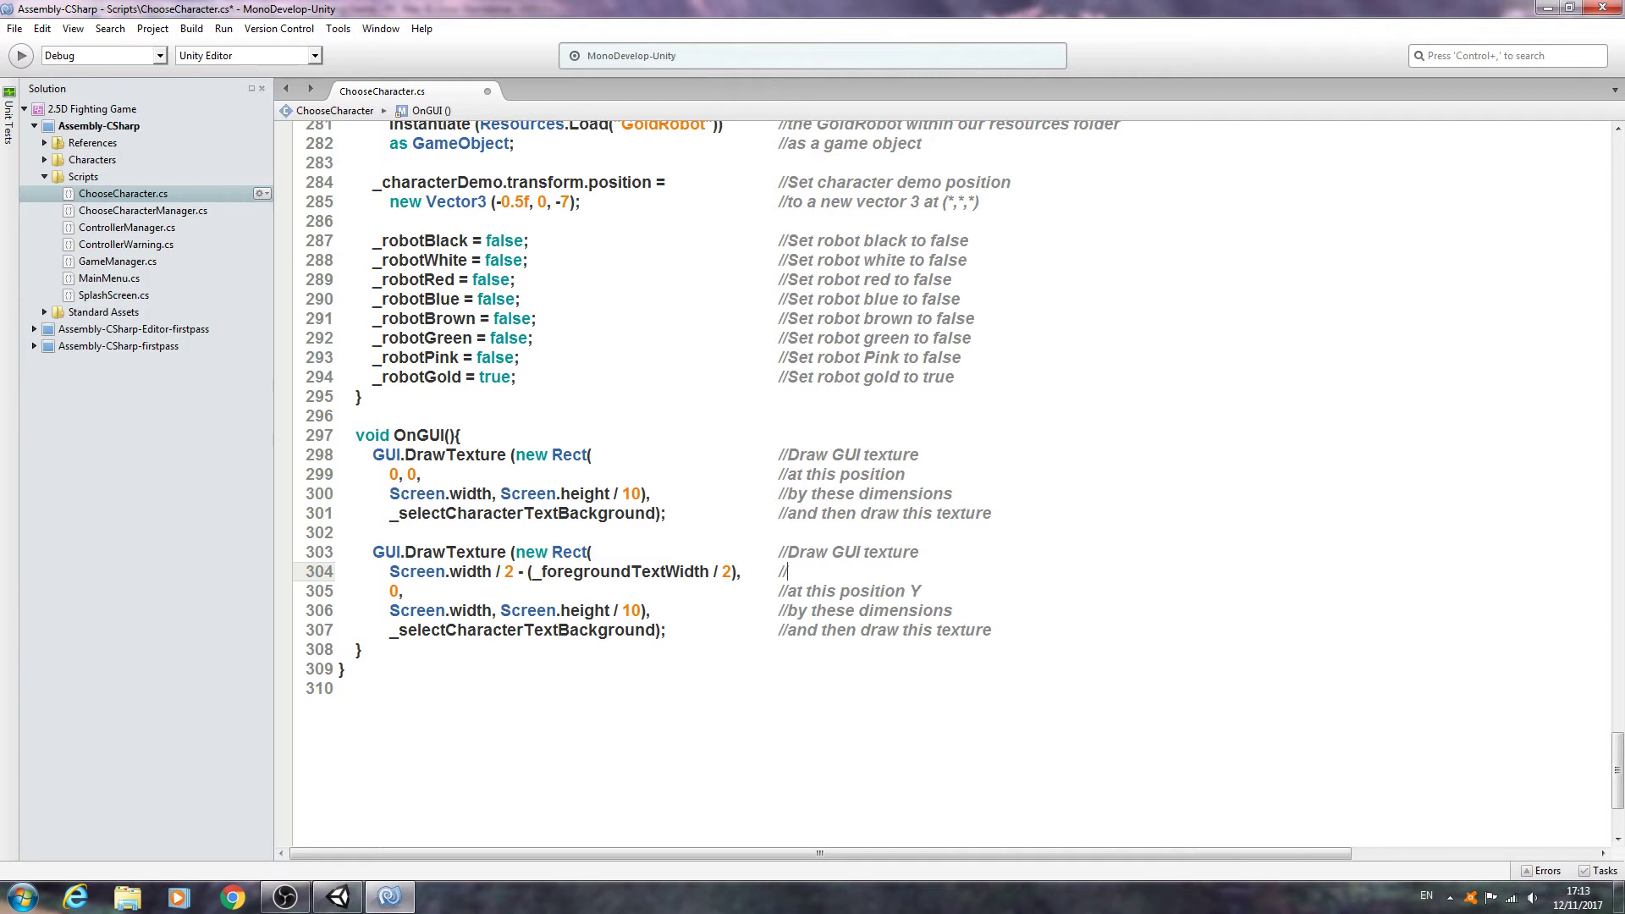
Step: Comment the centred position line as 'at this position Z'
type("at t")
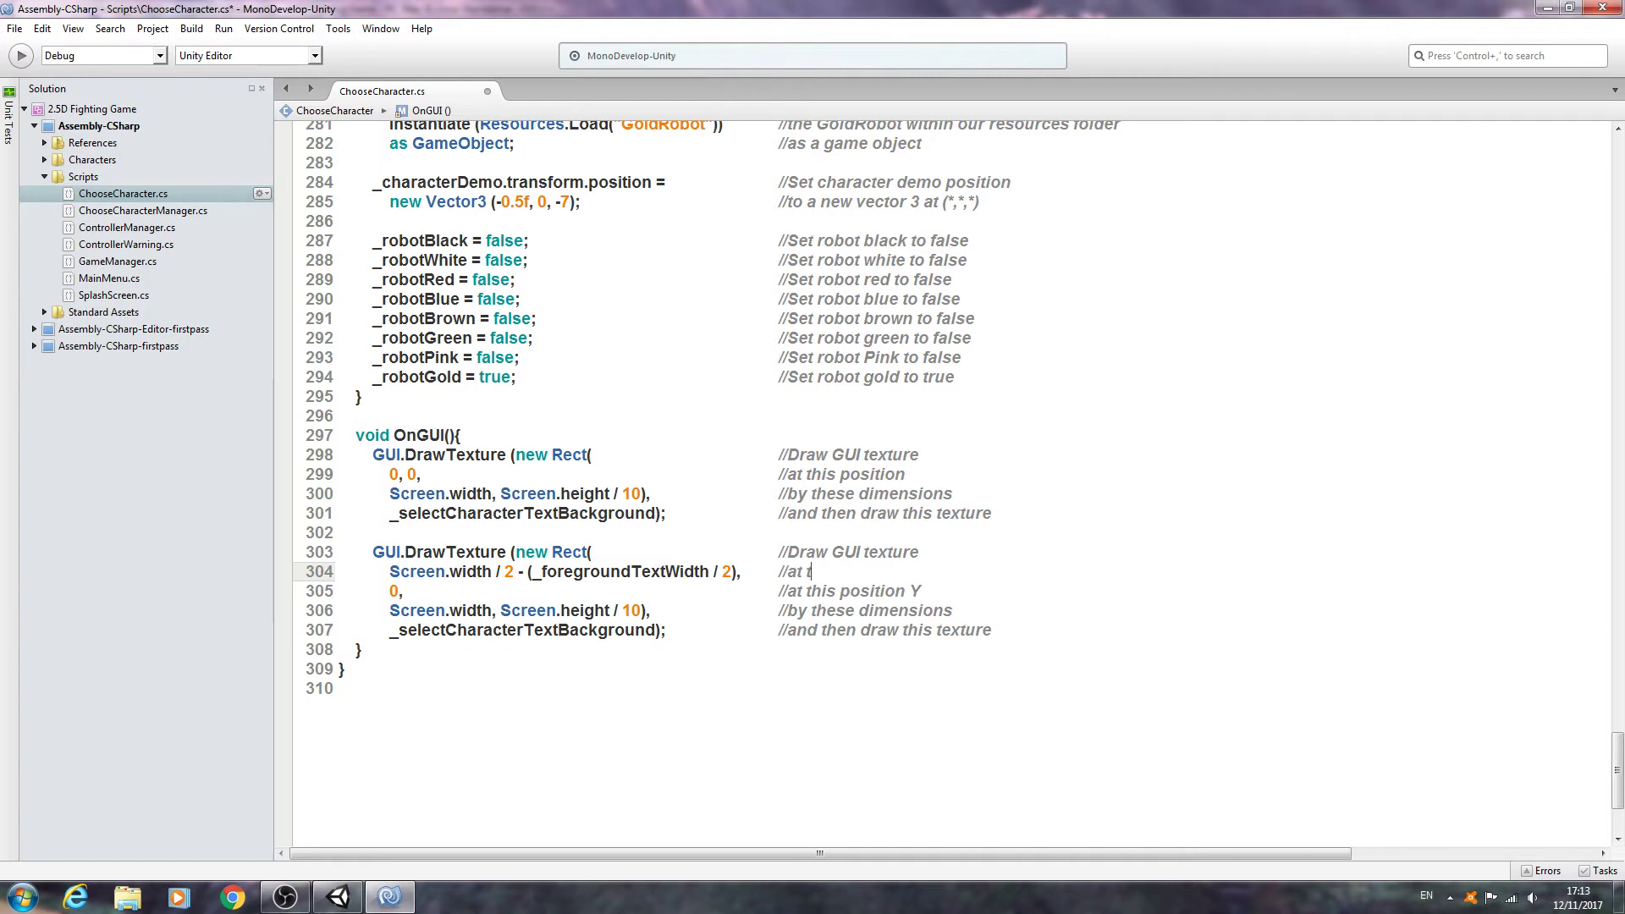
type("his position Z")
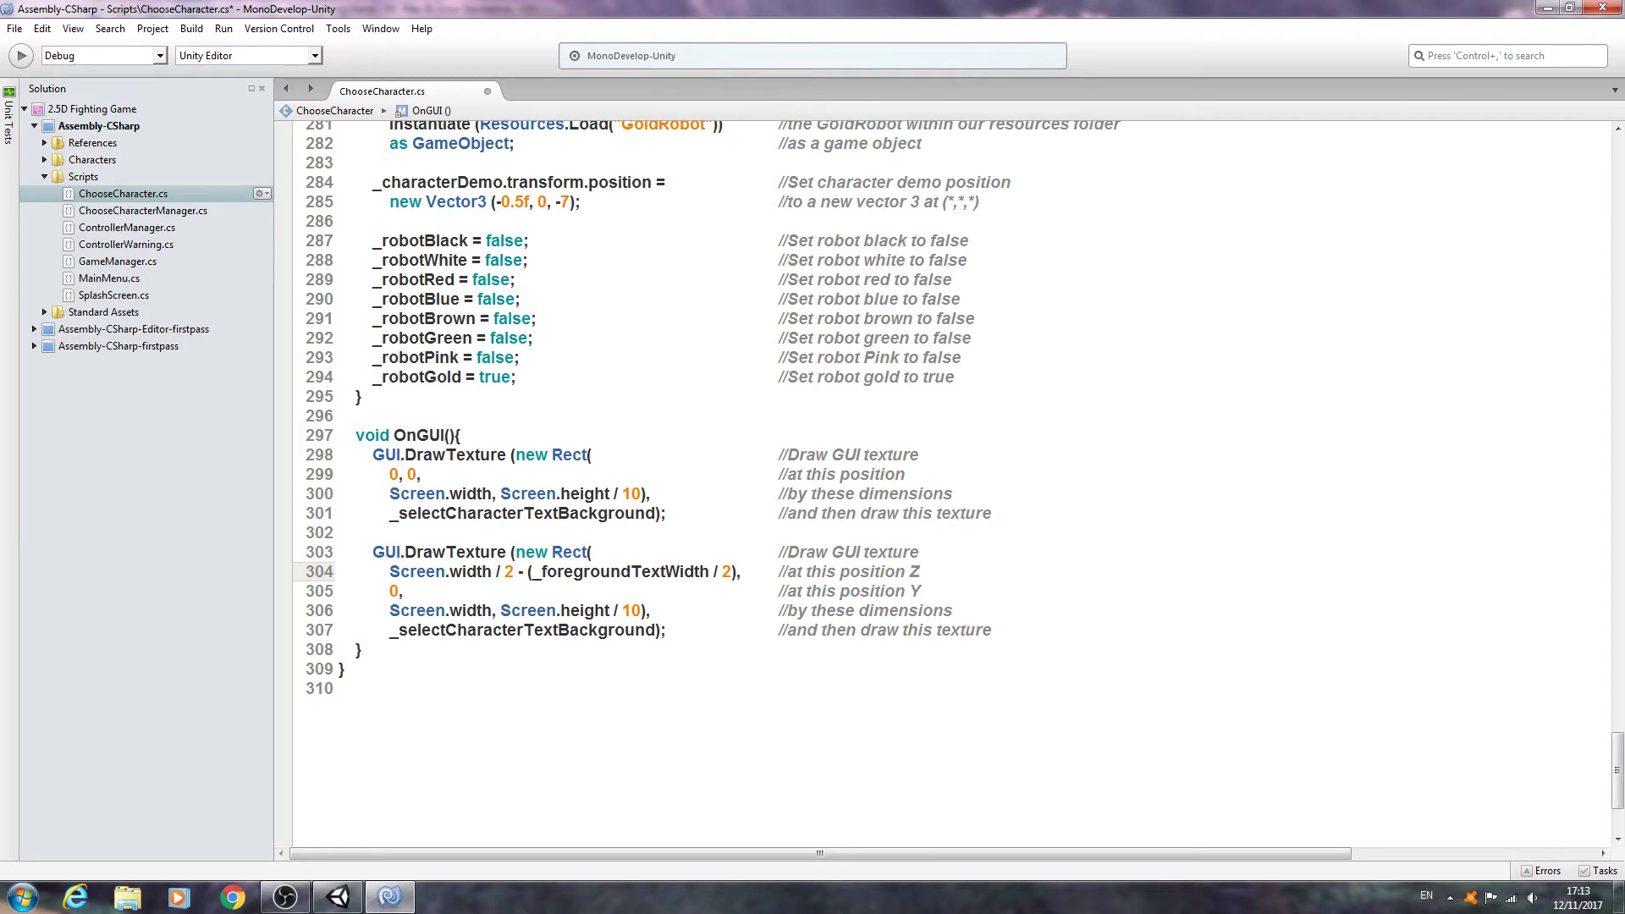
Step: Replace the size arguments with _foregroundTextWidth and _foregroundTextHeight
left_click(892, 570)
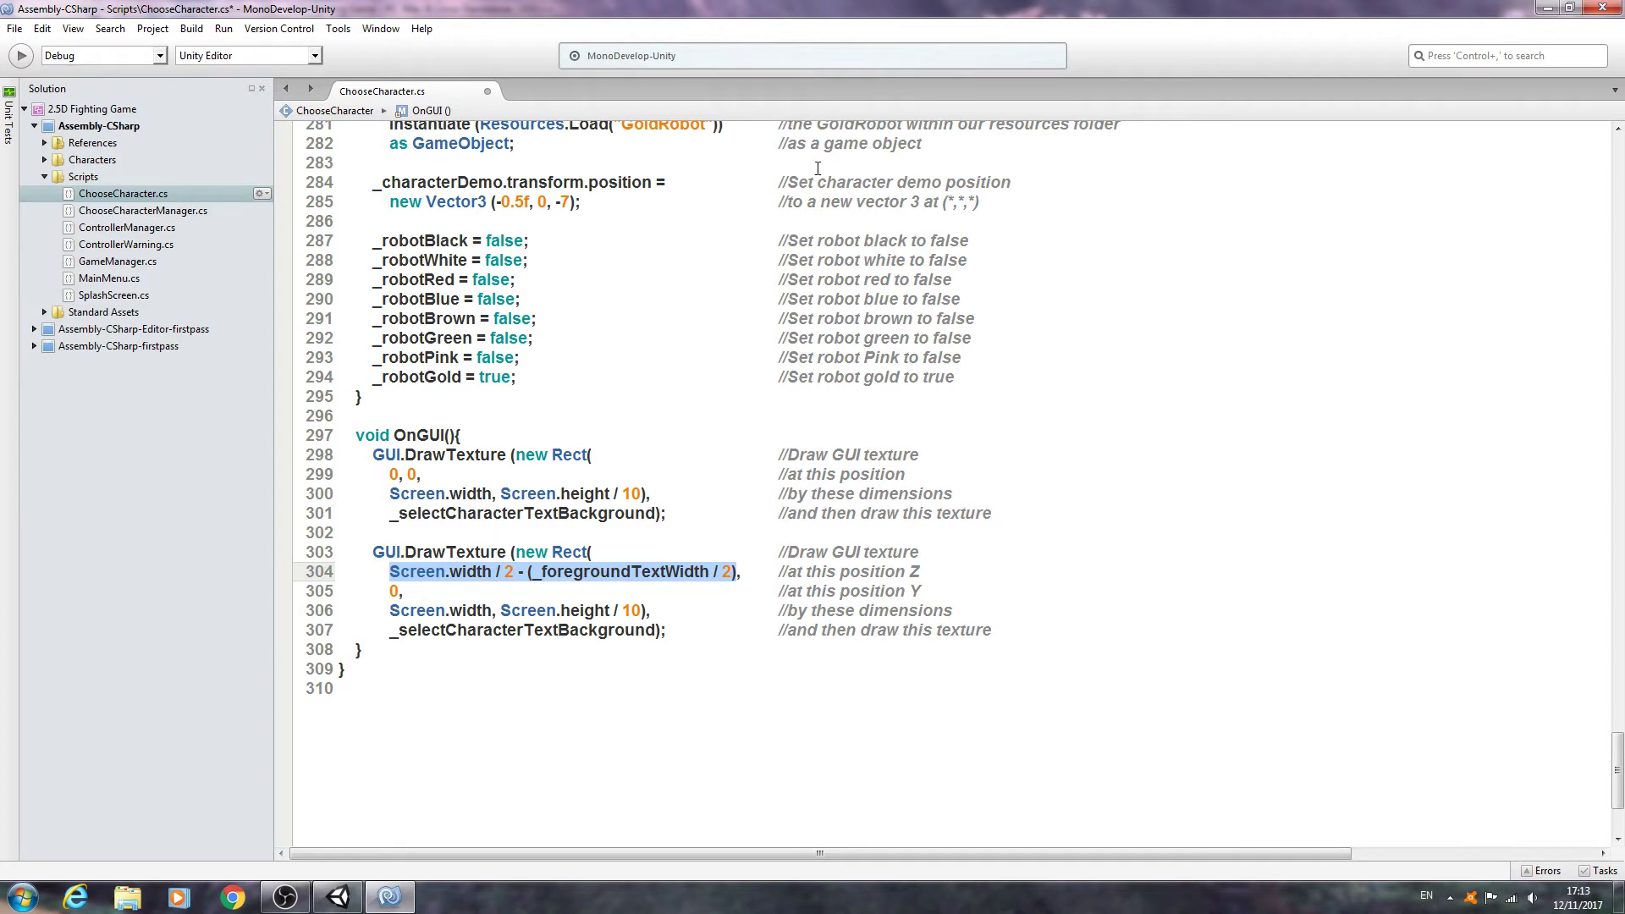
mouse_move(615, 571)
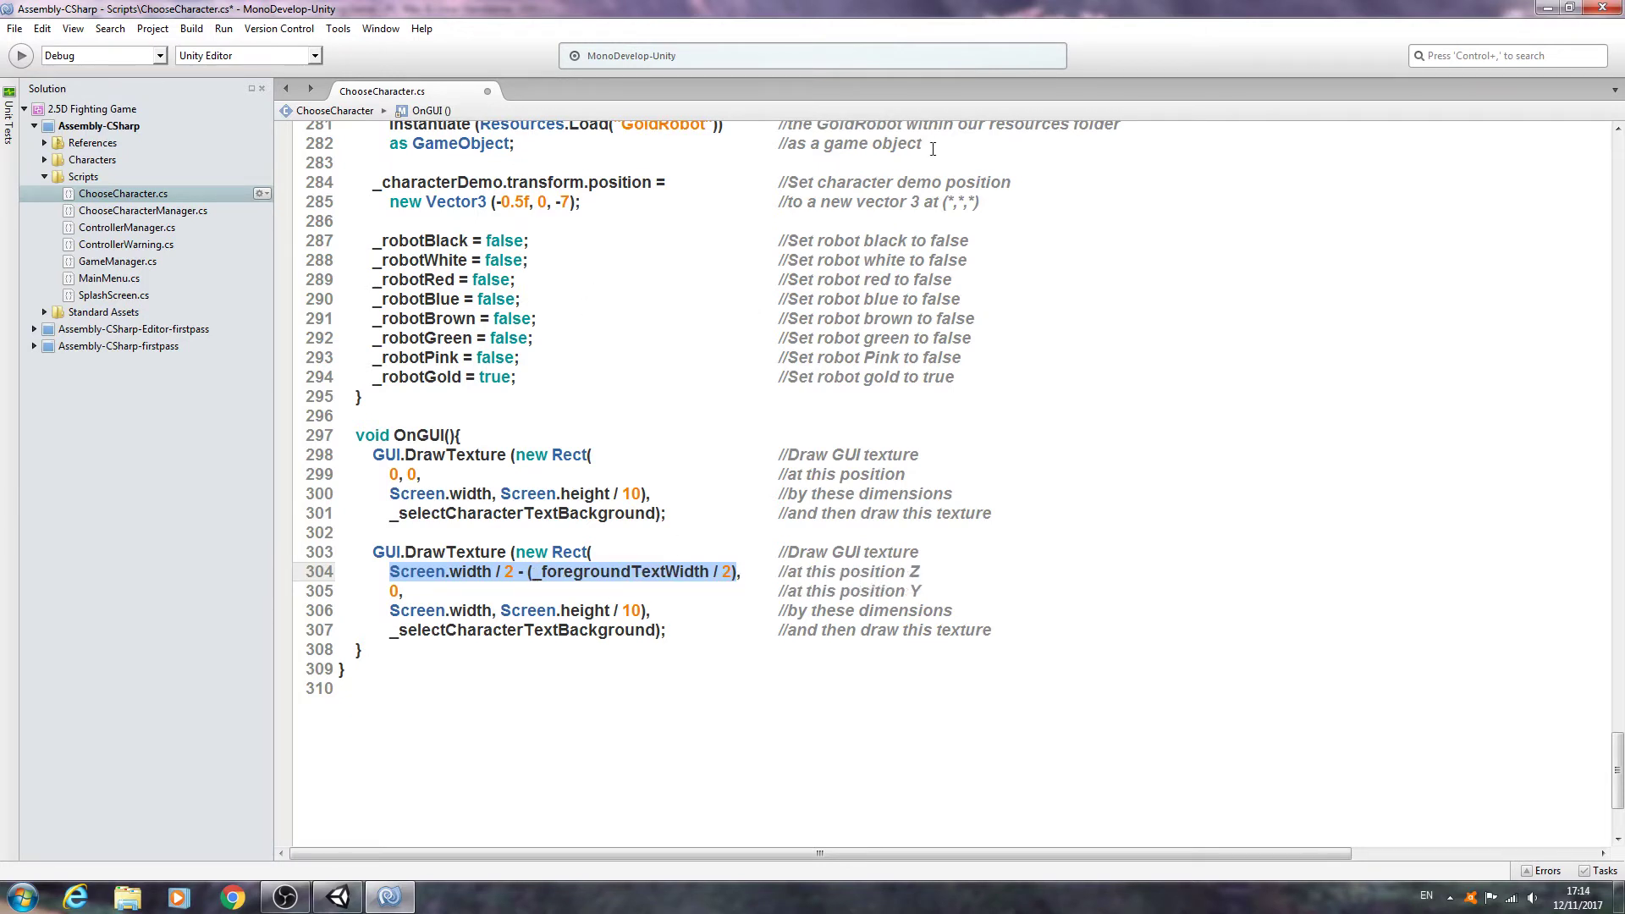
mouse_move(582, 154)
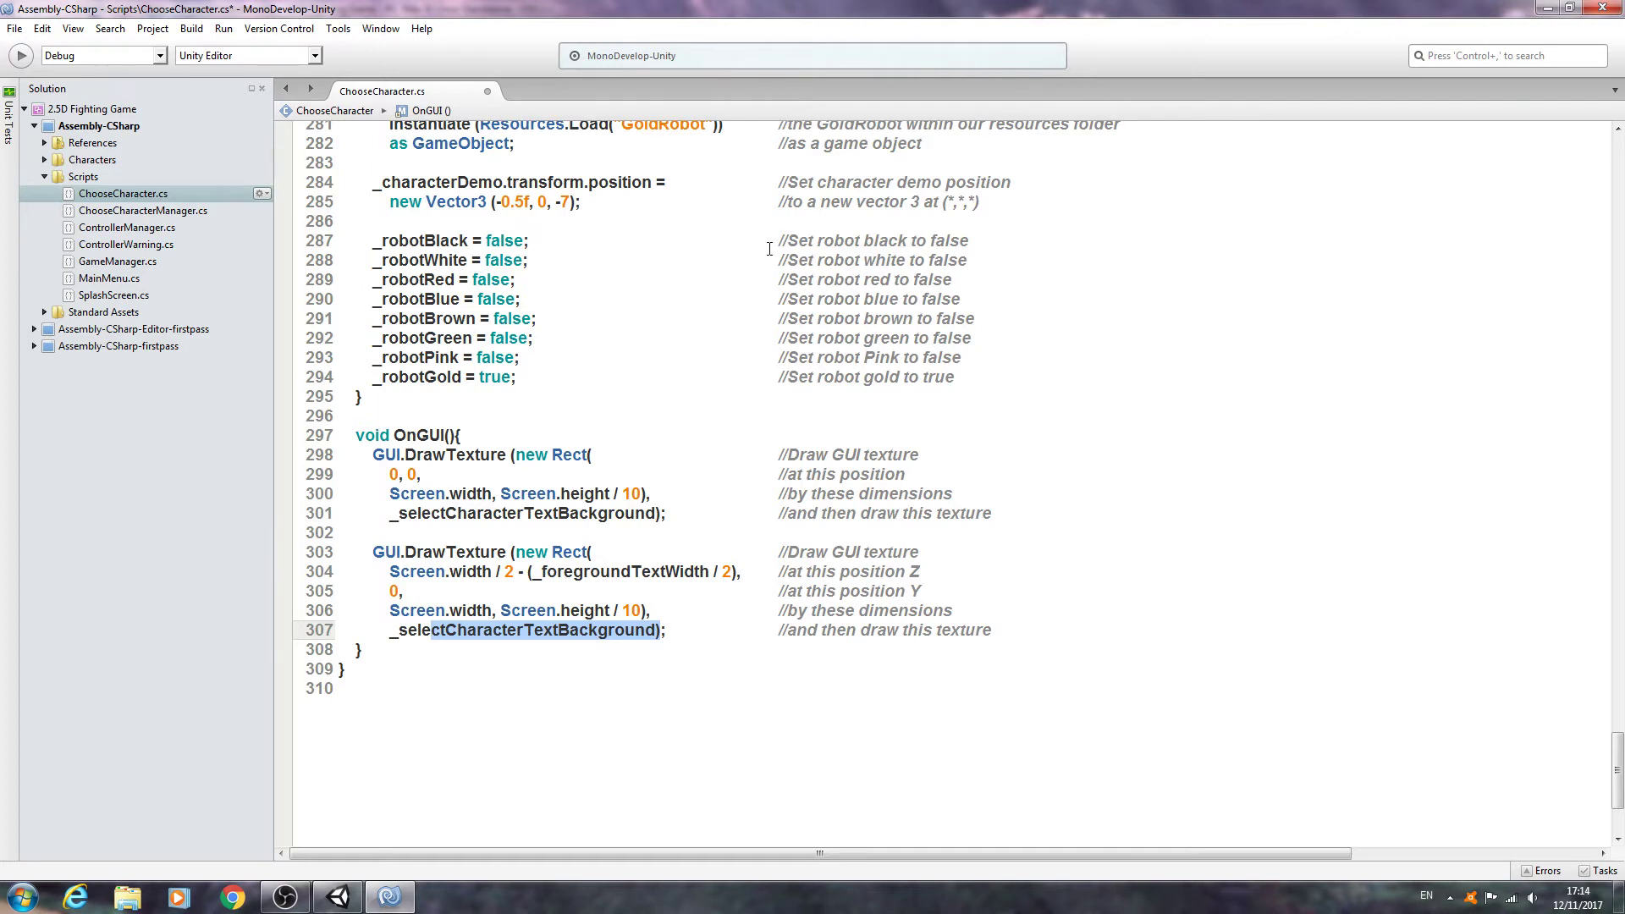
mouse_move(759, 234)
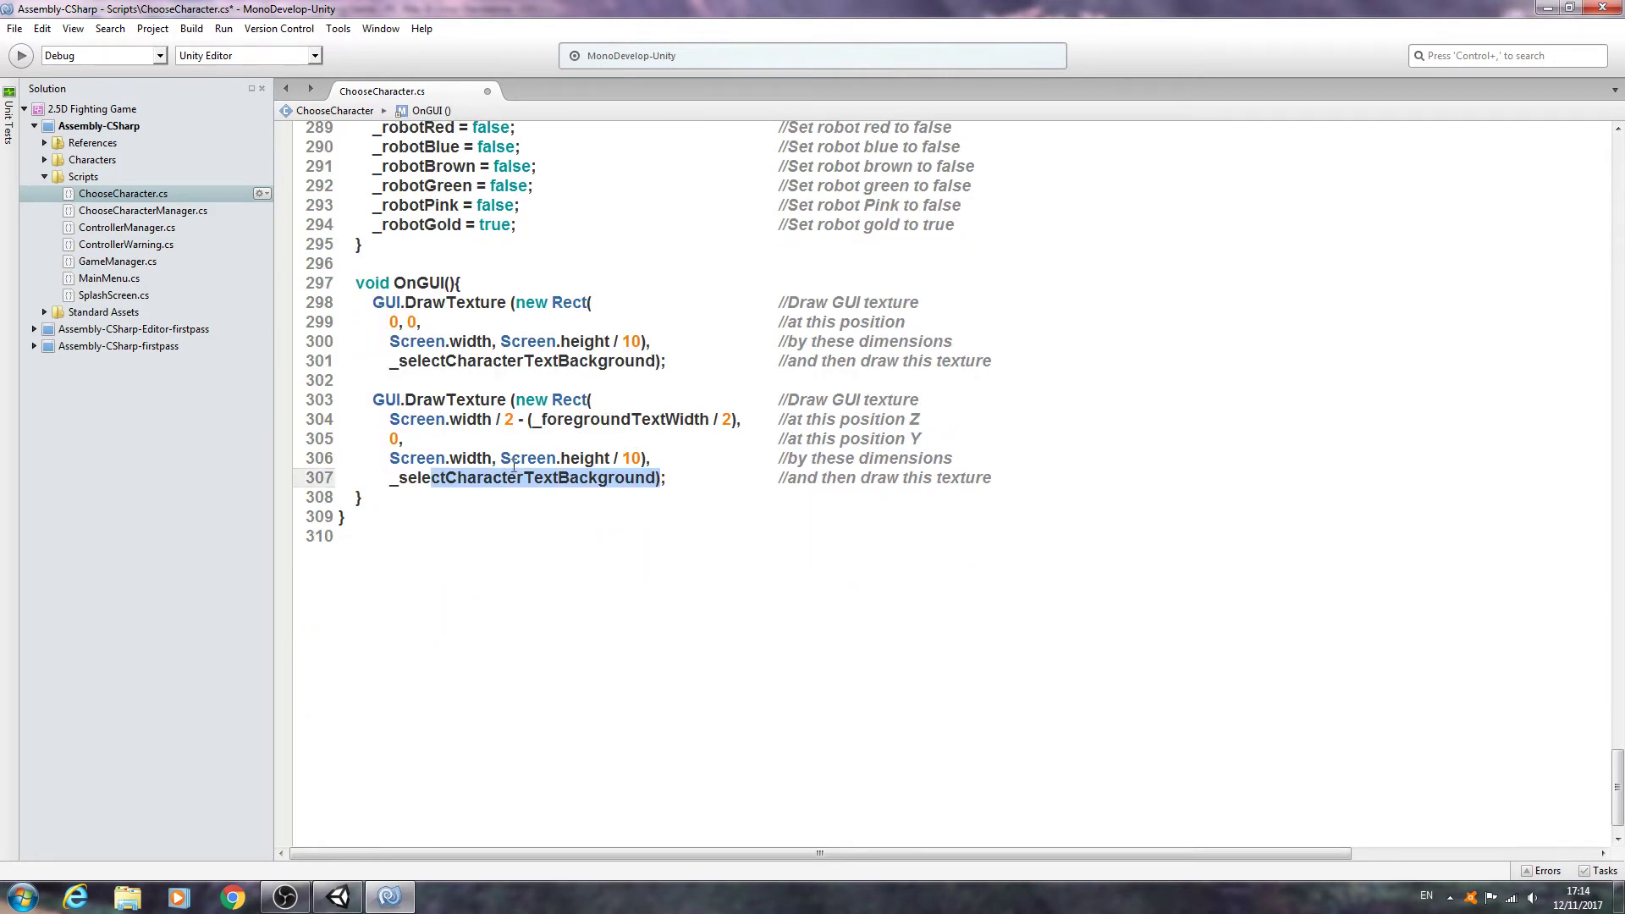
double_click(418, 458)
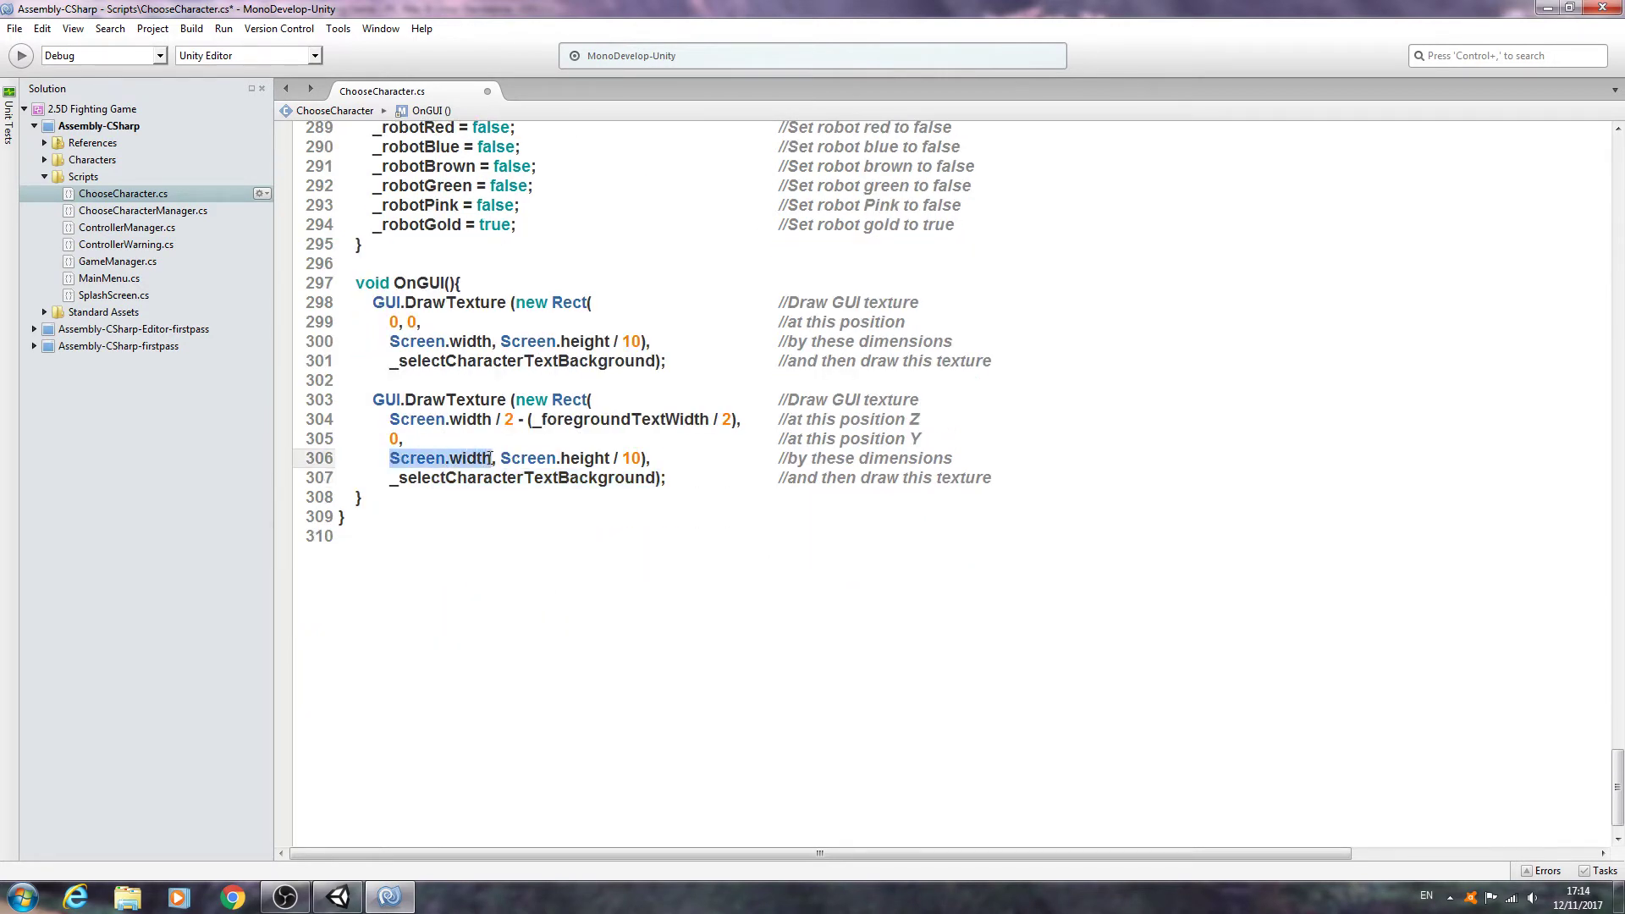
type("_foregroundTextW")
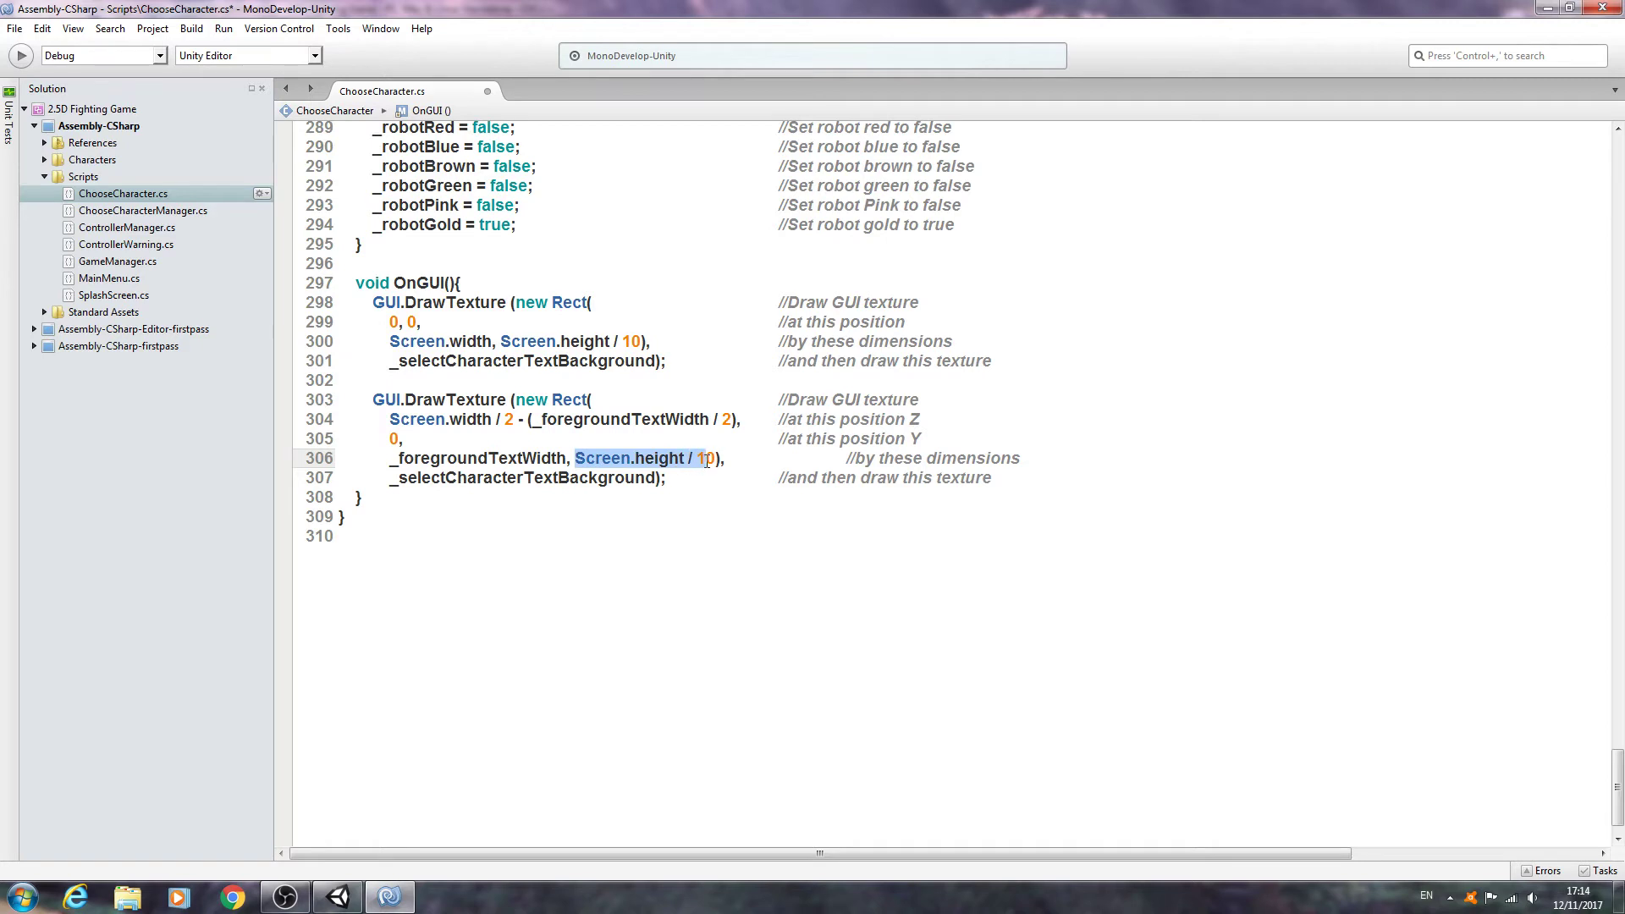
type("_foregroundTextH")
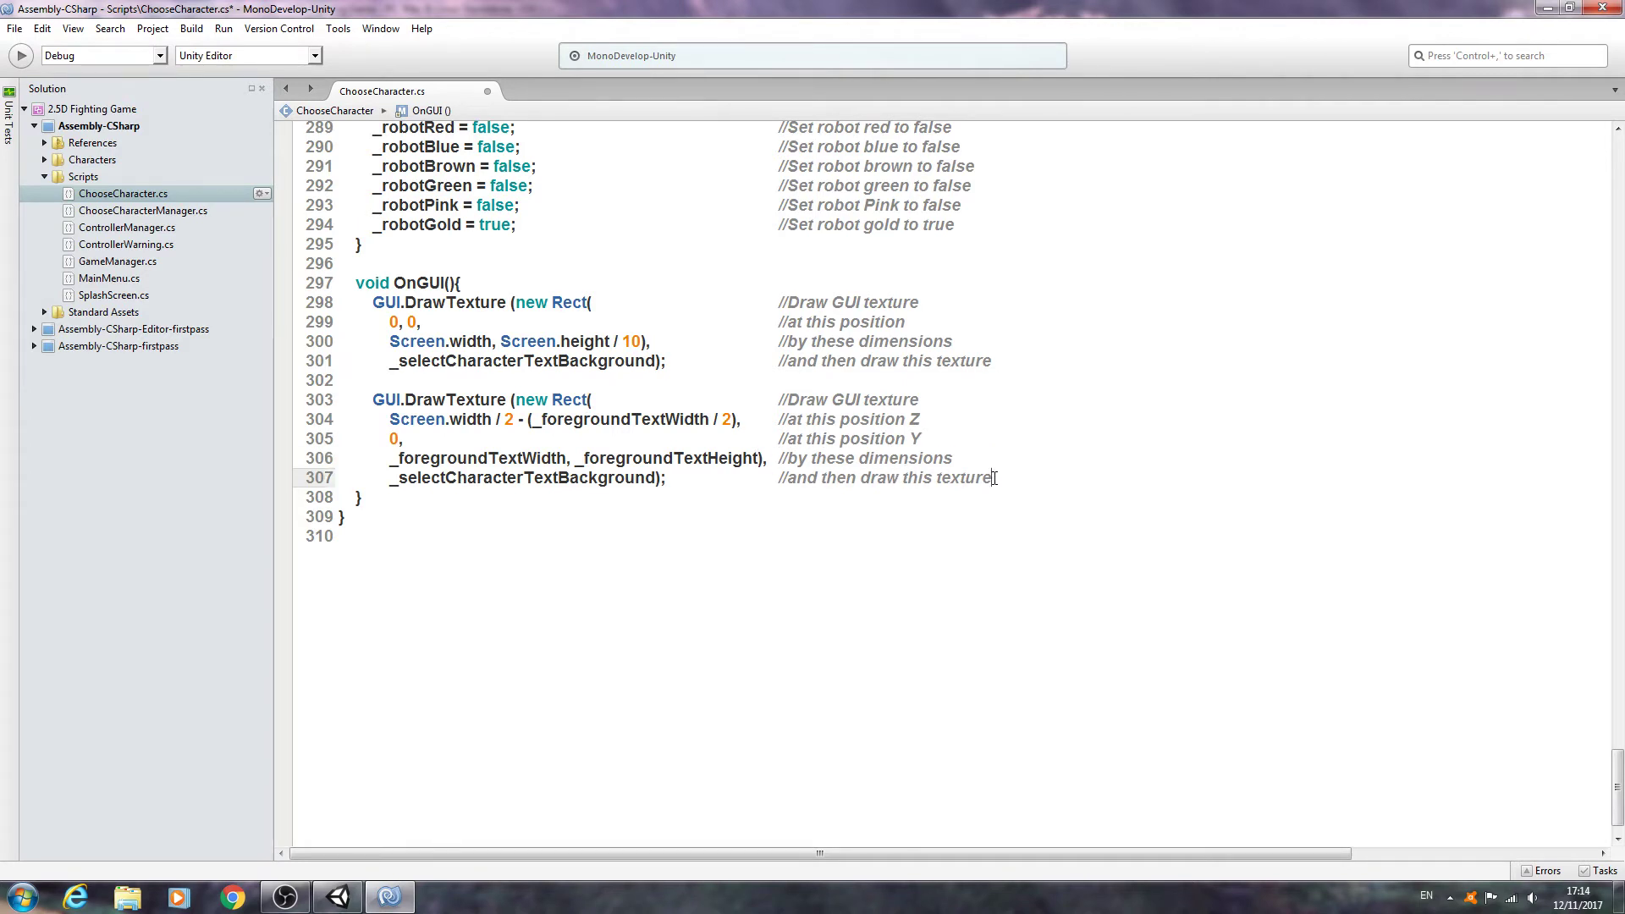
Step: Swap the texture argument to _selectCharacterTextForeground via autocomplete
double_click(525, 477)
type("_")
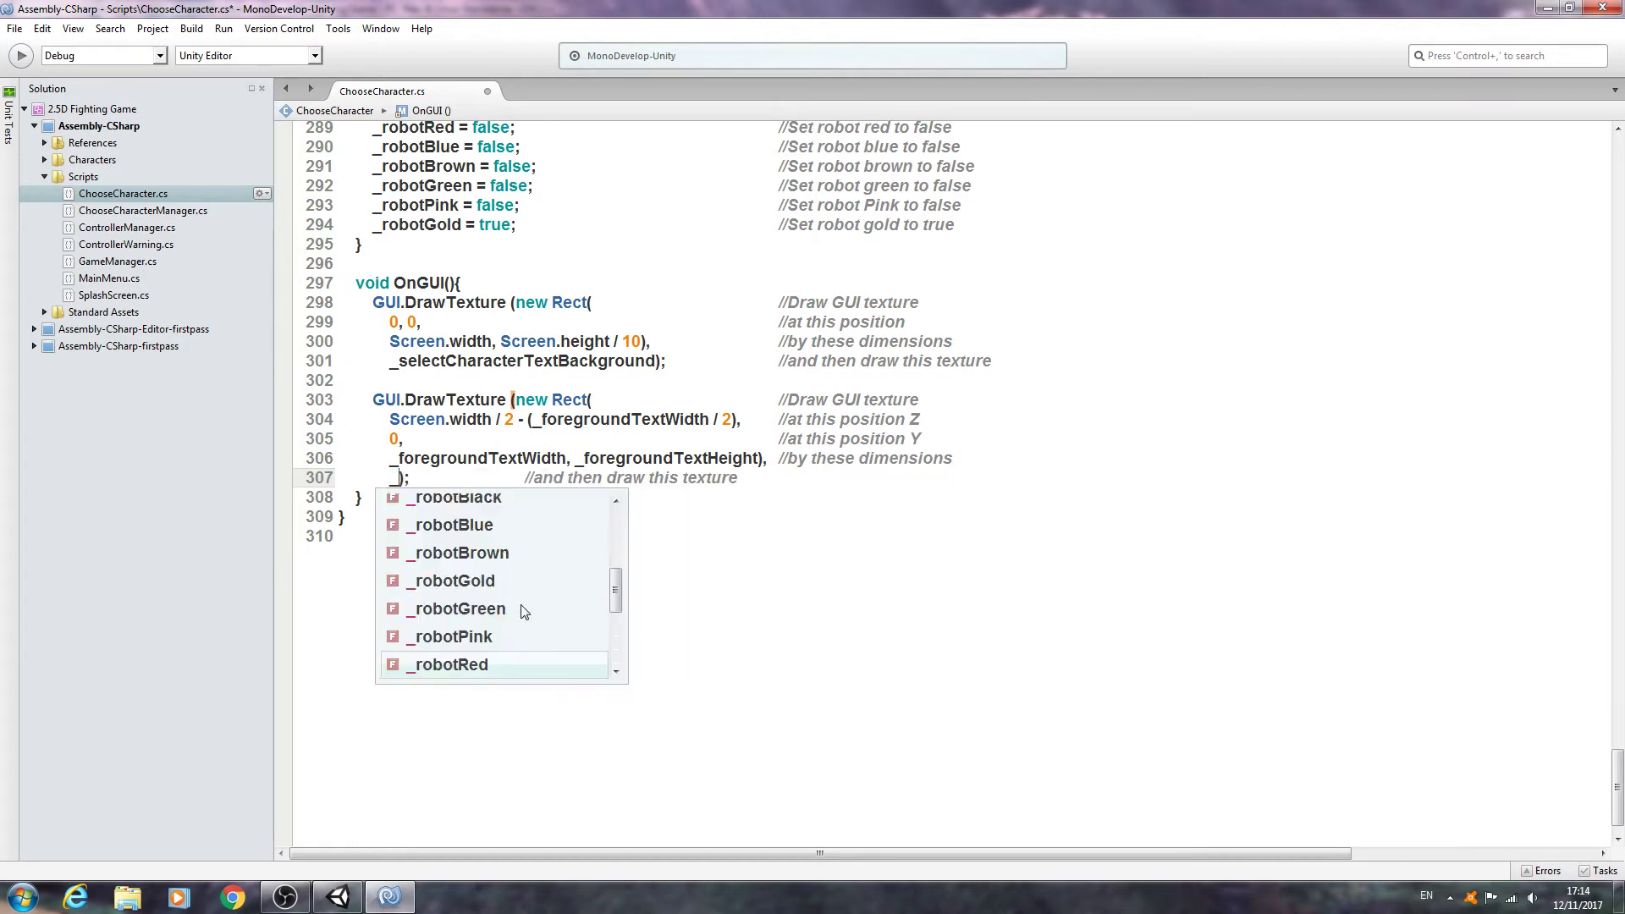
type("selectCharacterTextForeground")
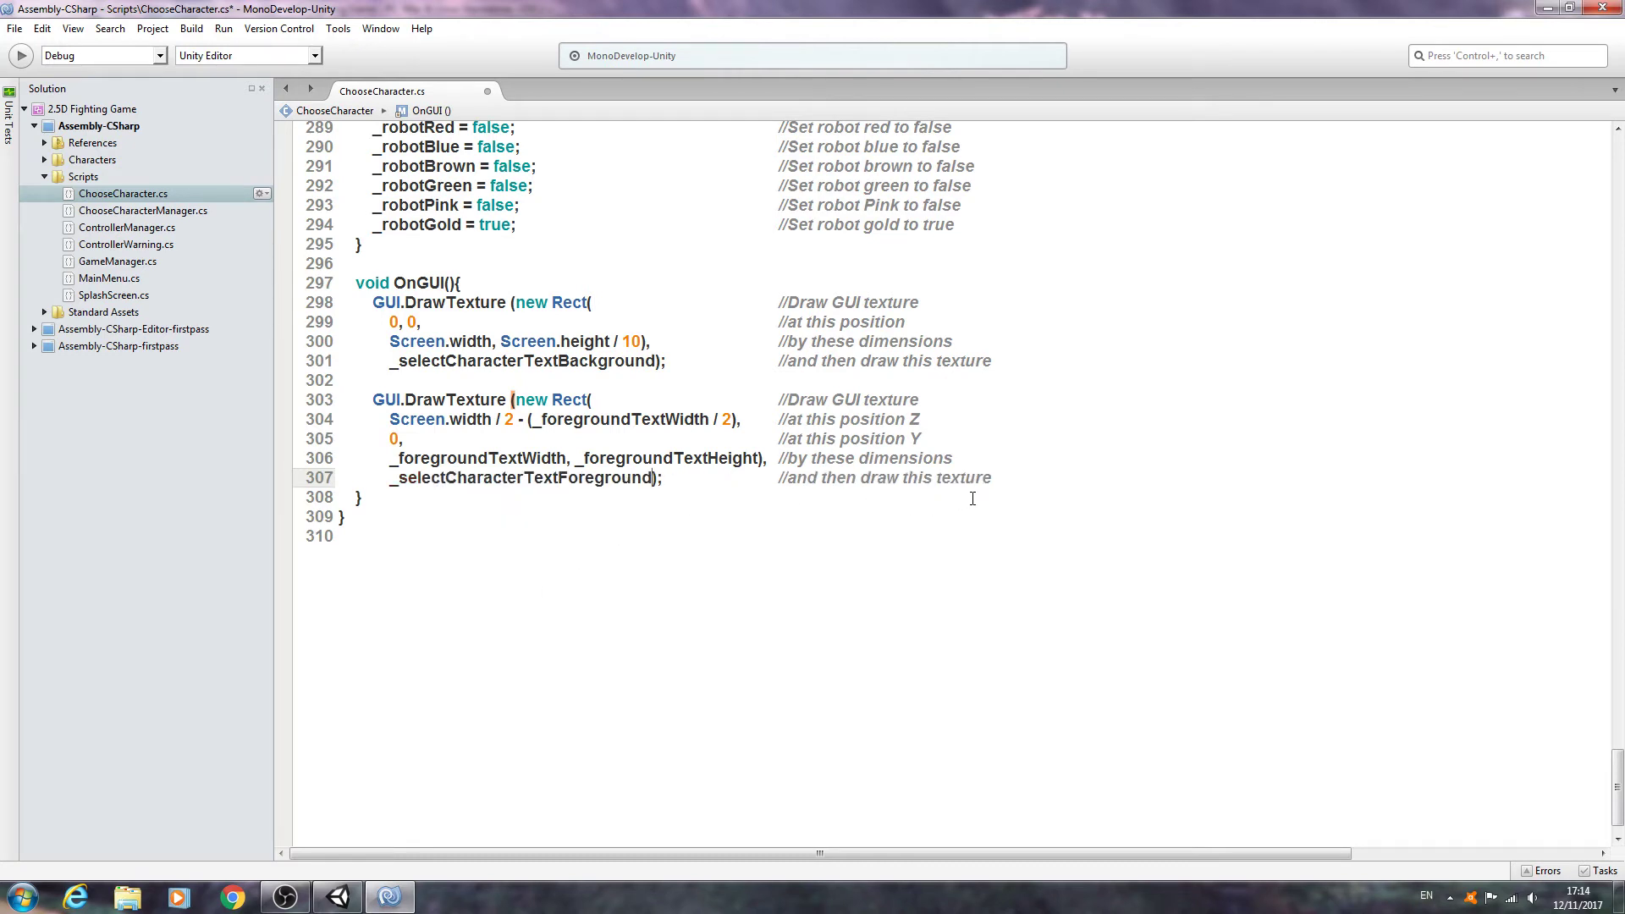
key("Enter")
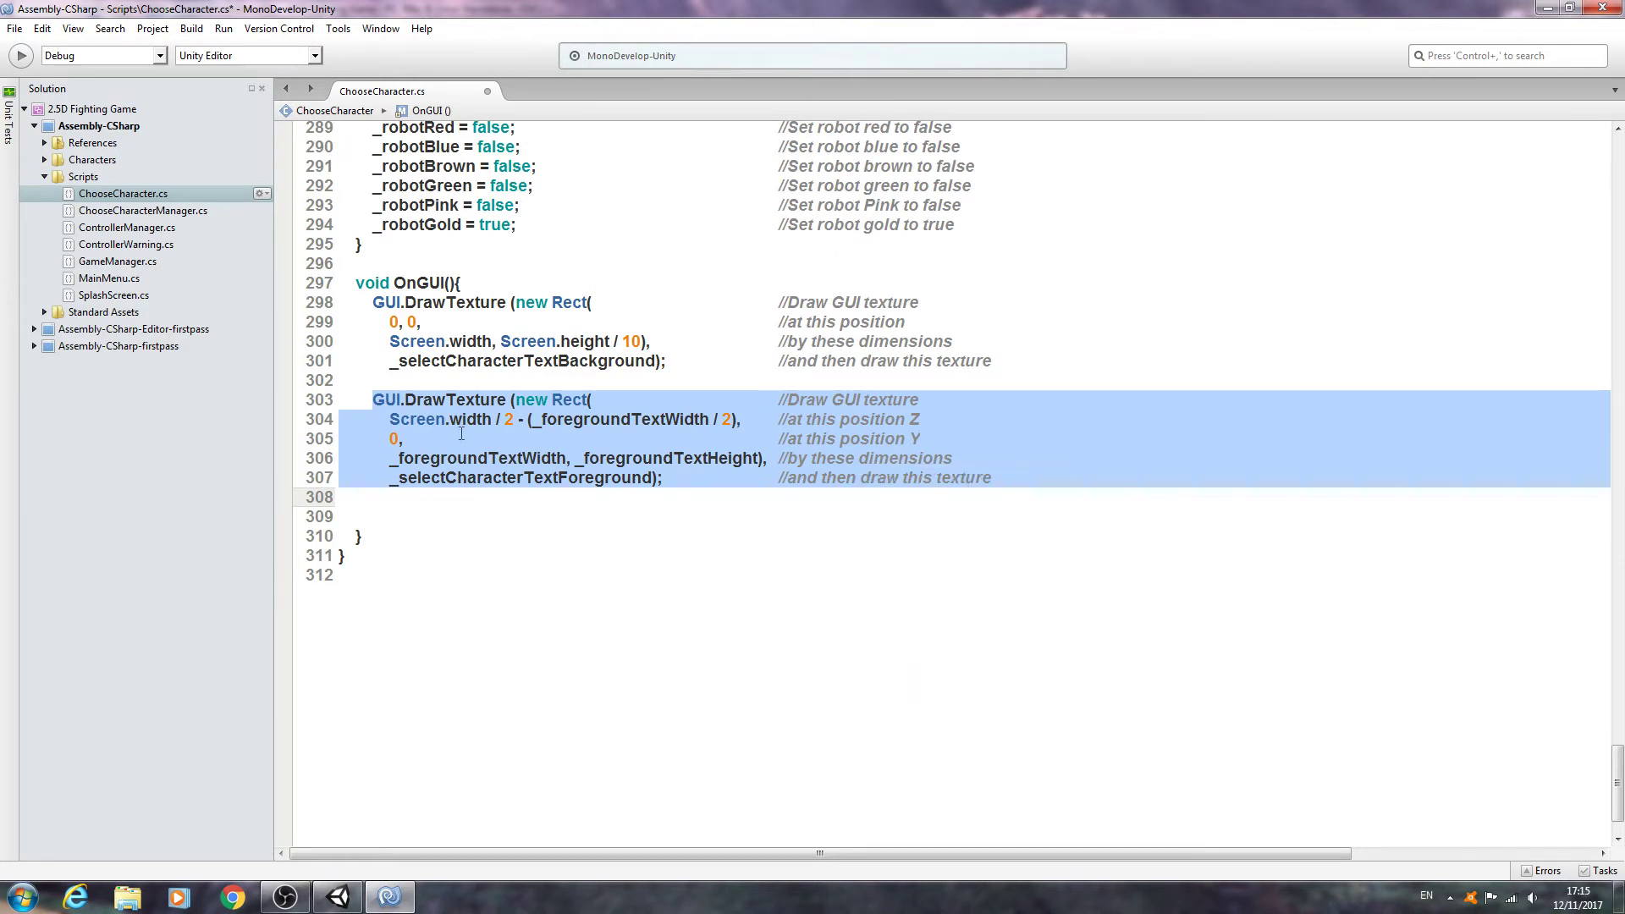
Step: Paste a copy of the foreground block below and switch its texture to _selectCharacterText
right_click(440, 516)
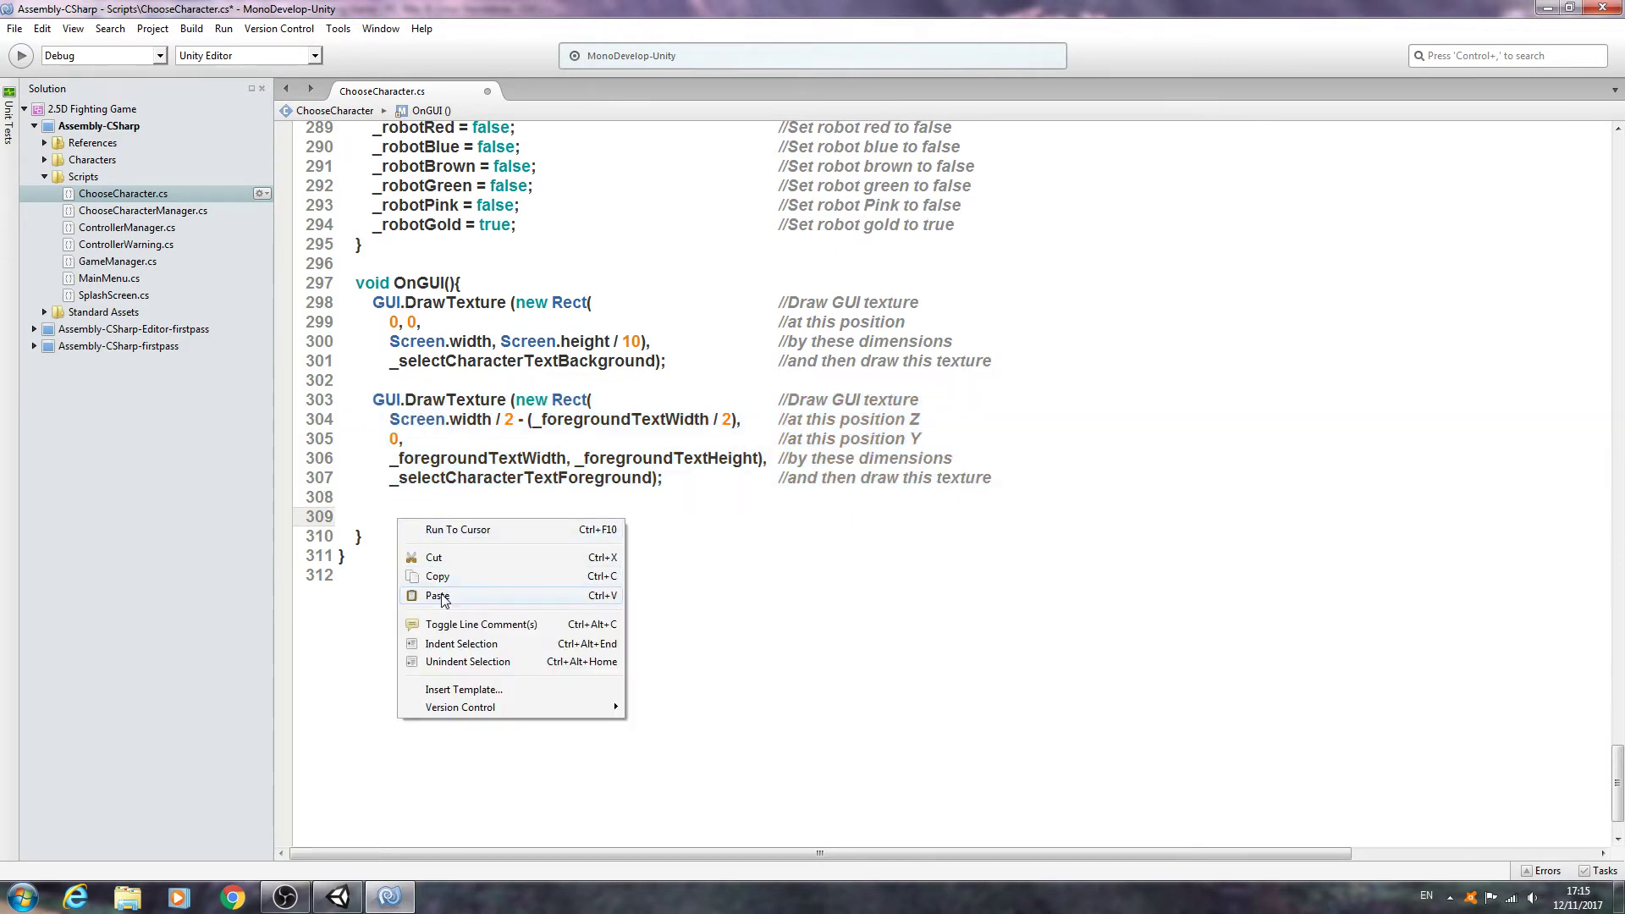
left_click(437, 594)
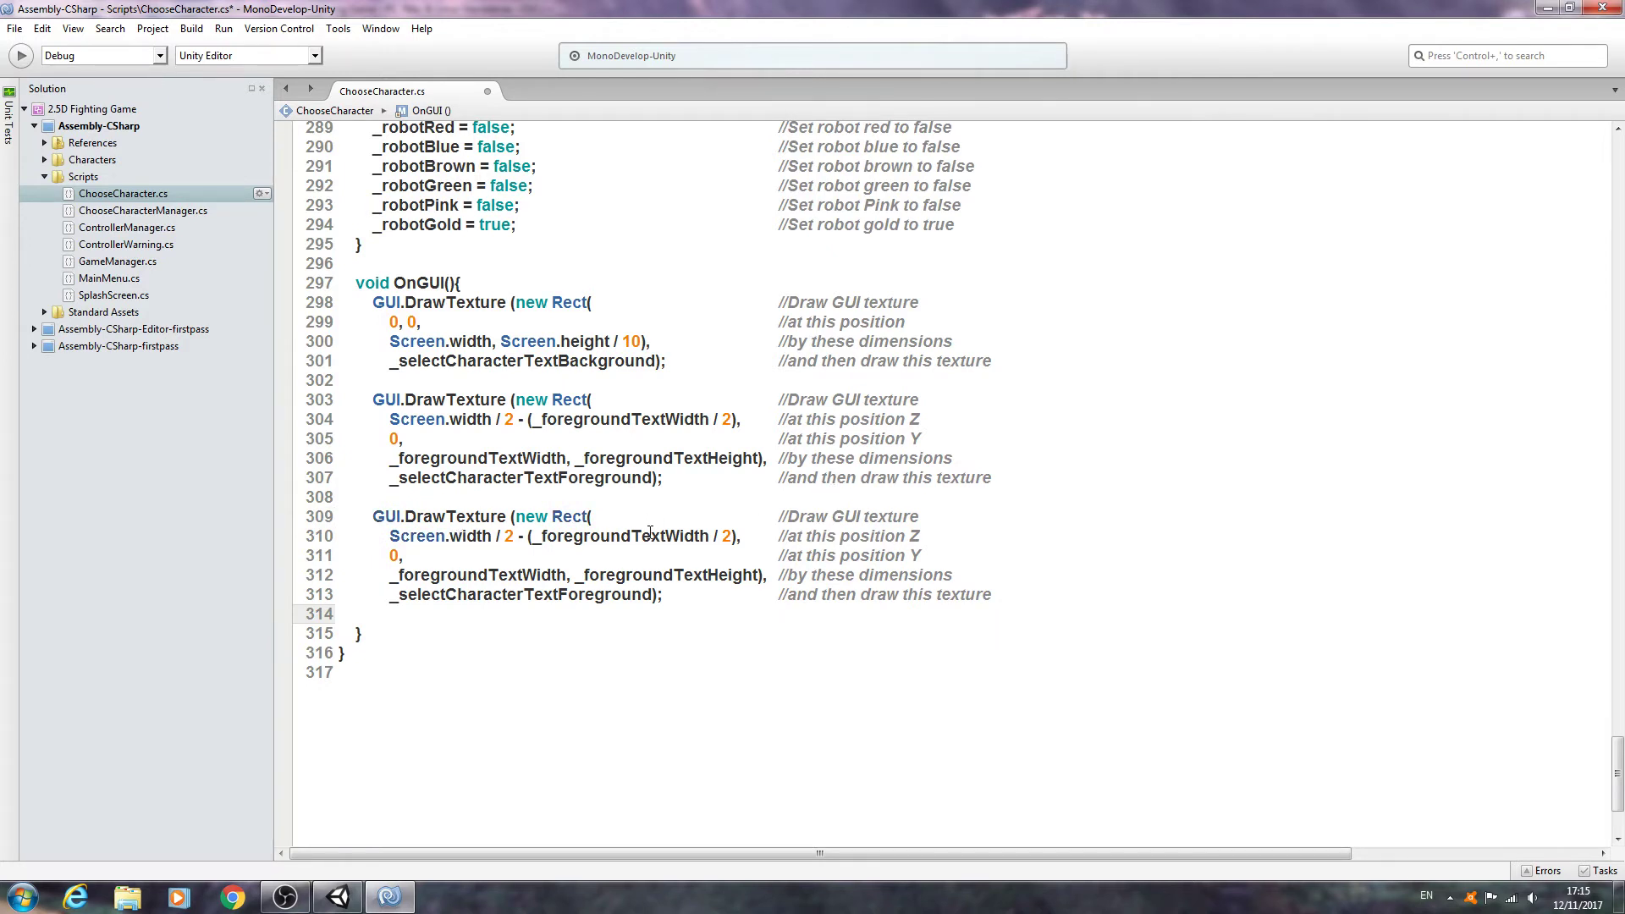
mouse_move(478, 527)
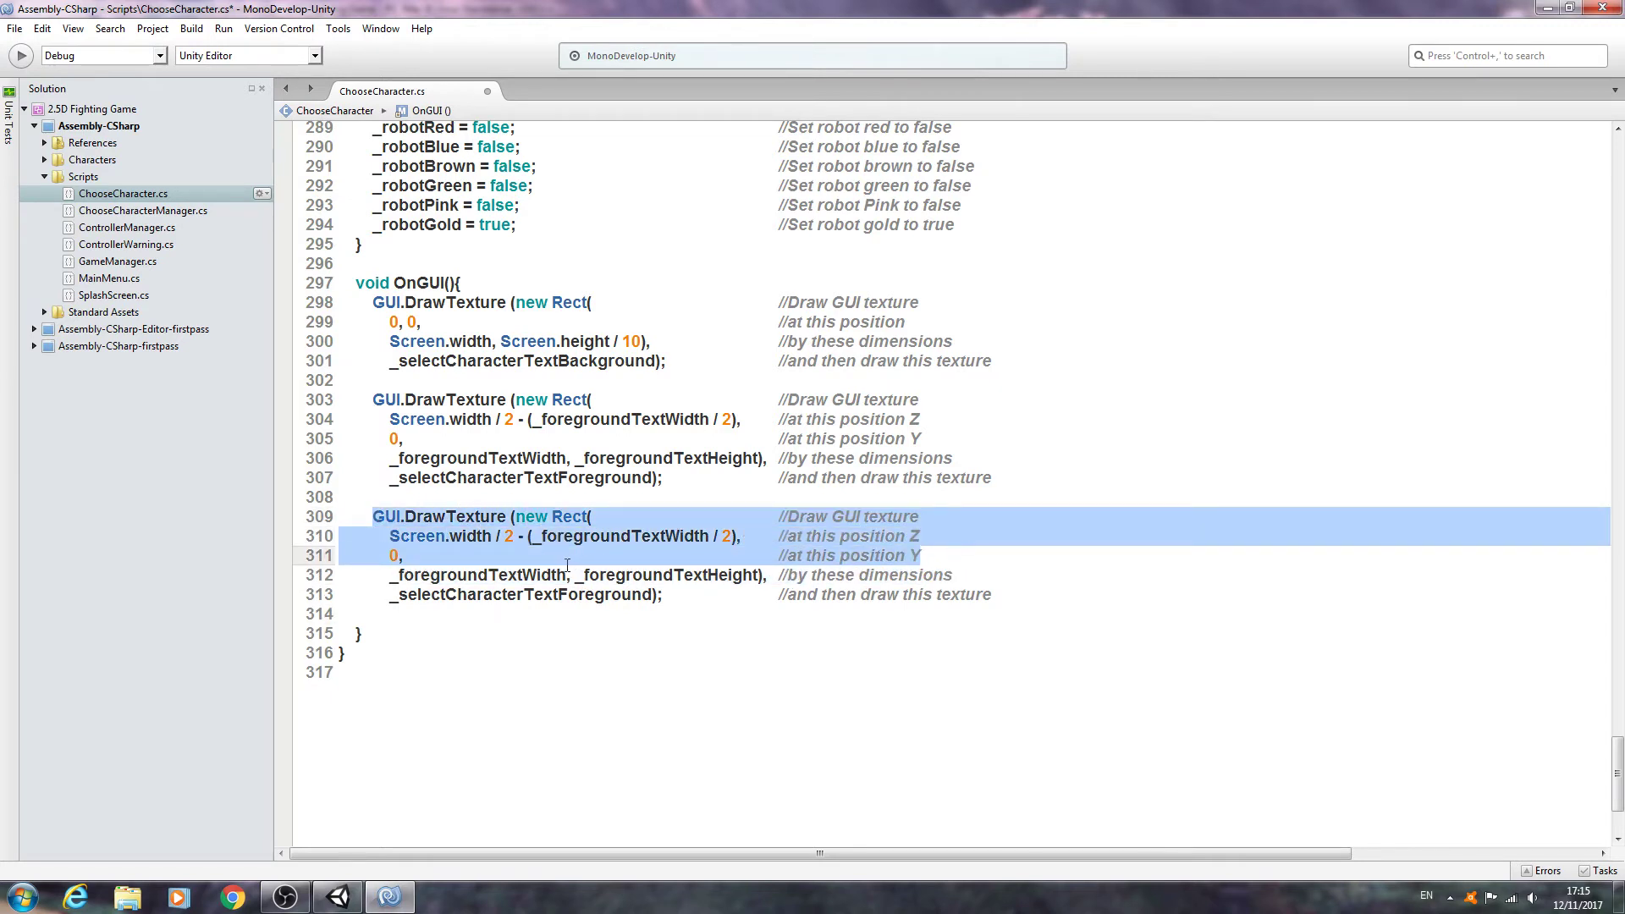
left_click(523, 595)
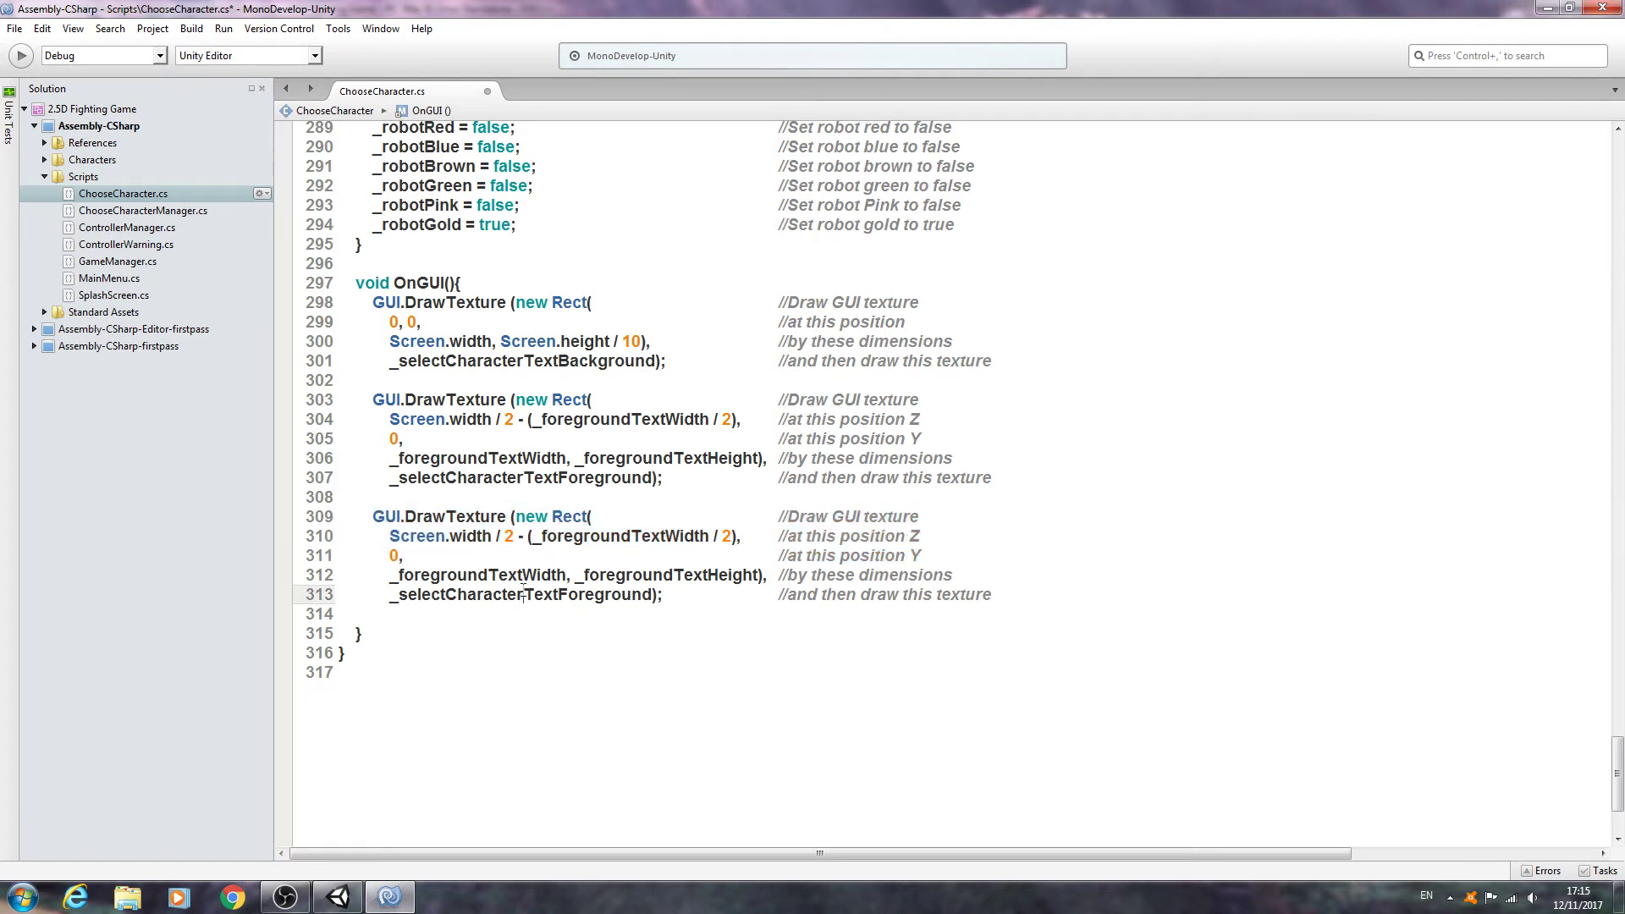
double_click(523, 594)
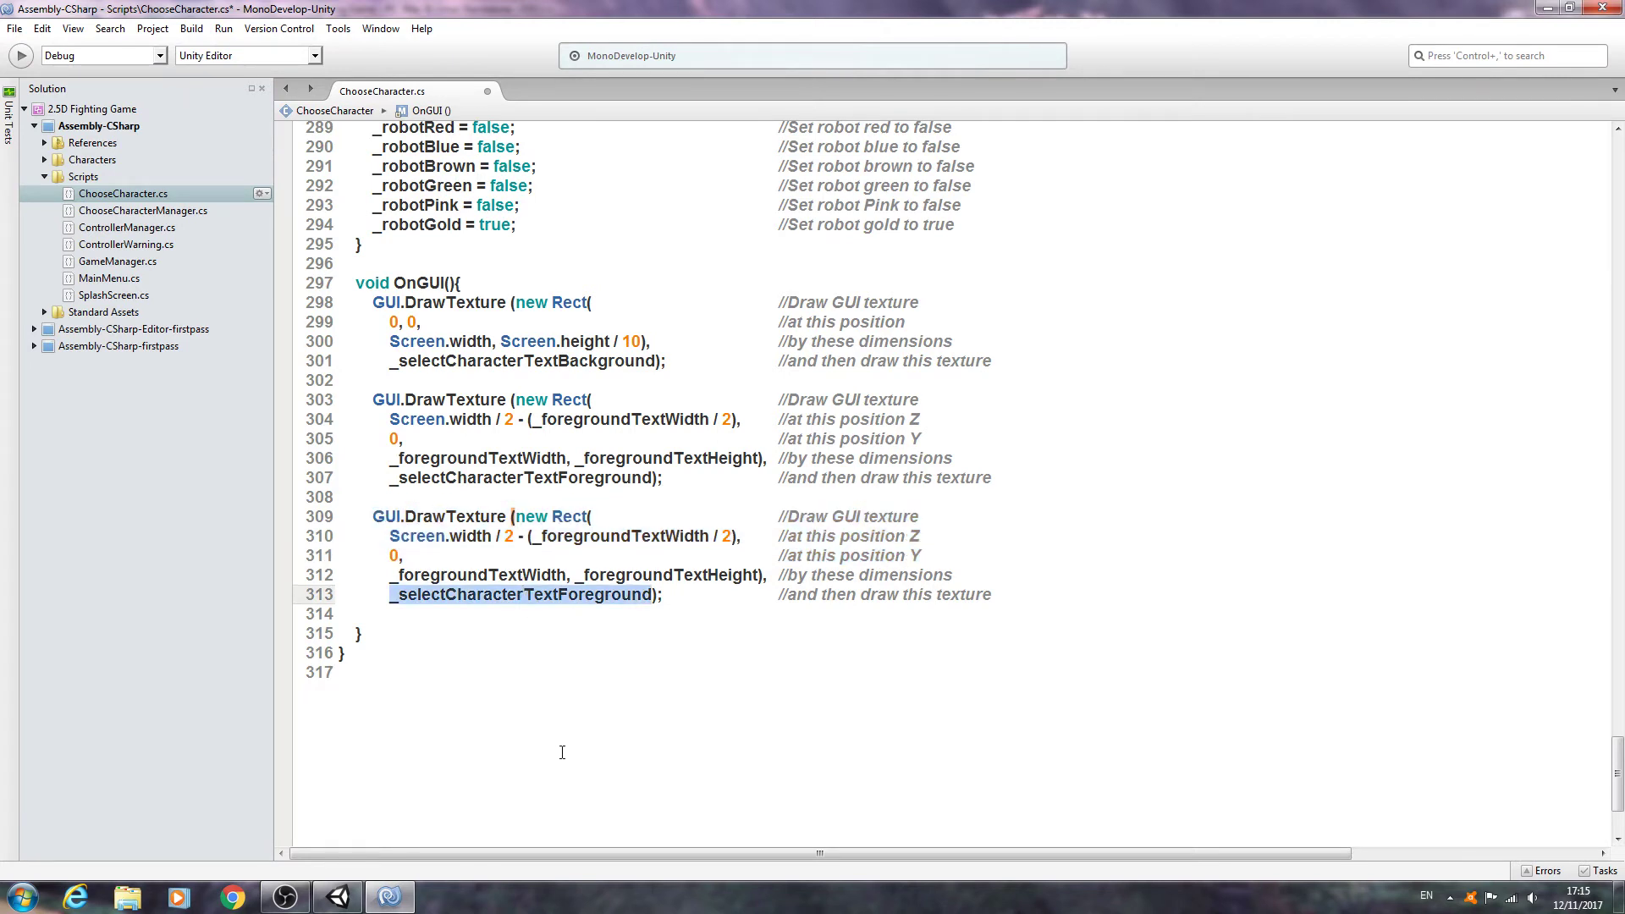
type("_s")
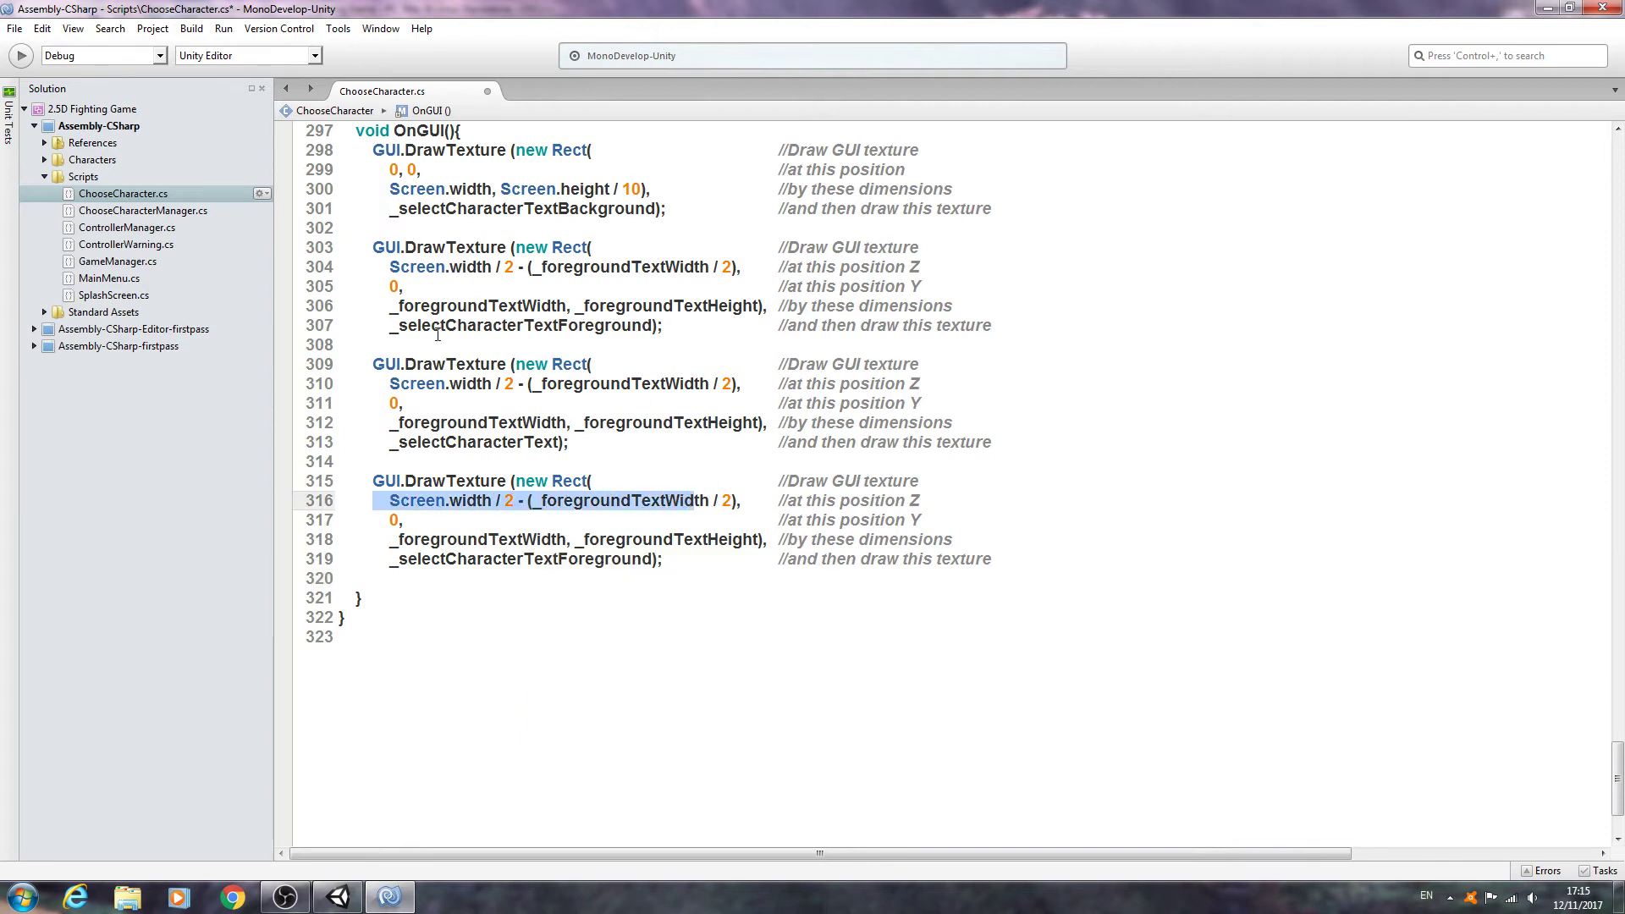
mouse_move(1087, 404)
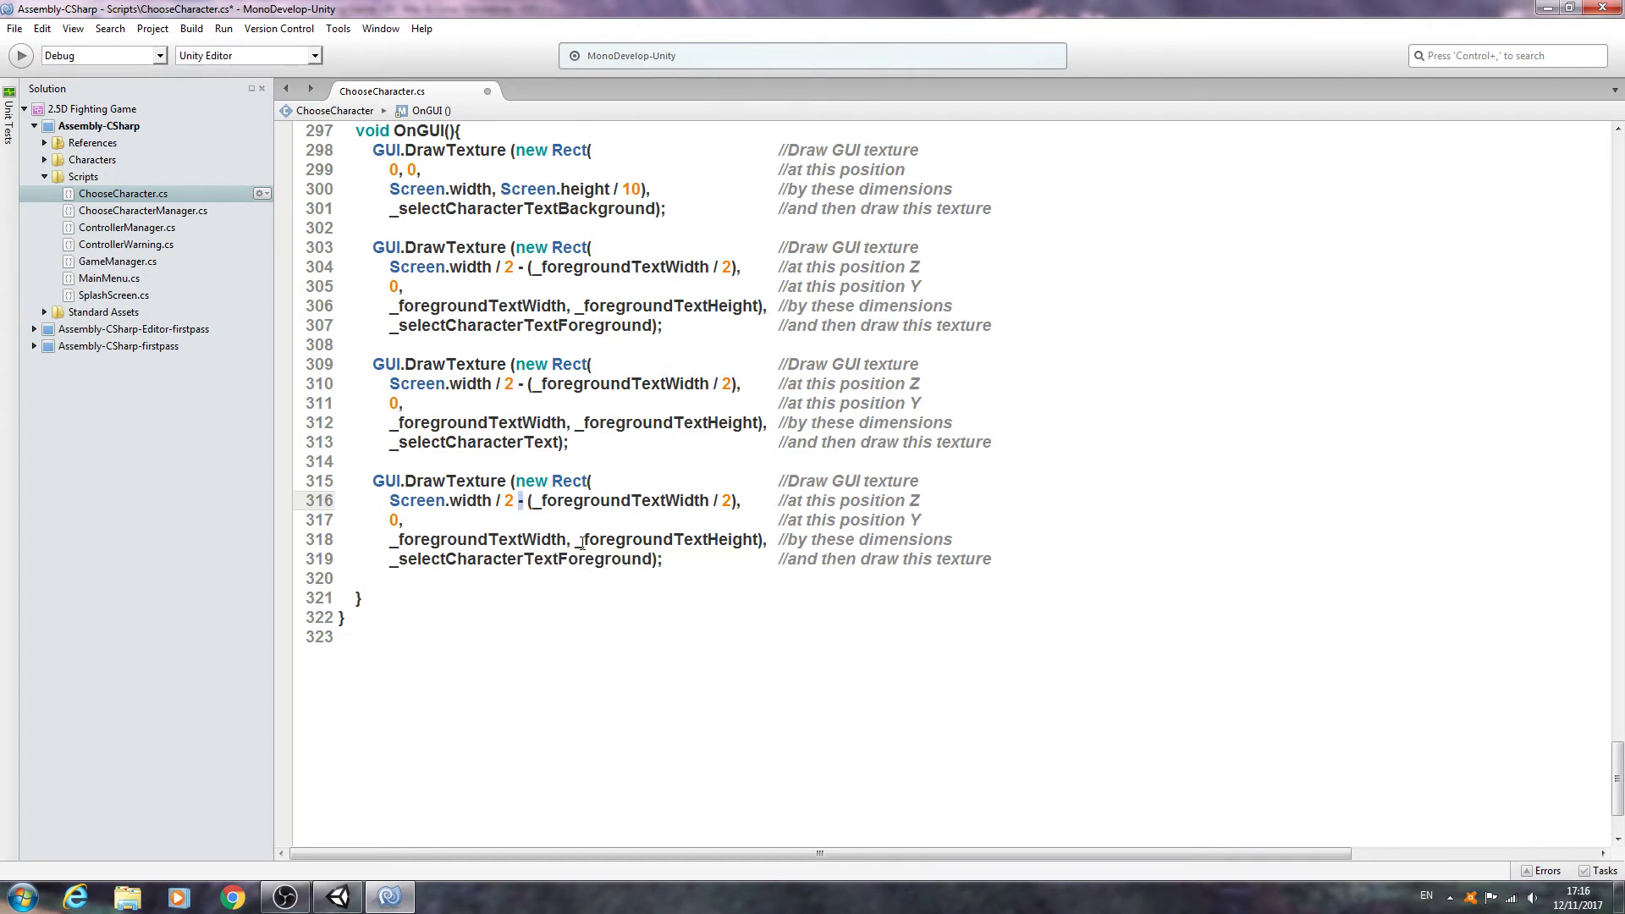
Step: Offset the arrow call by + half the text width and size it by _arrowSize
type("+")
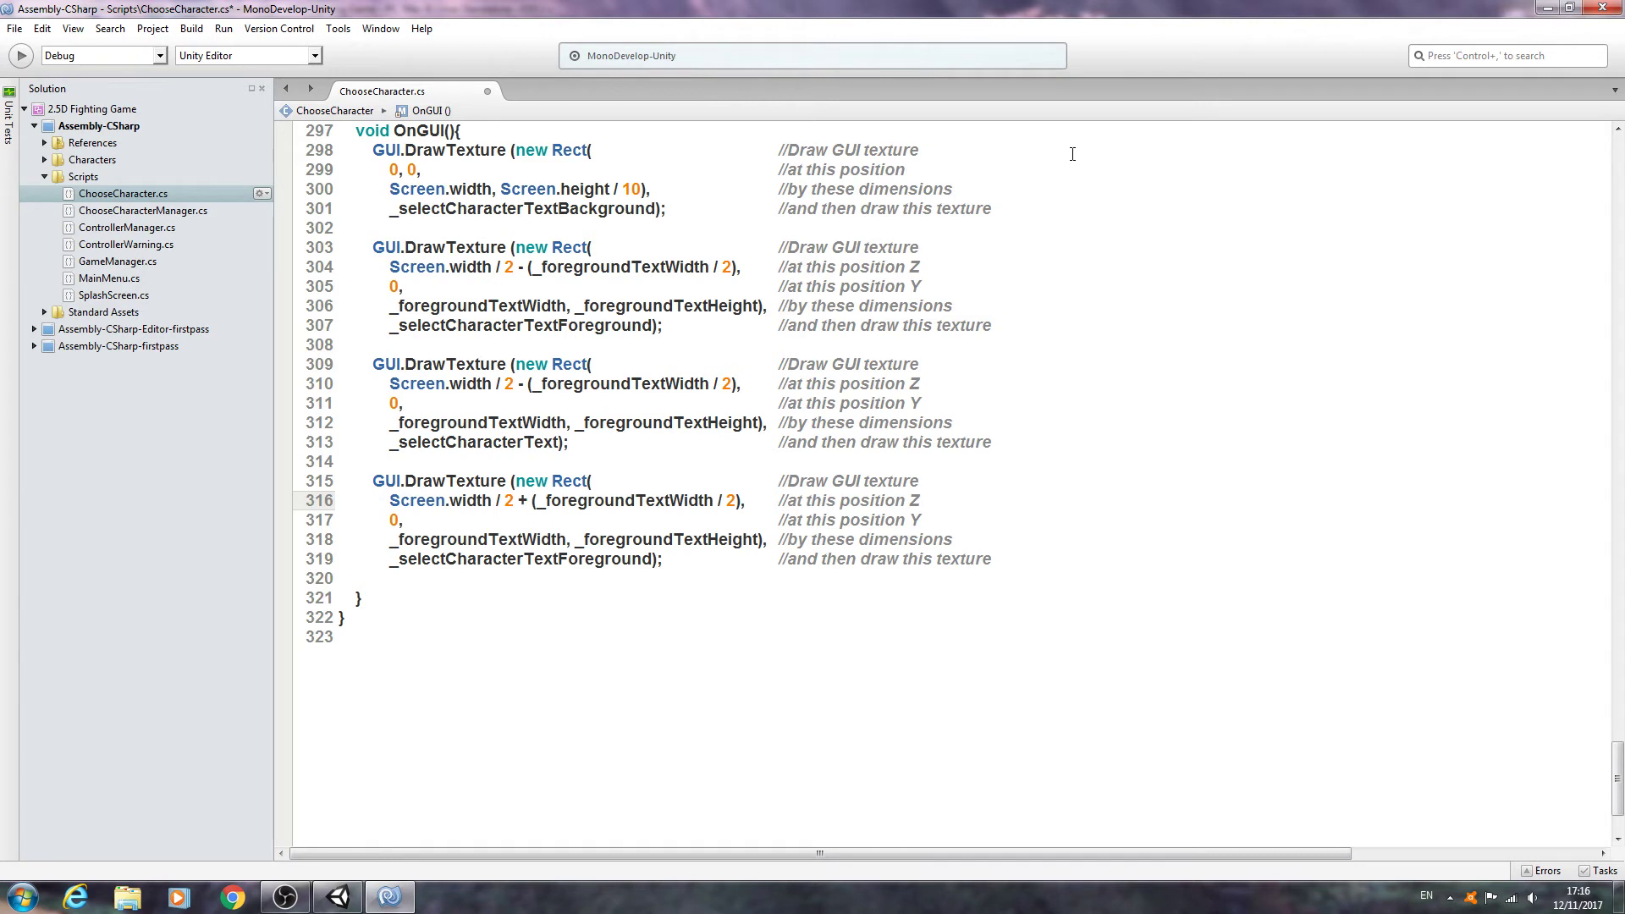
mouse_move(1098, 164)
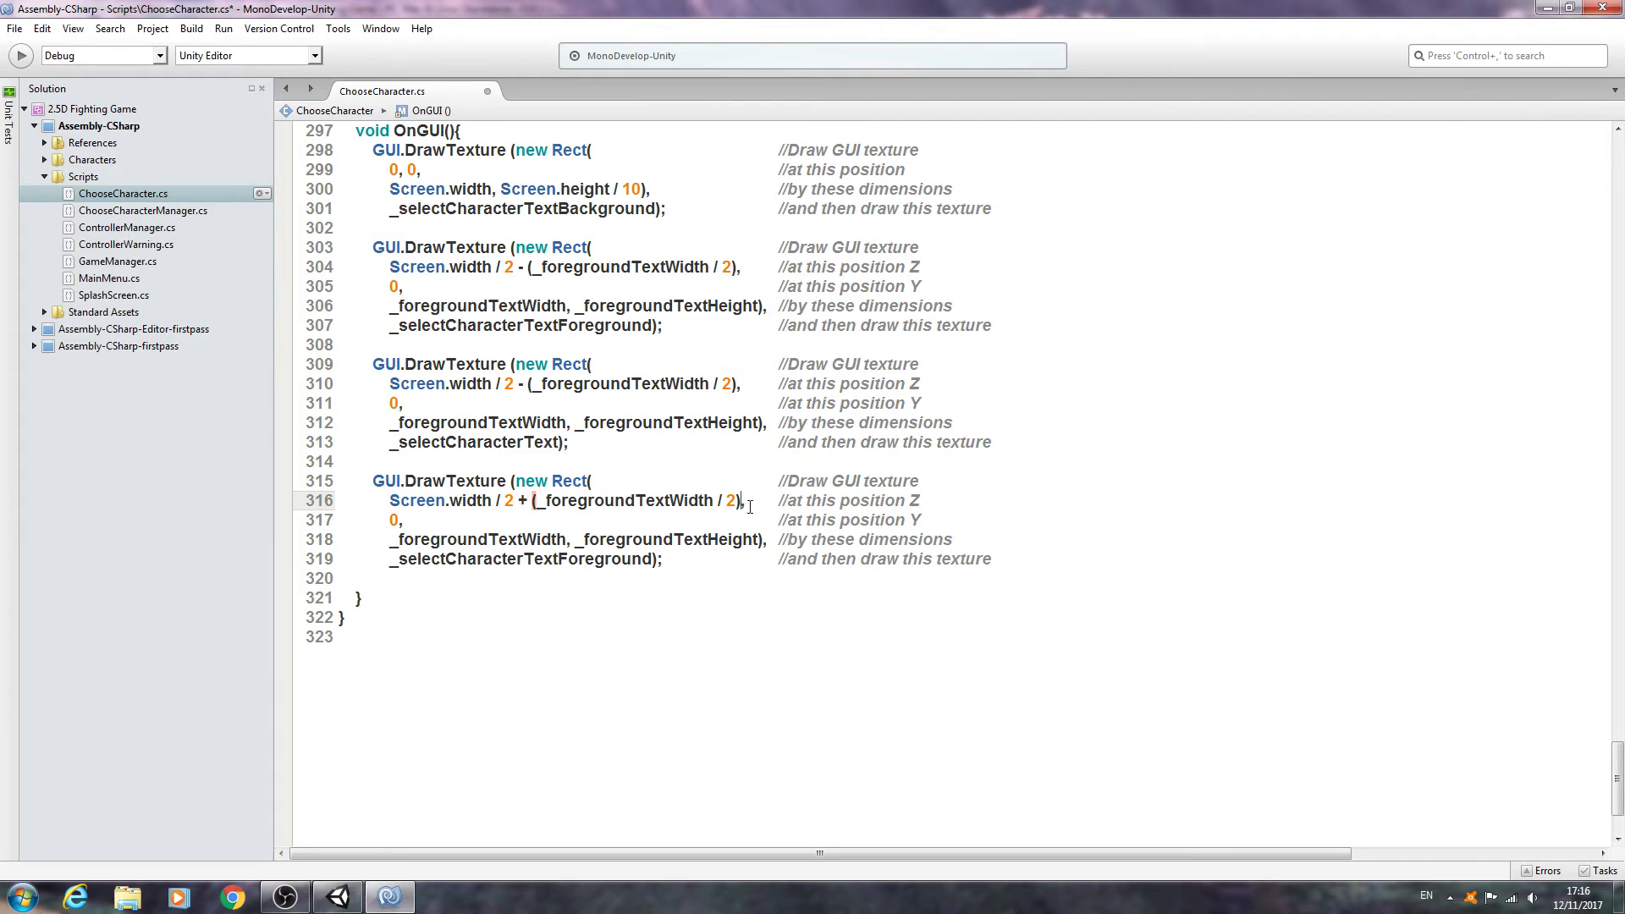
mouse_move(941, 252)
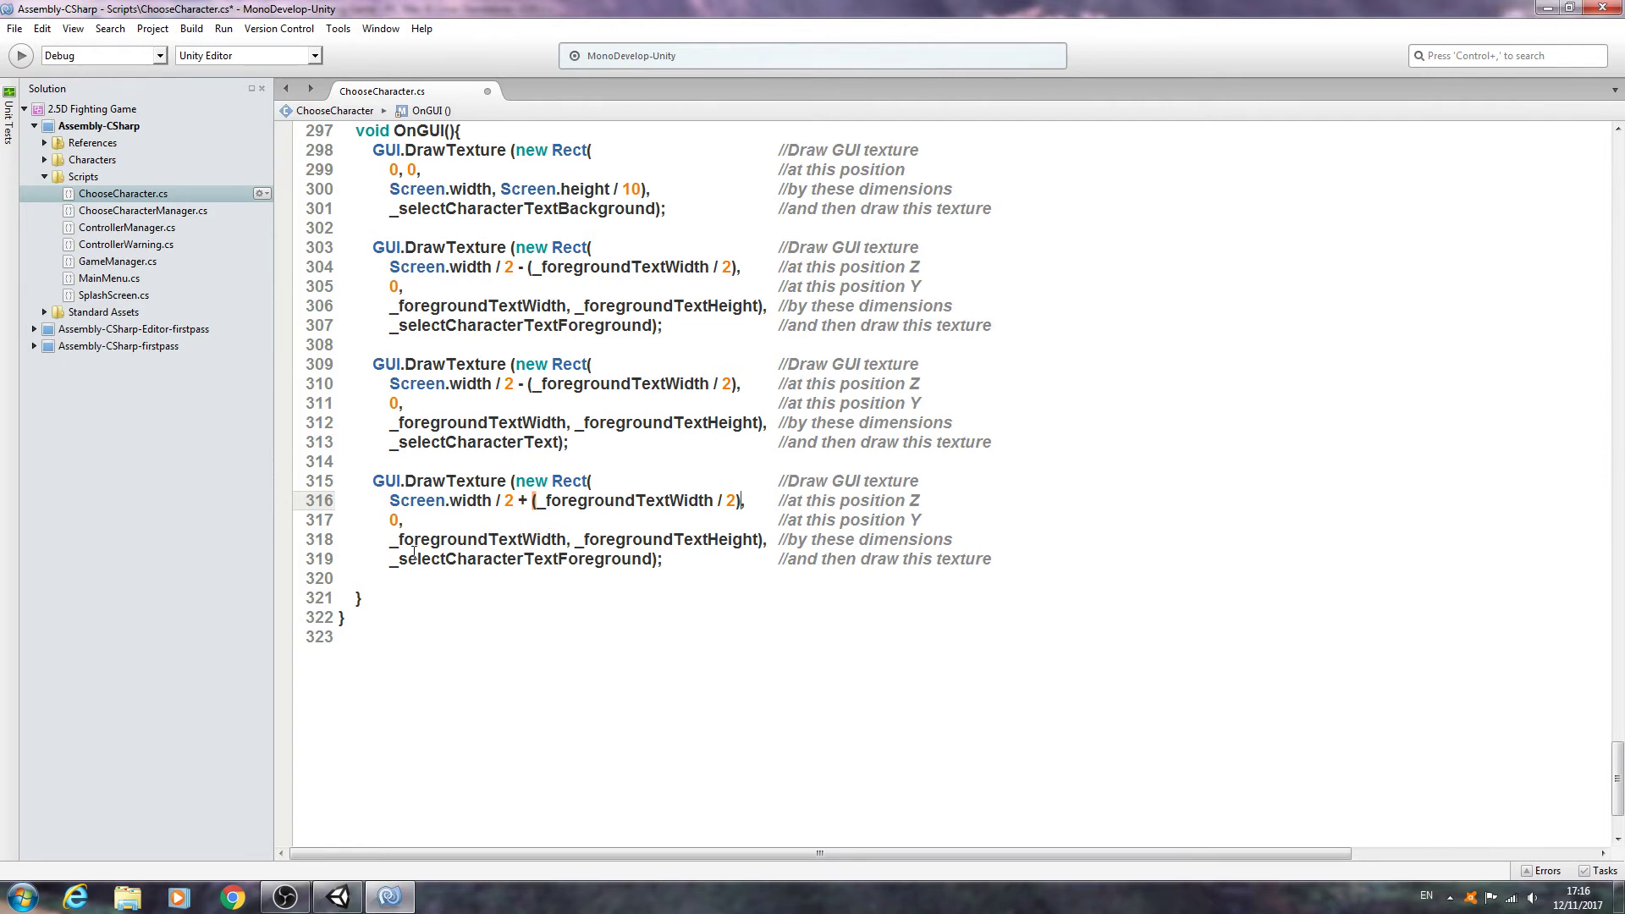
double_click(472, 538)
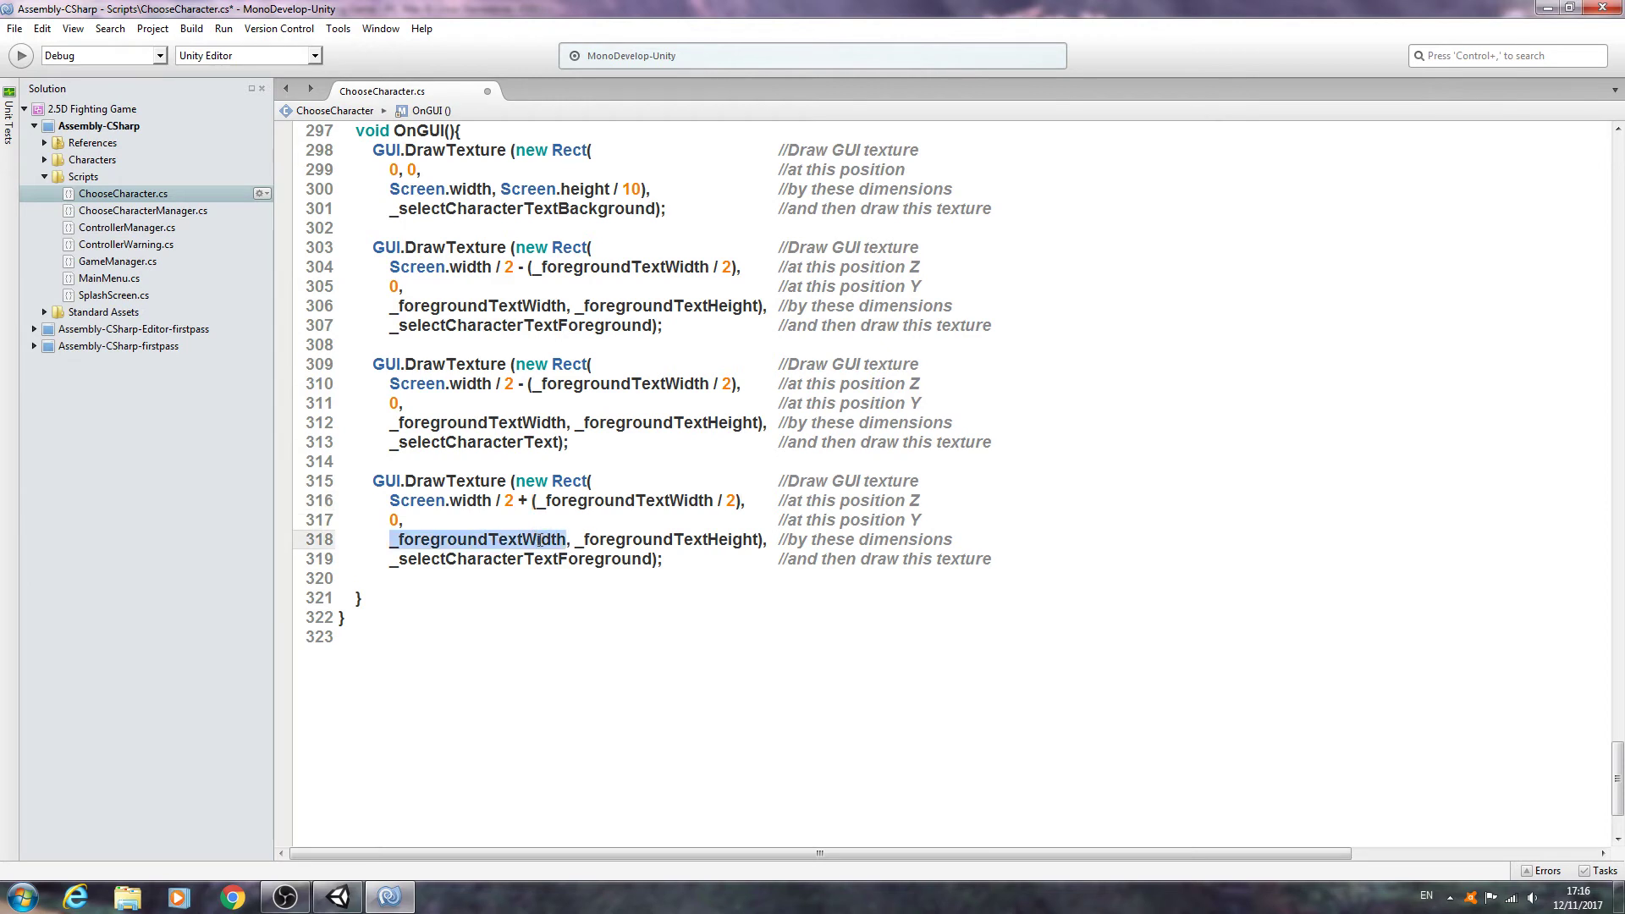
type("_ar")
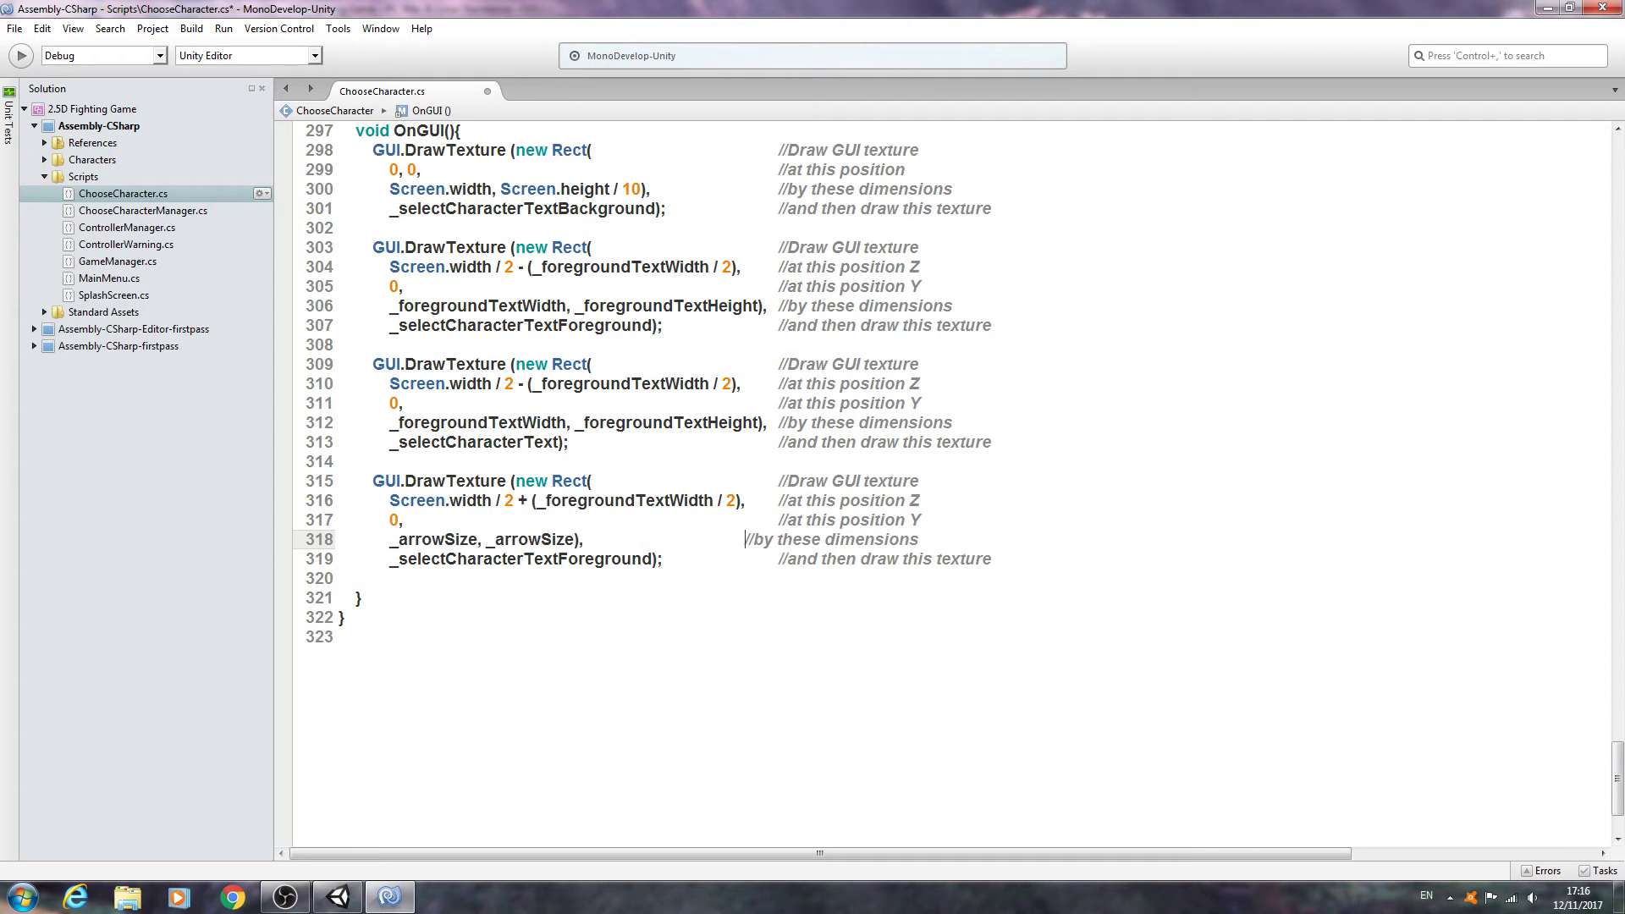
Step: Make the arrow call draw _selectCharacterArrowRight from autocomplete
double_click(521, 558)
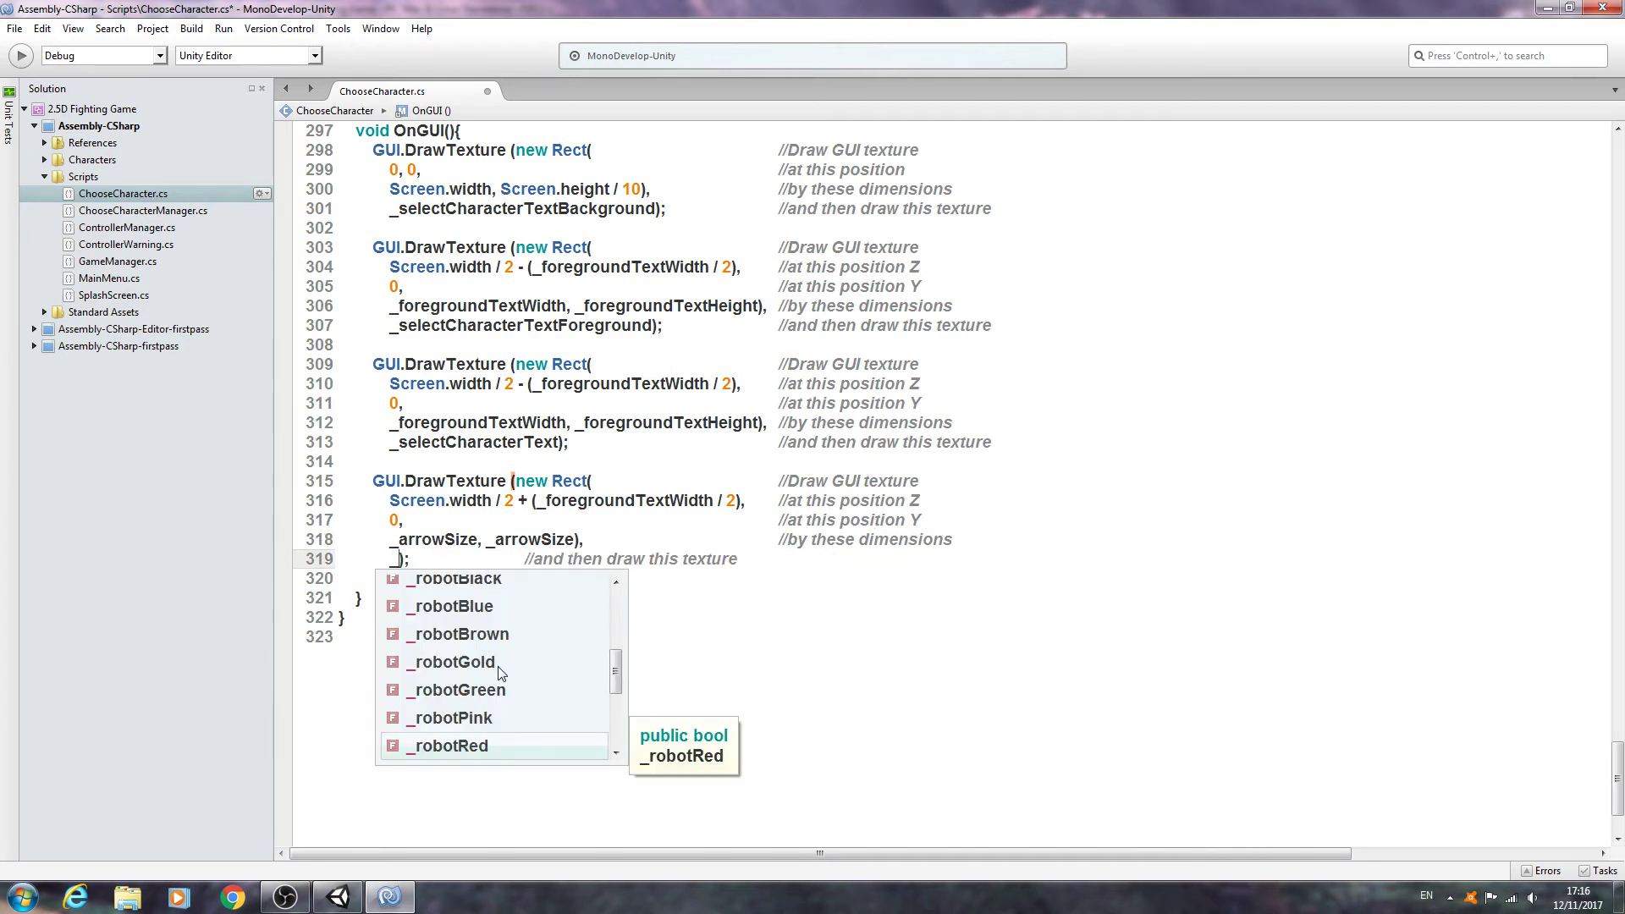
type("selectCharacterArrowRight")
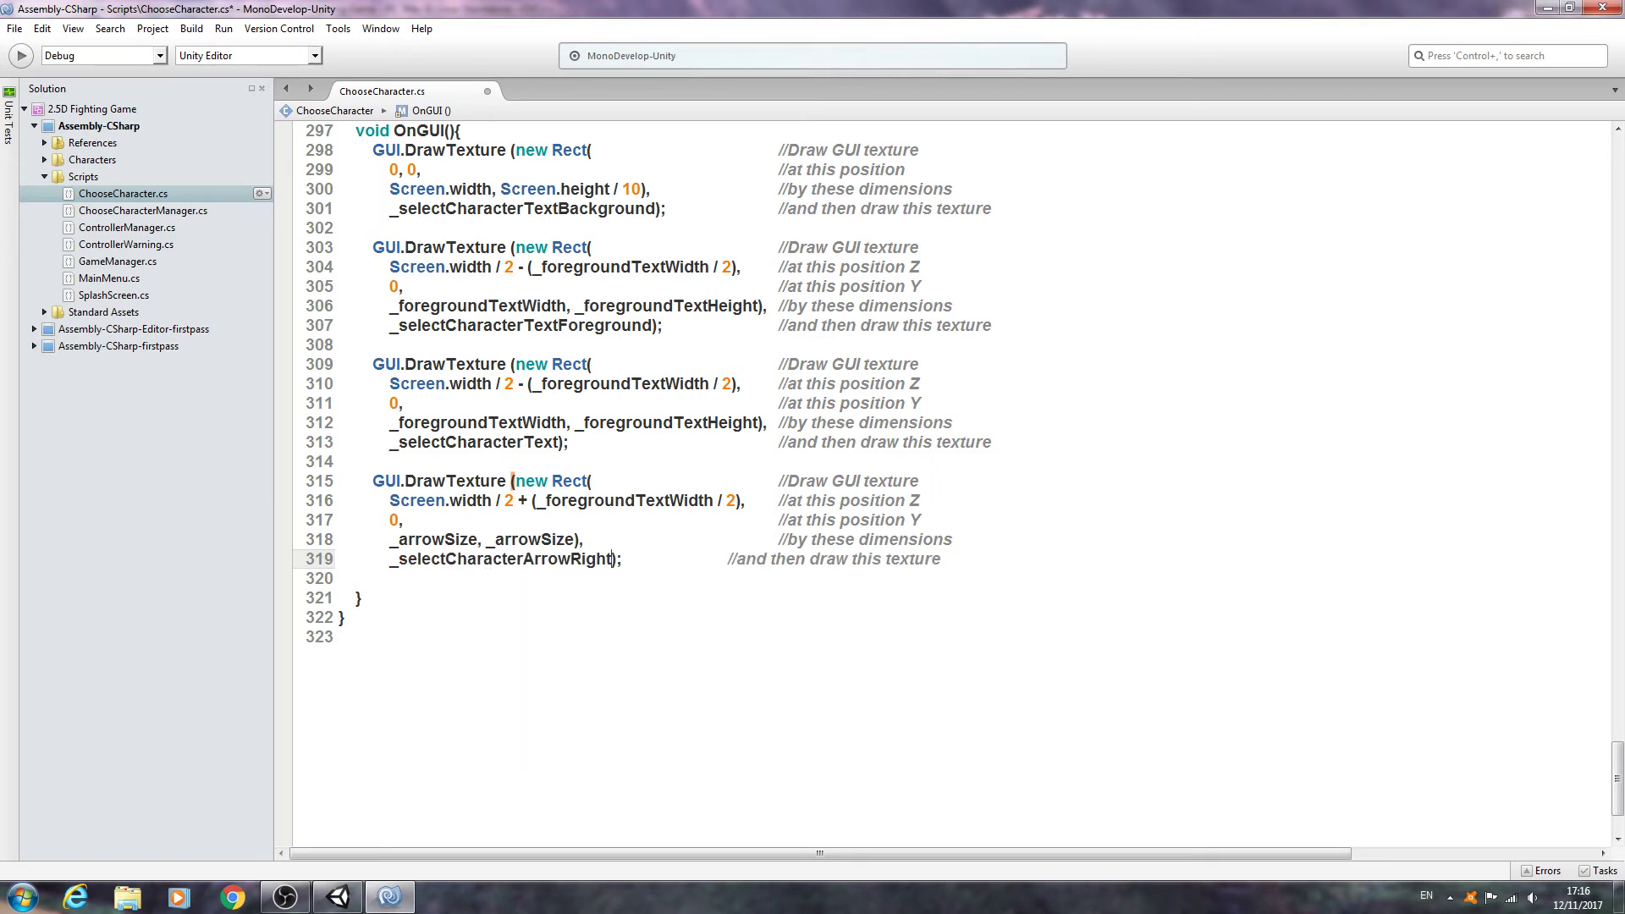
left_click(727, 559)
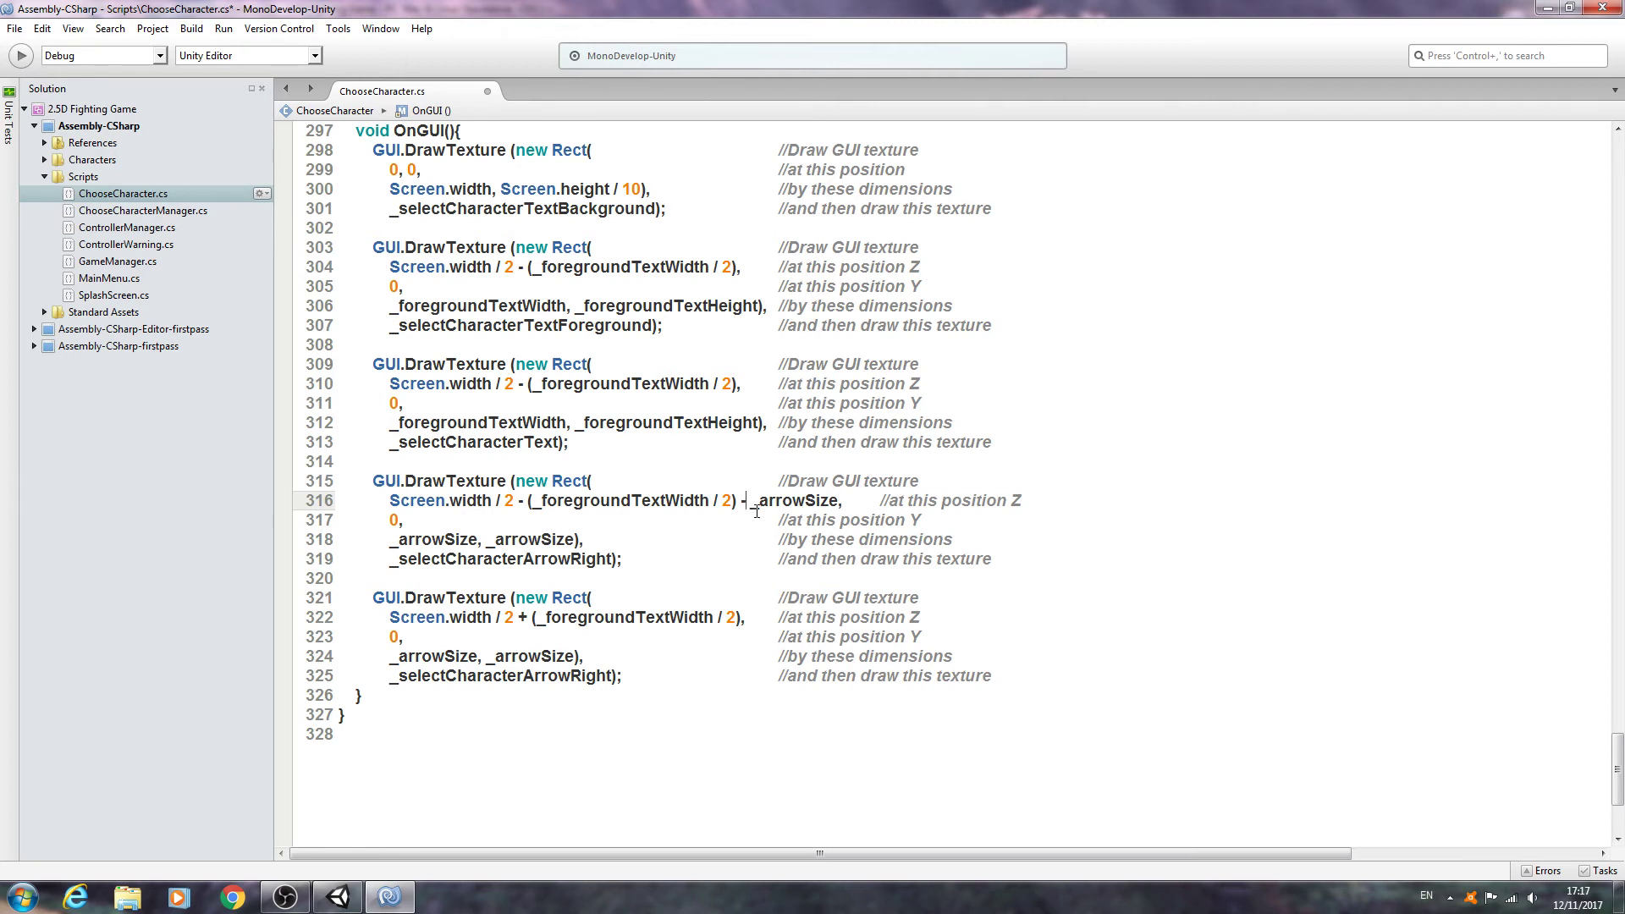
Step: Move the - _arrowSize offset onto its own line and paste a comment beside it
key("Return")
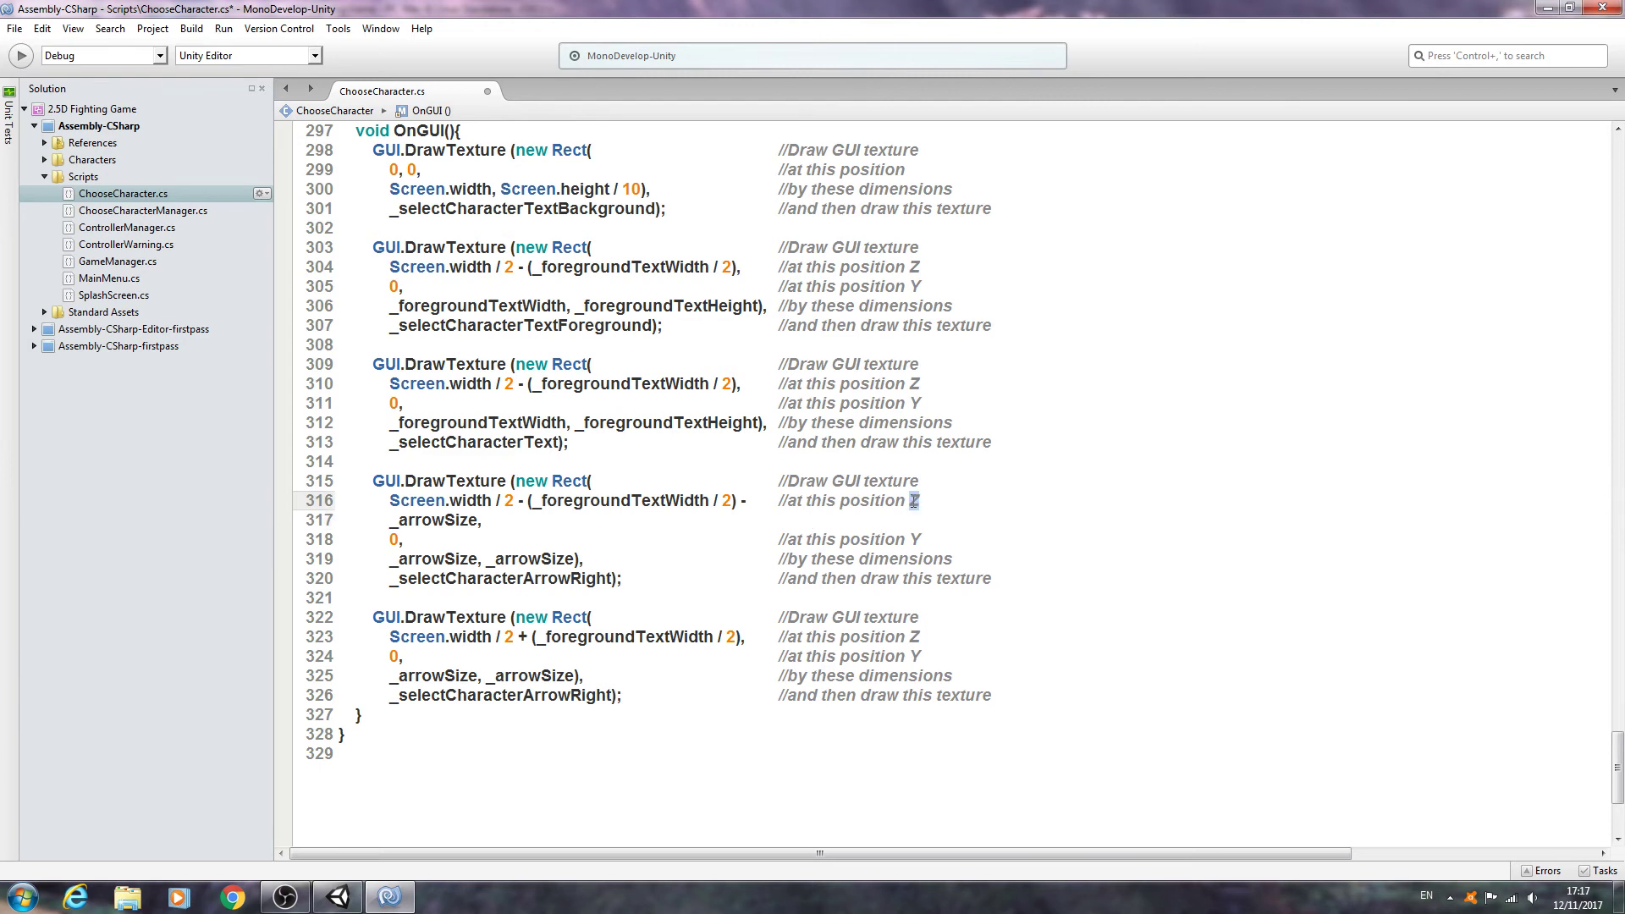
left_click(830, 519)
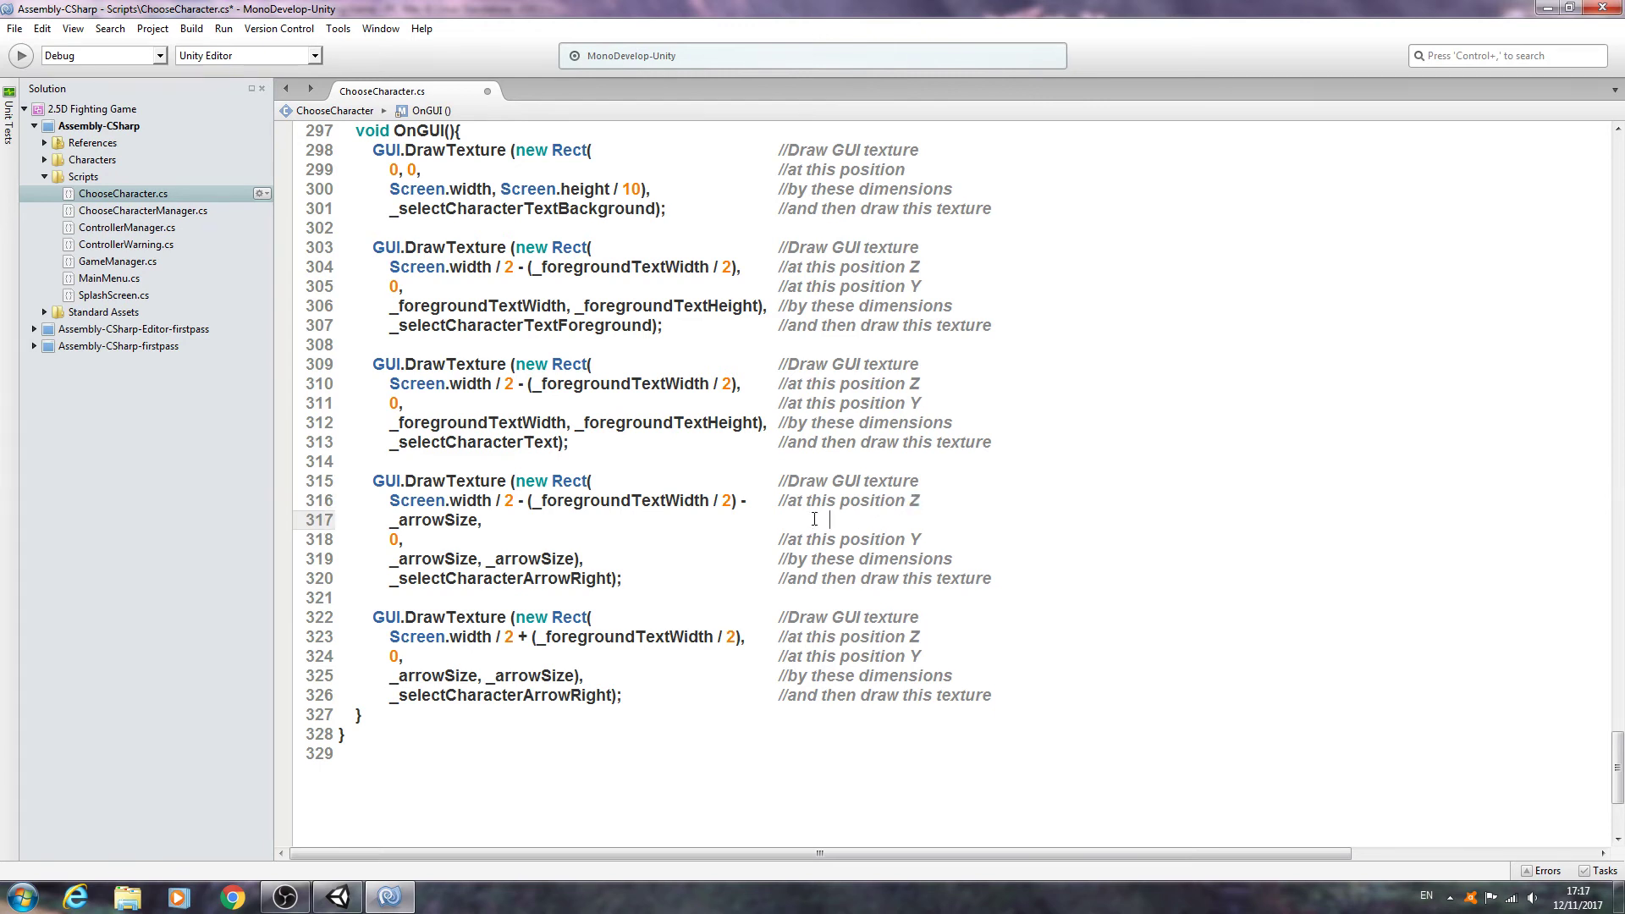
right_click(814, 518)
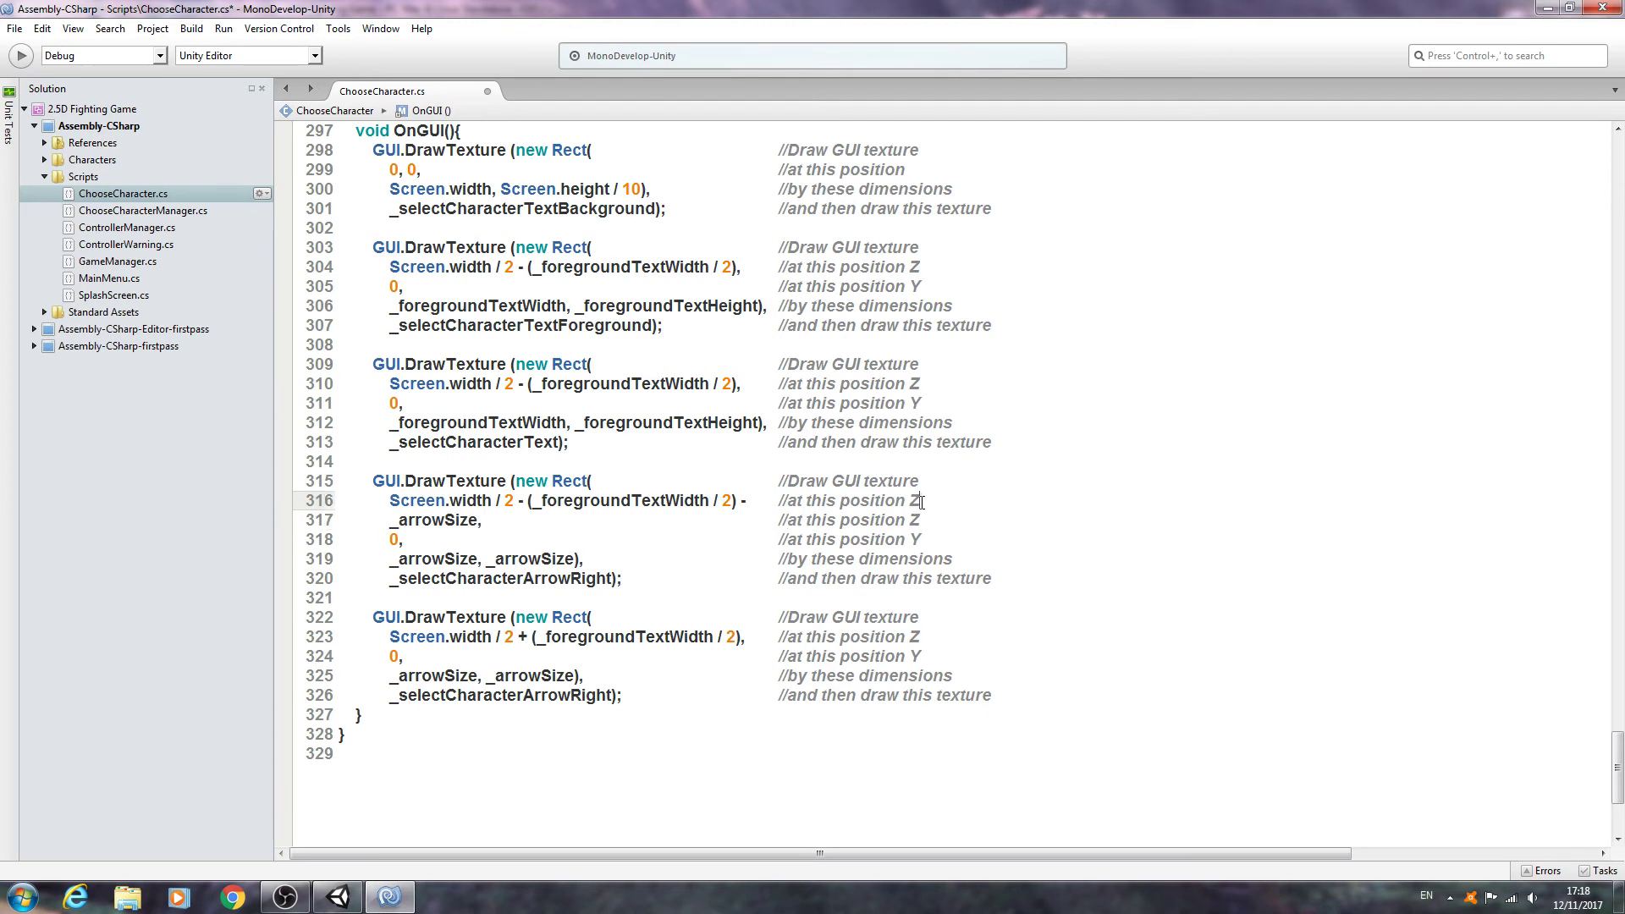
Step: Edit the comments to read 'plus this size on the Z' for the left arrow offset
double_click(915, 501)
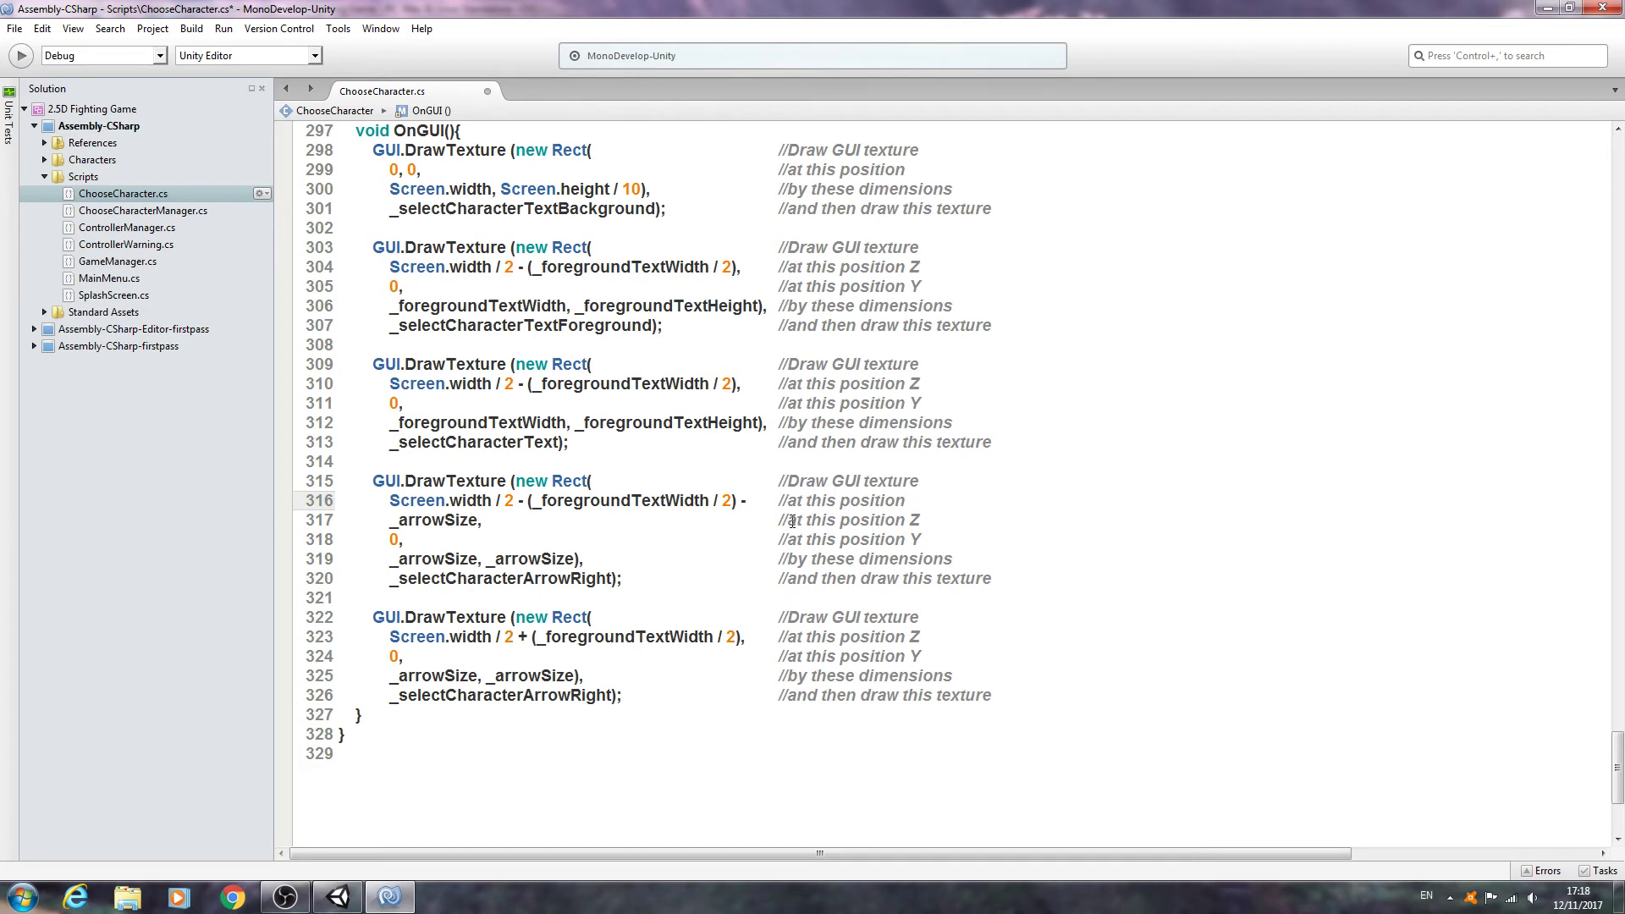
double_click(845, 520)
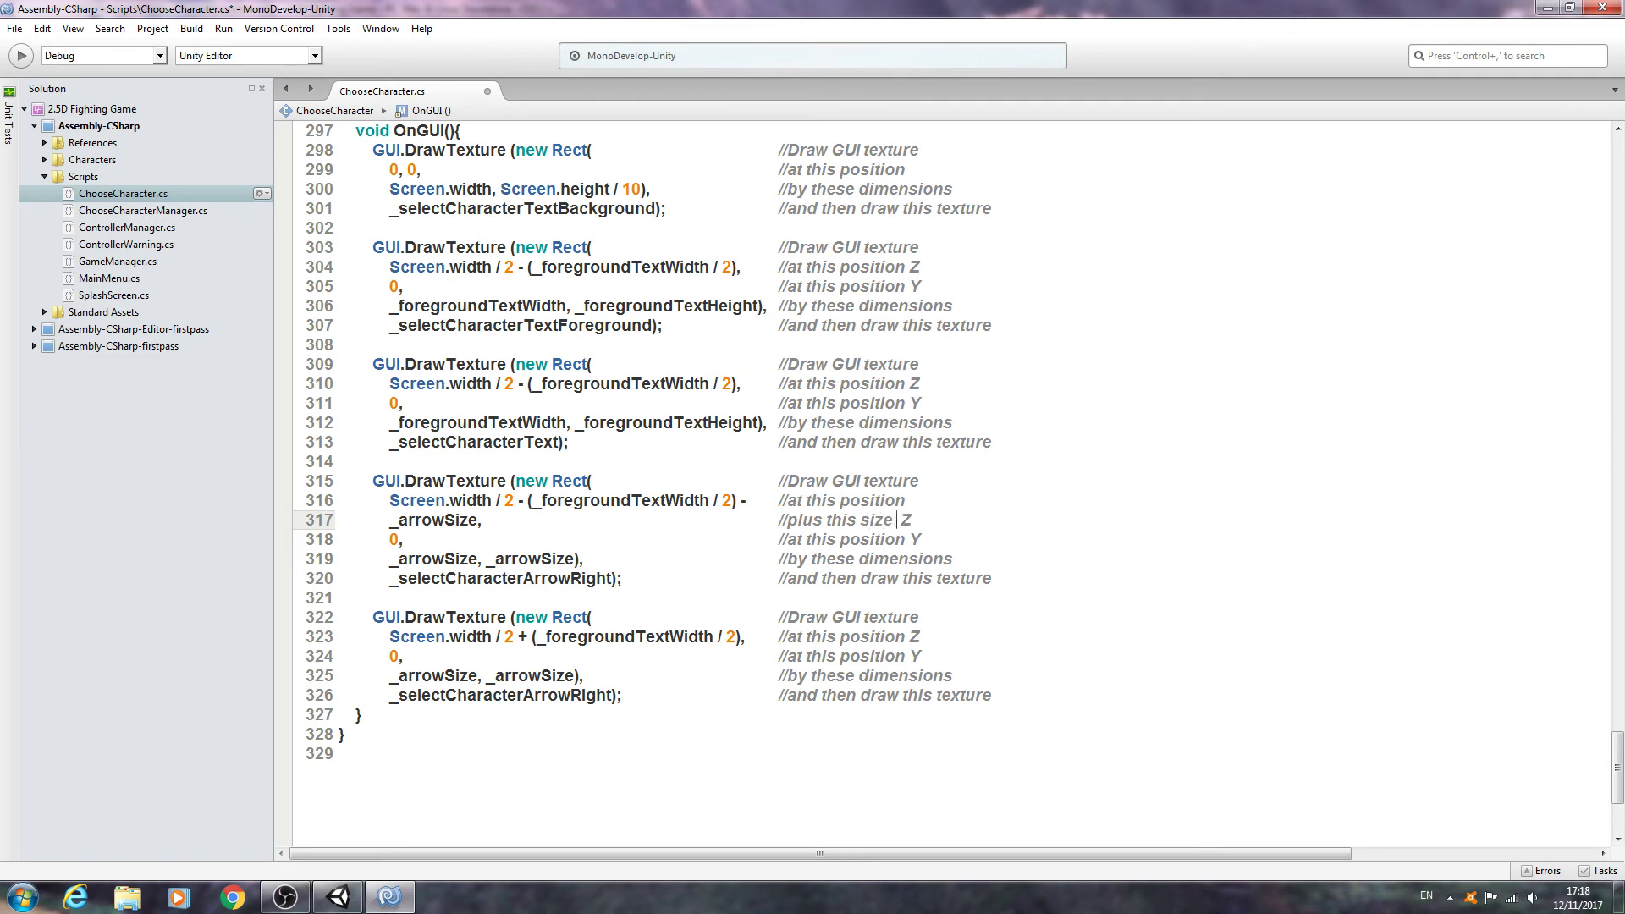
type("on the")
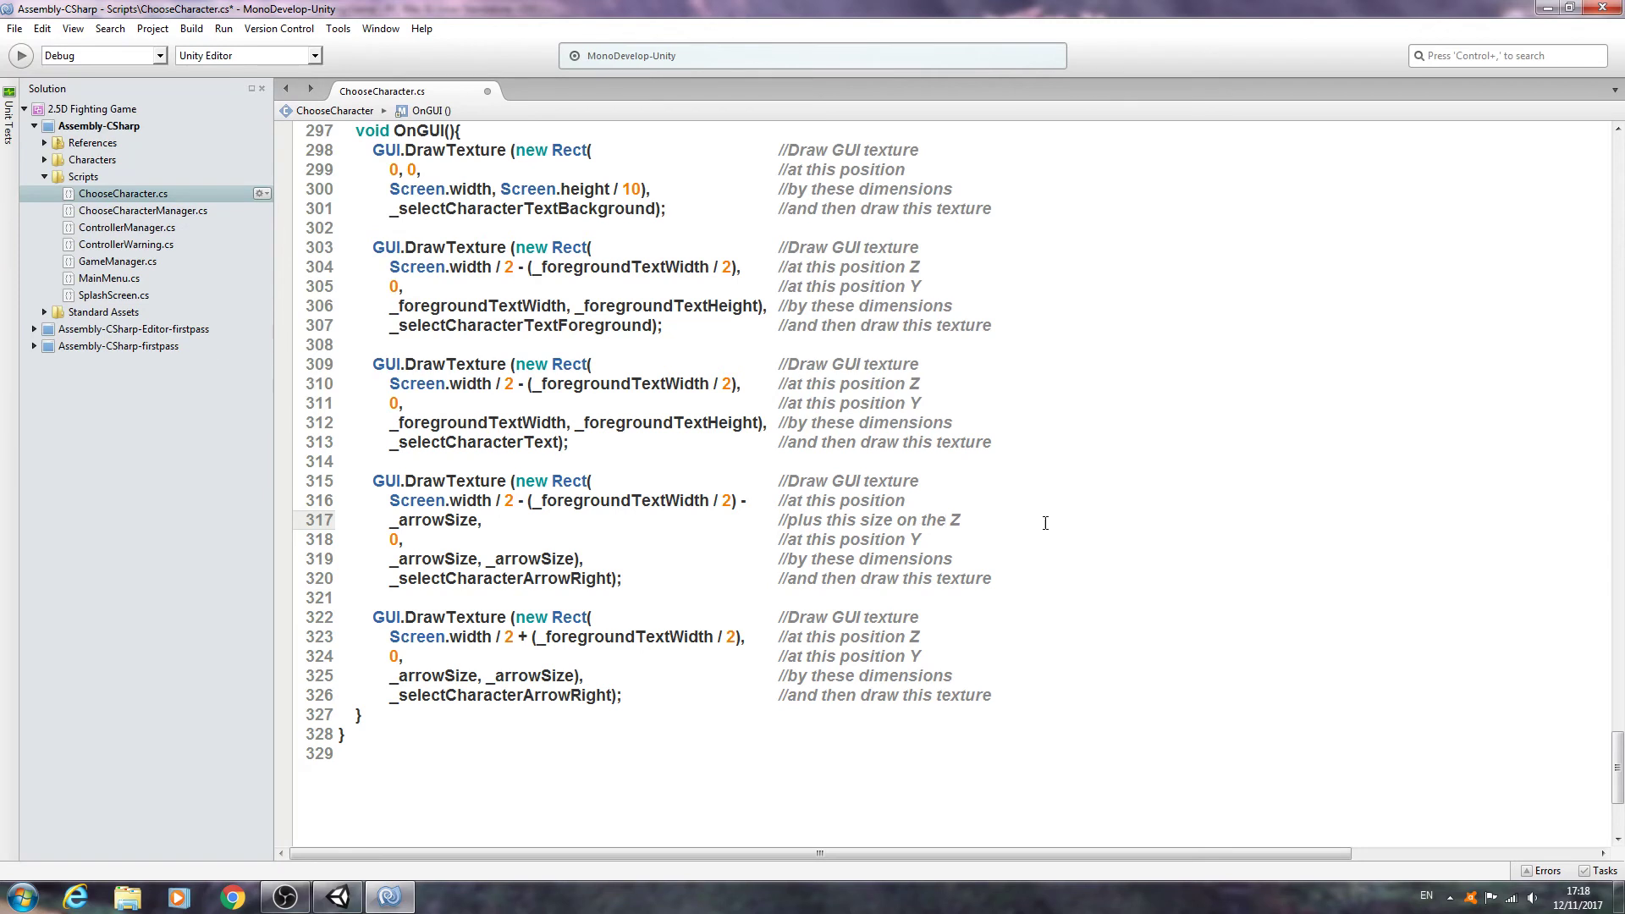
mouse_move(955, 579)
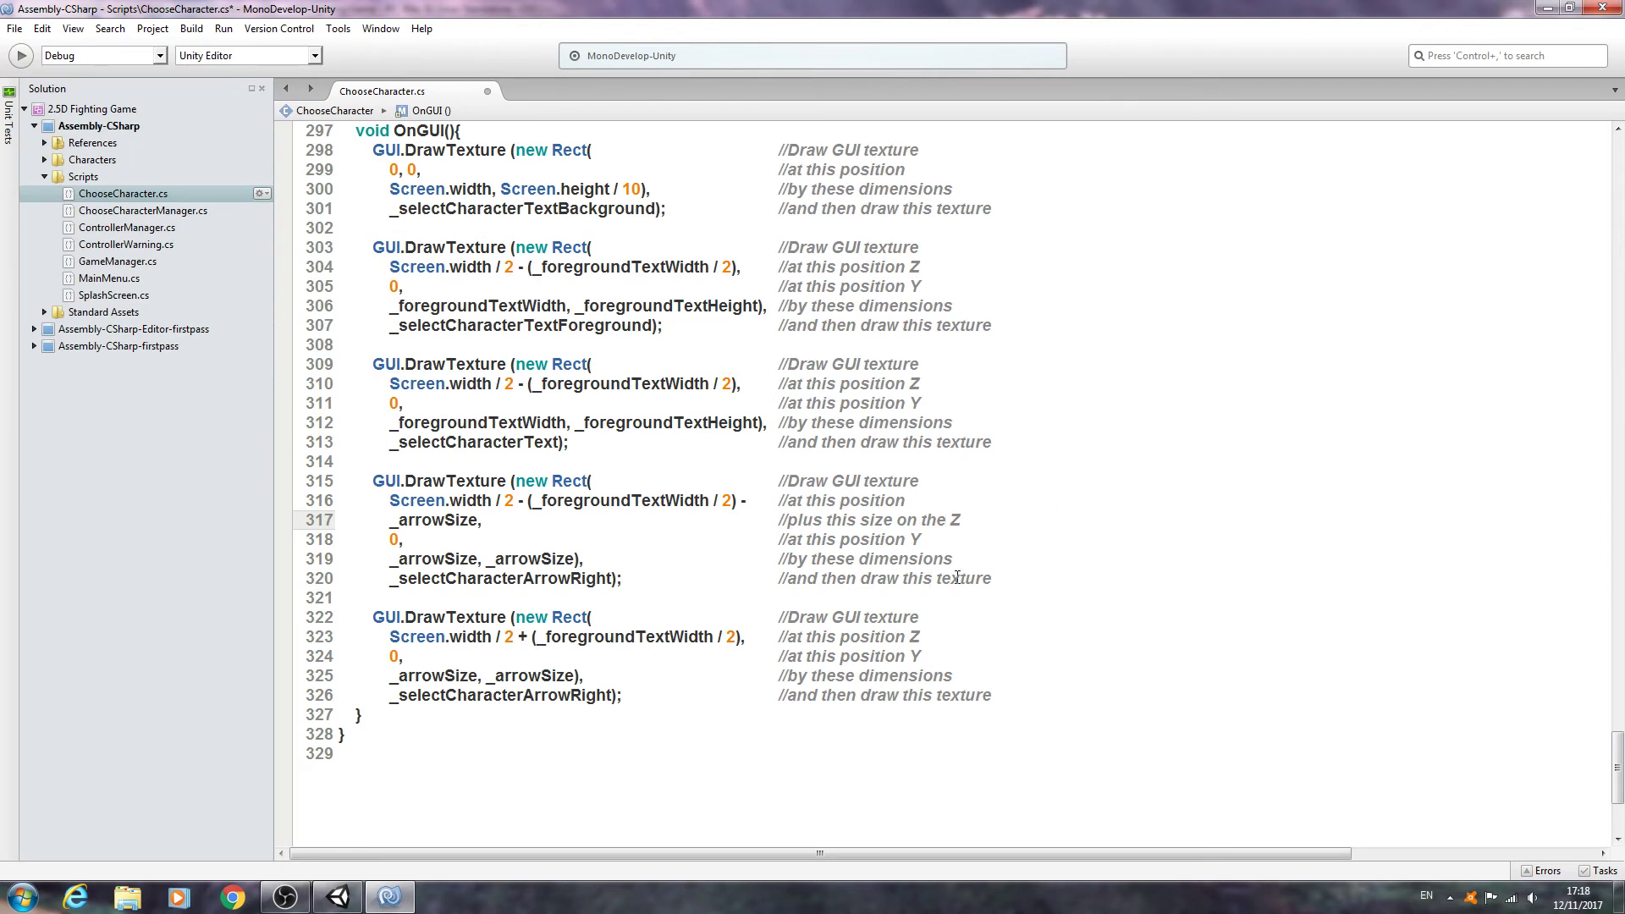
double_click(503, 579)
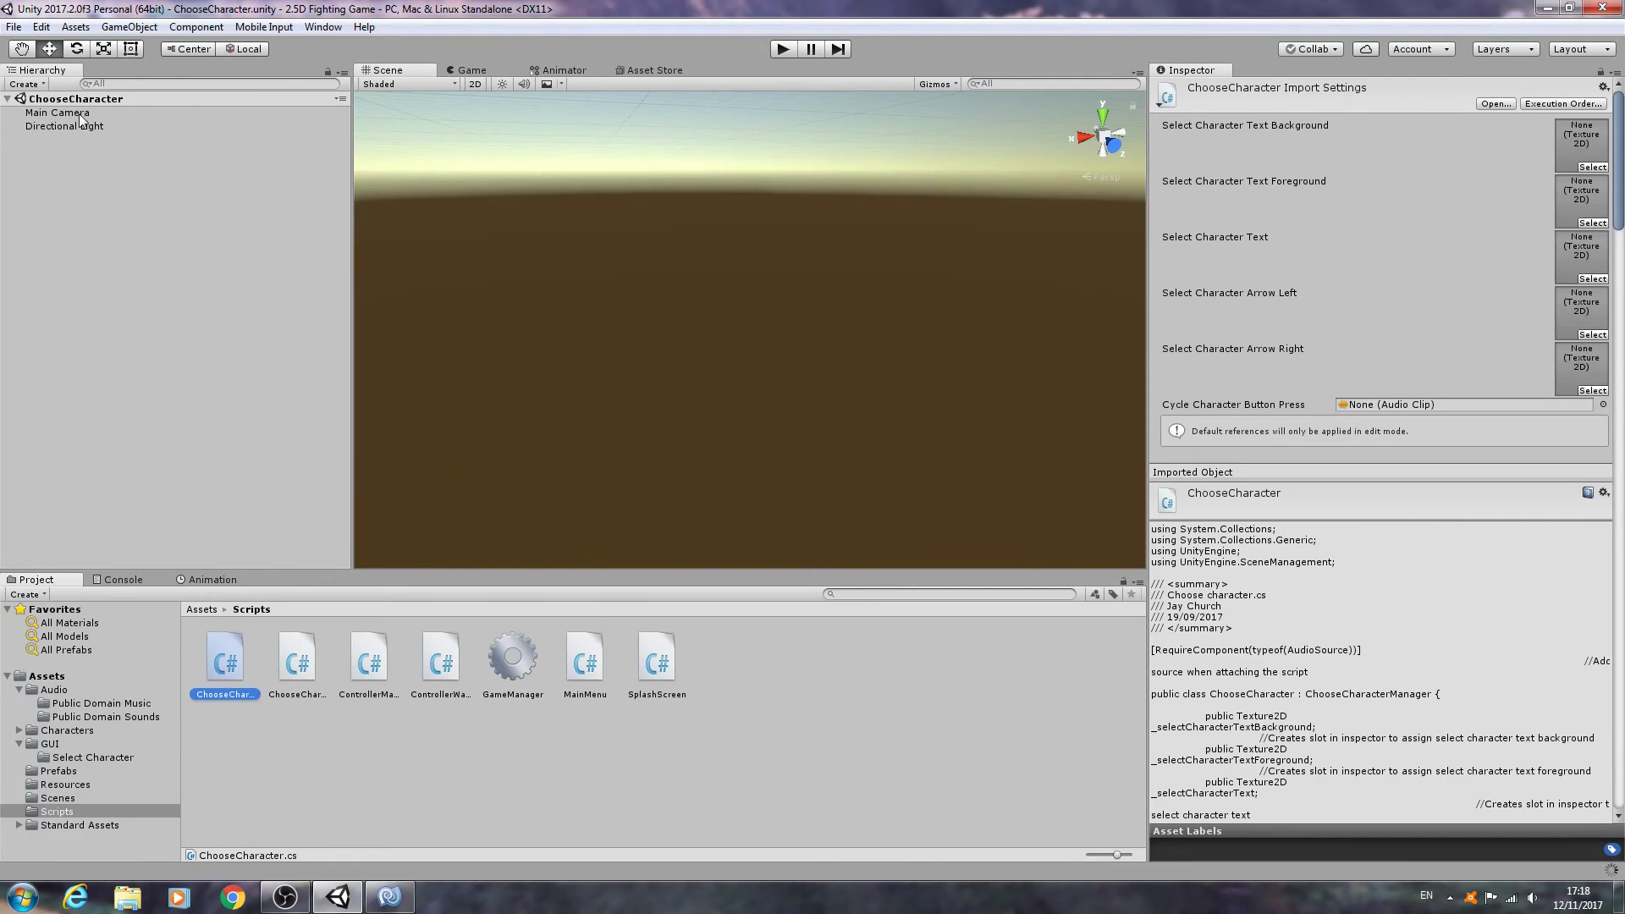
Step: Assign the Select Character textures to Main Camera's Choose Character script slots
left_click(57, 112)
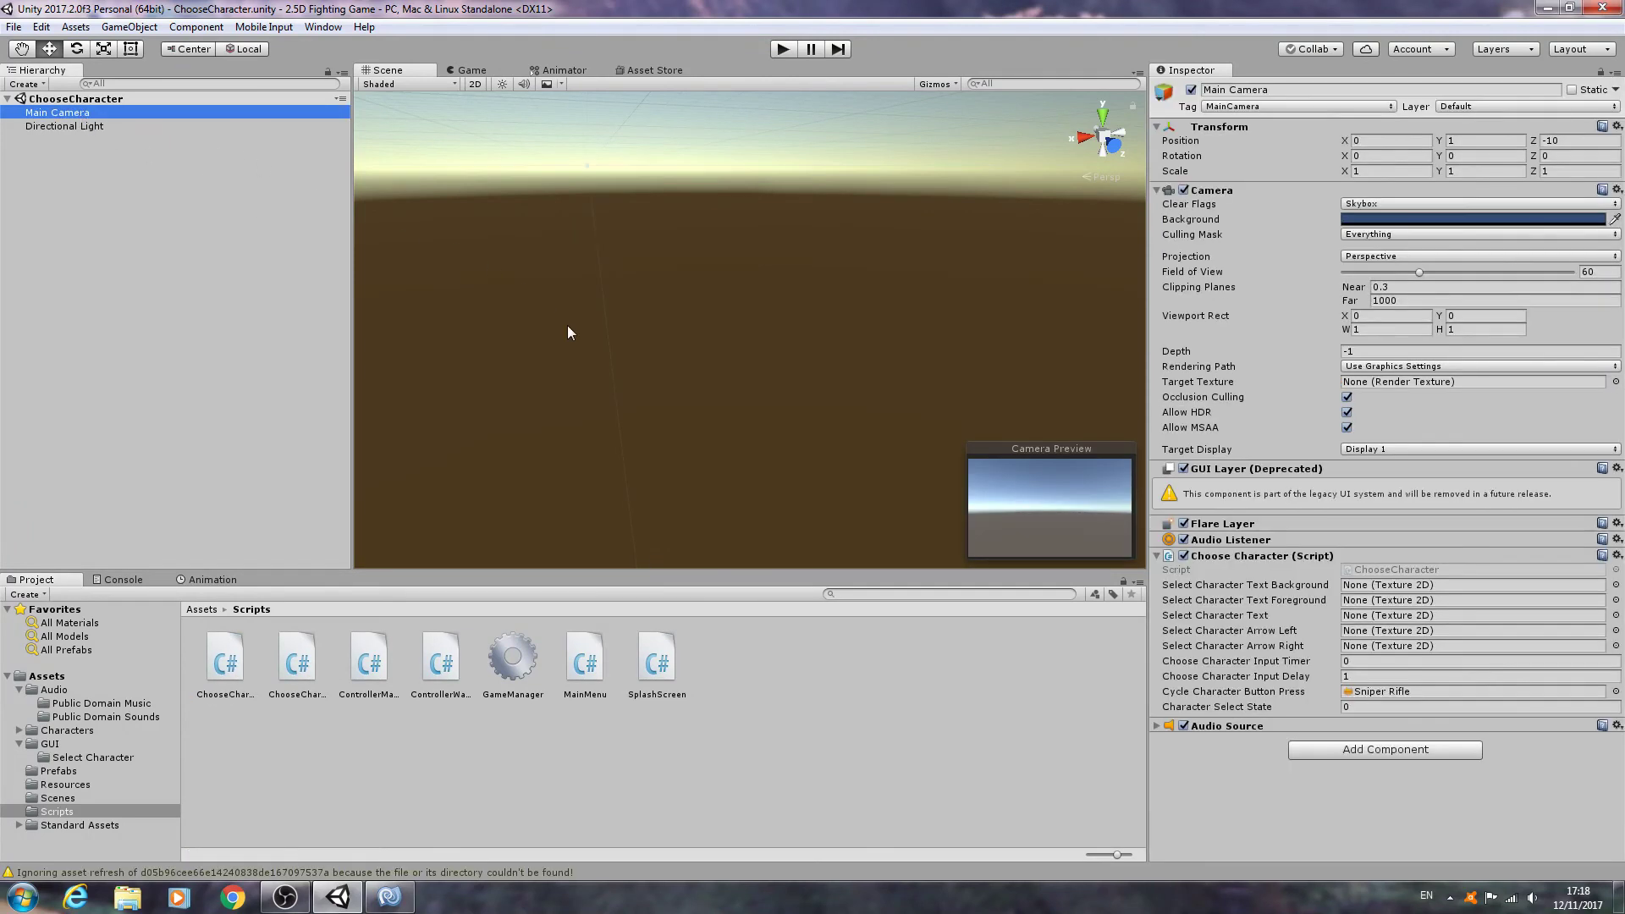
mouse_move(1398, 637)
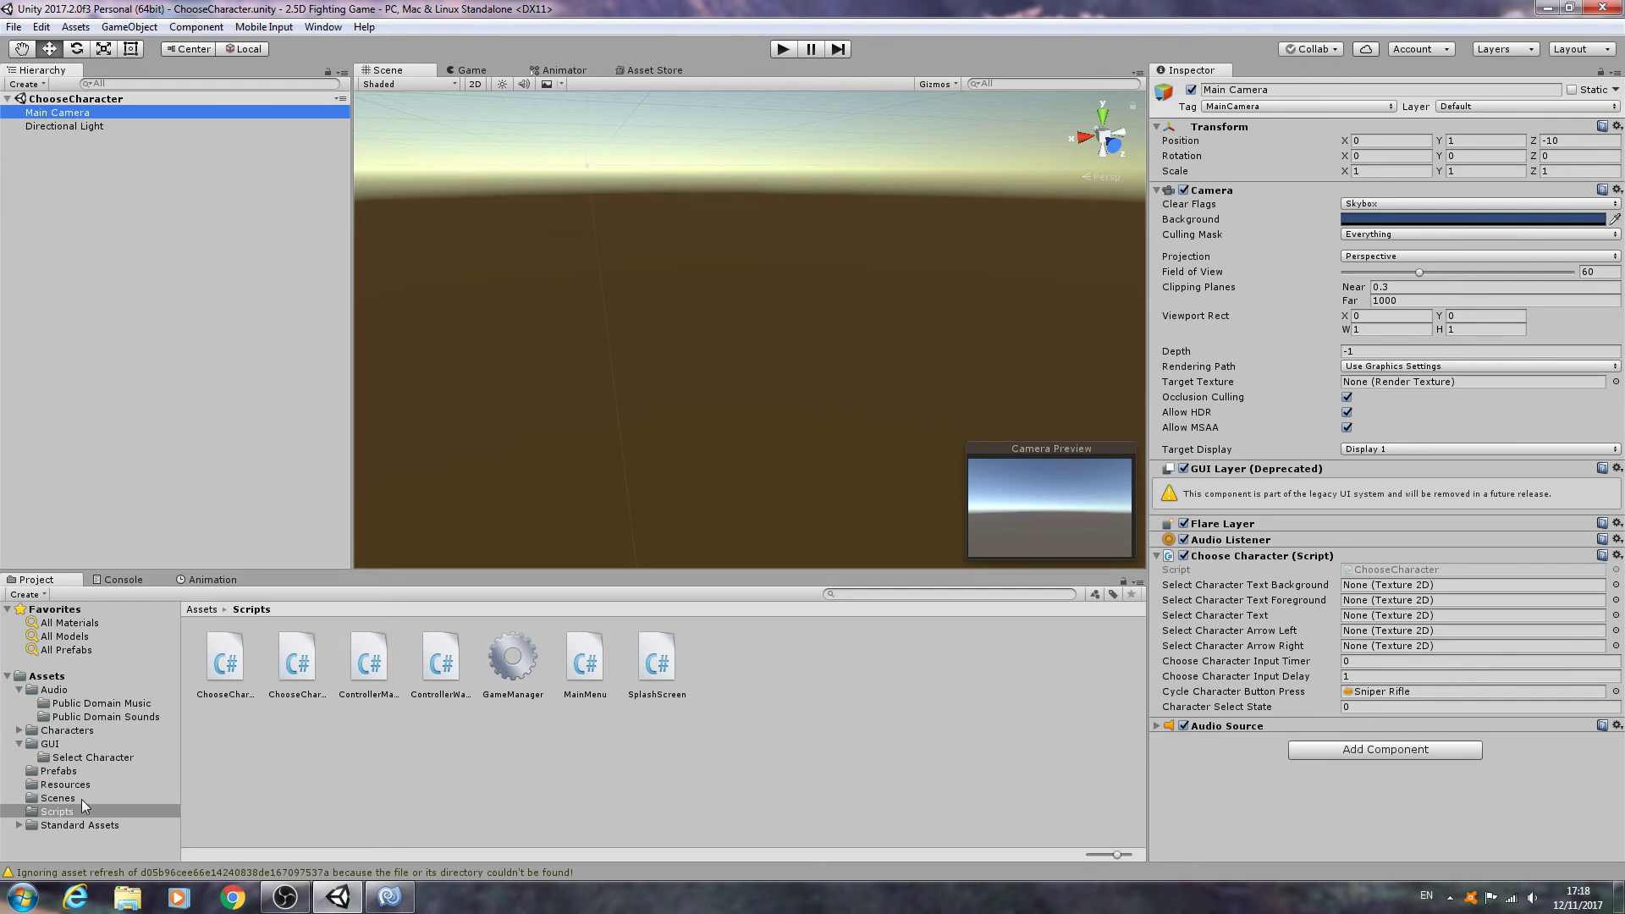
left_click(91, 757)
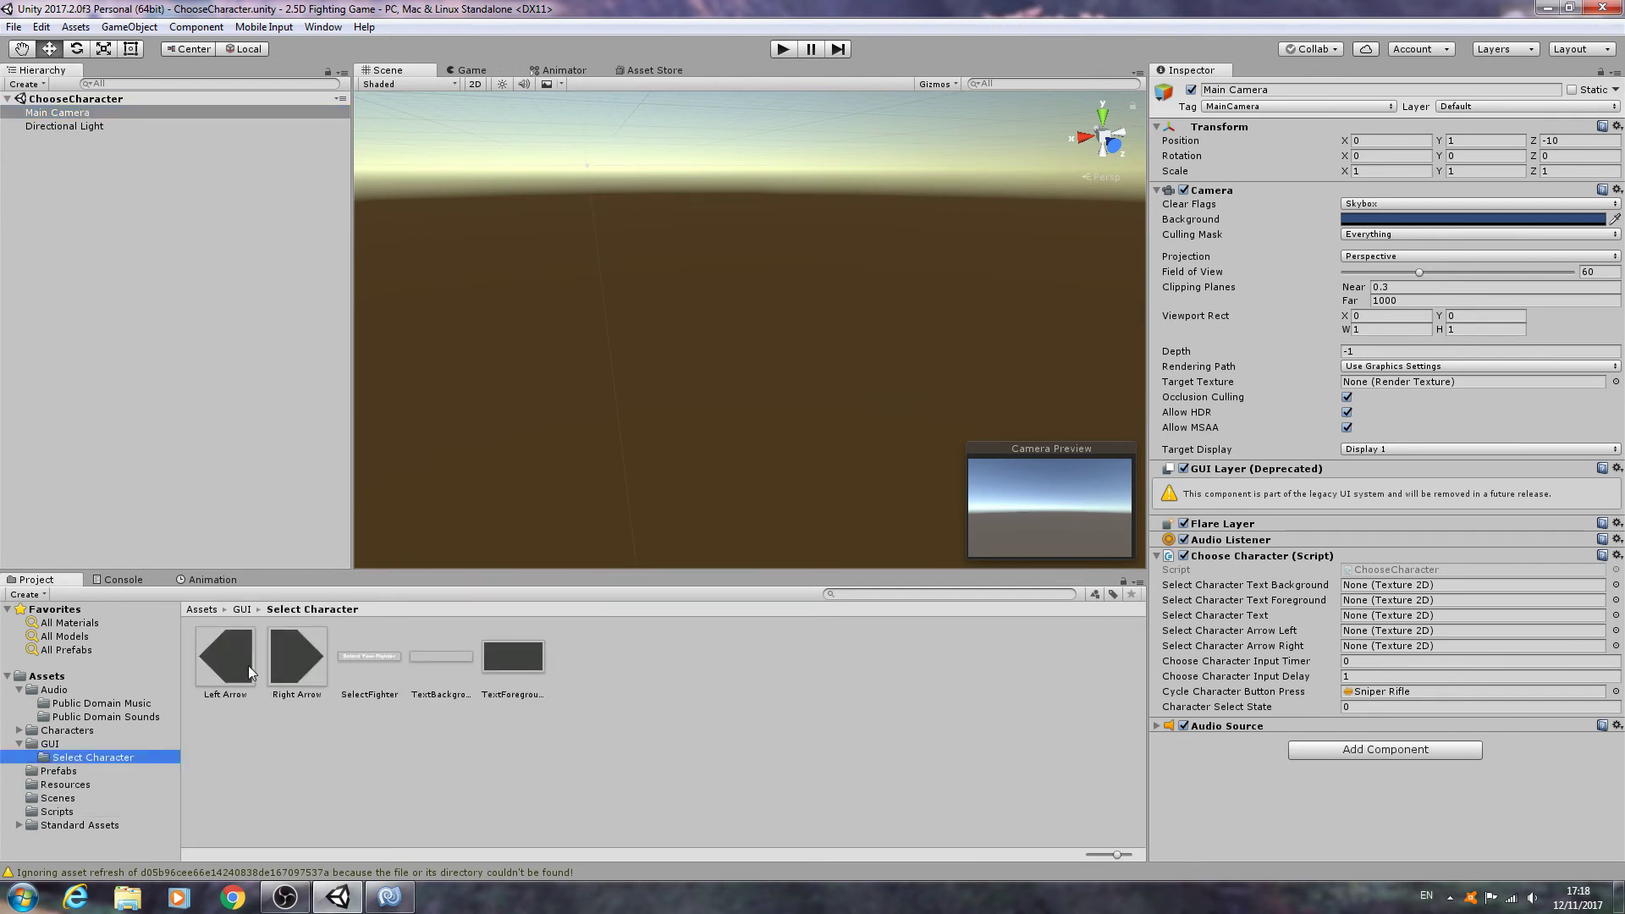
left_click(1471, 630)
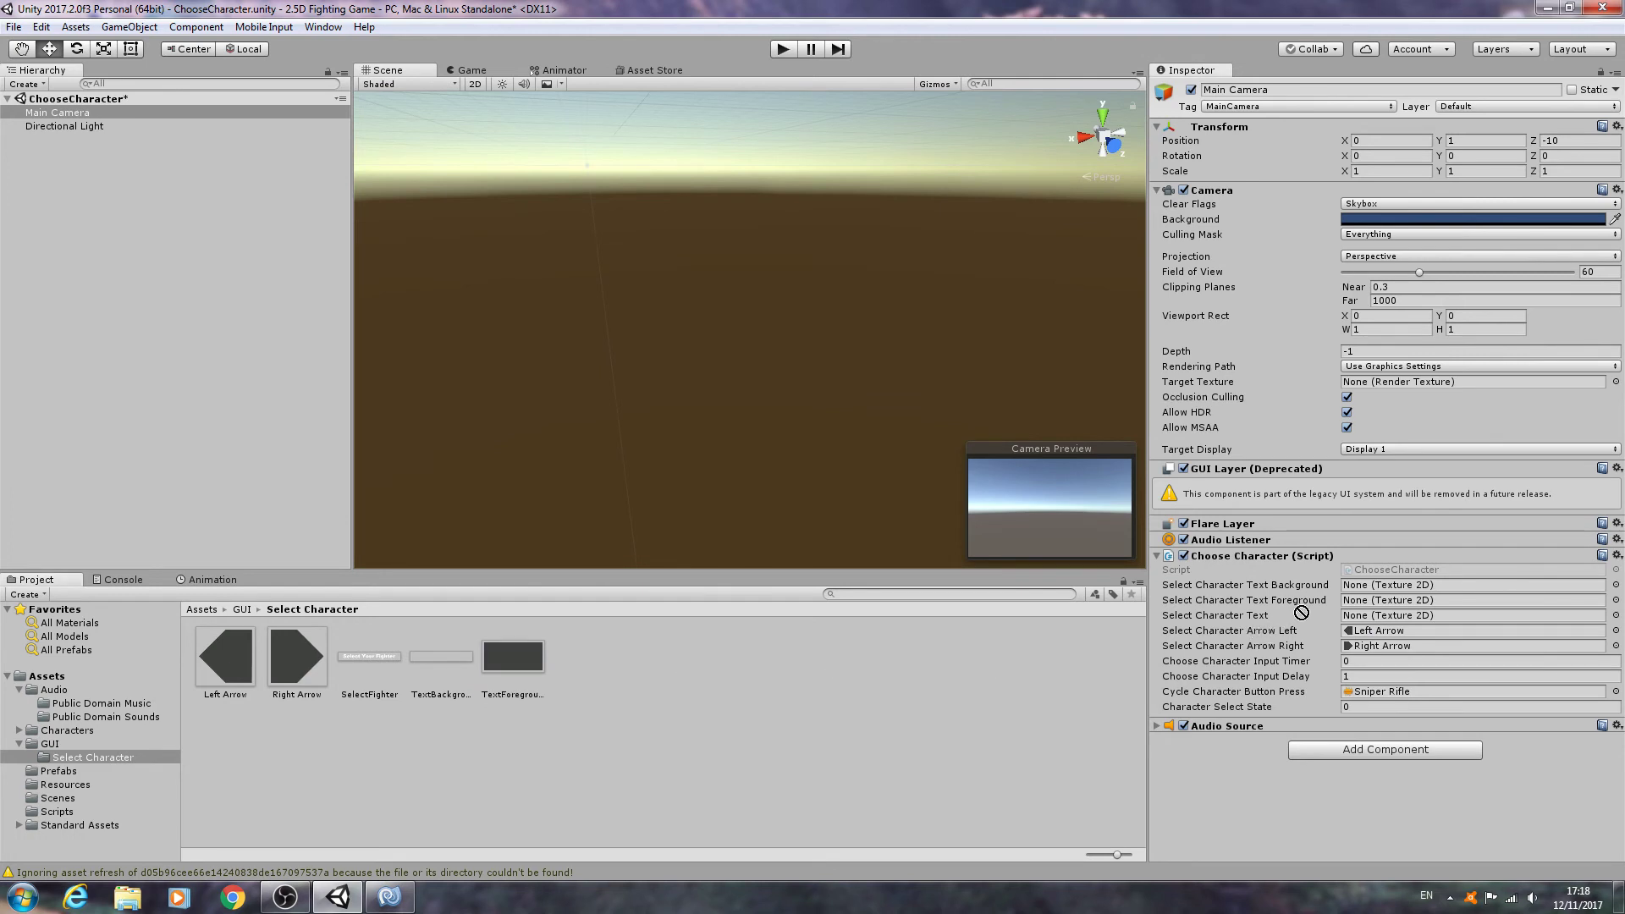
left_click(440, 657)
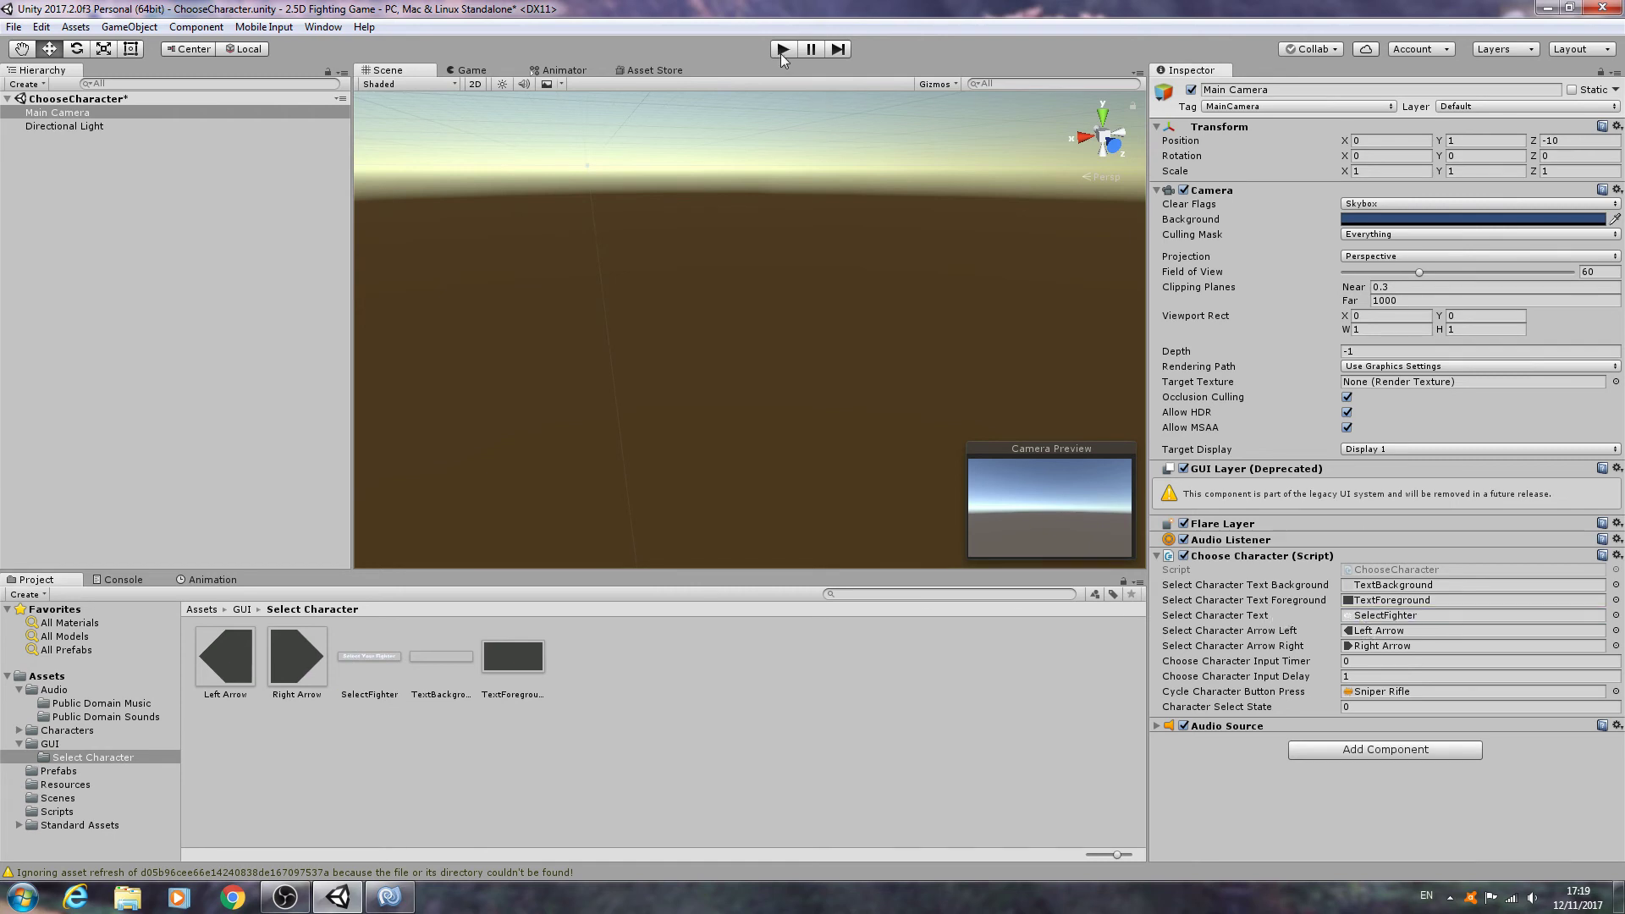
Step: Play the scene to show the Select Your Fighter banner flanked by arrows
left_click(780, 49)
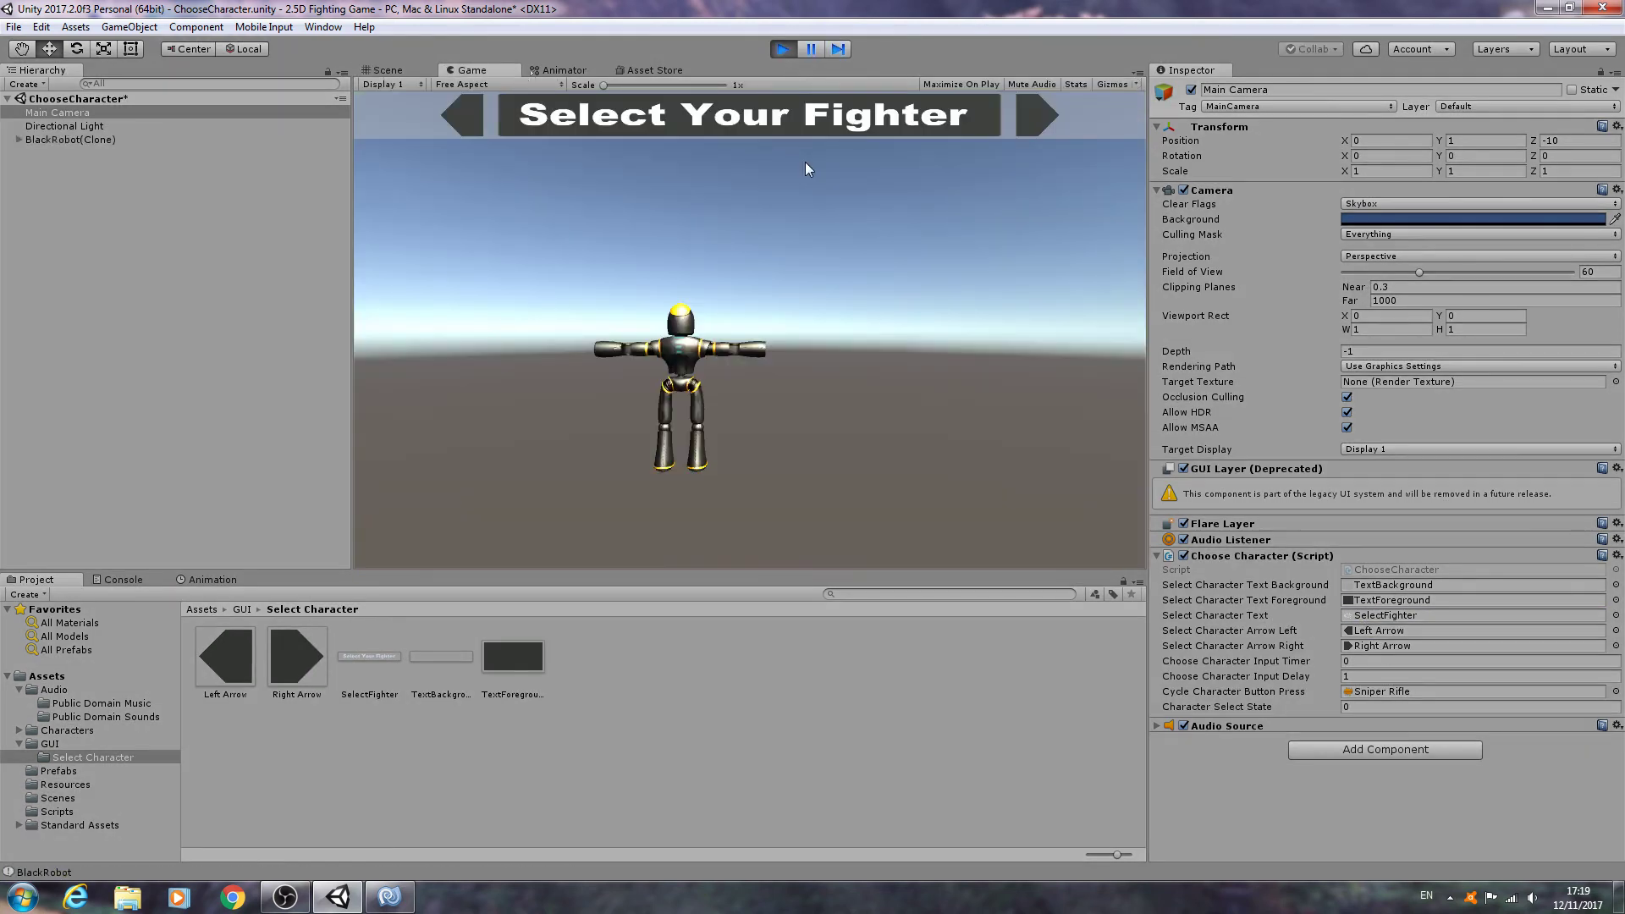
mouse_move(409, 123)
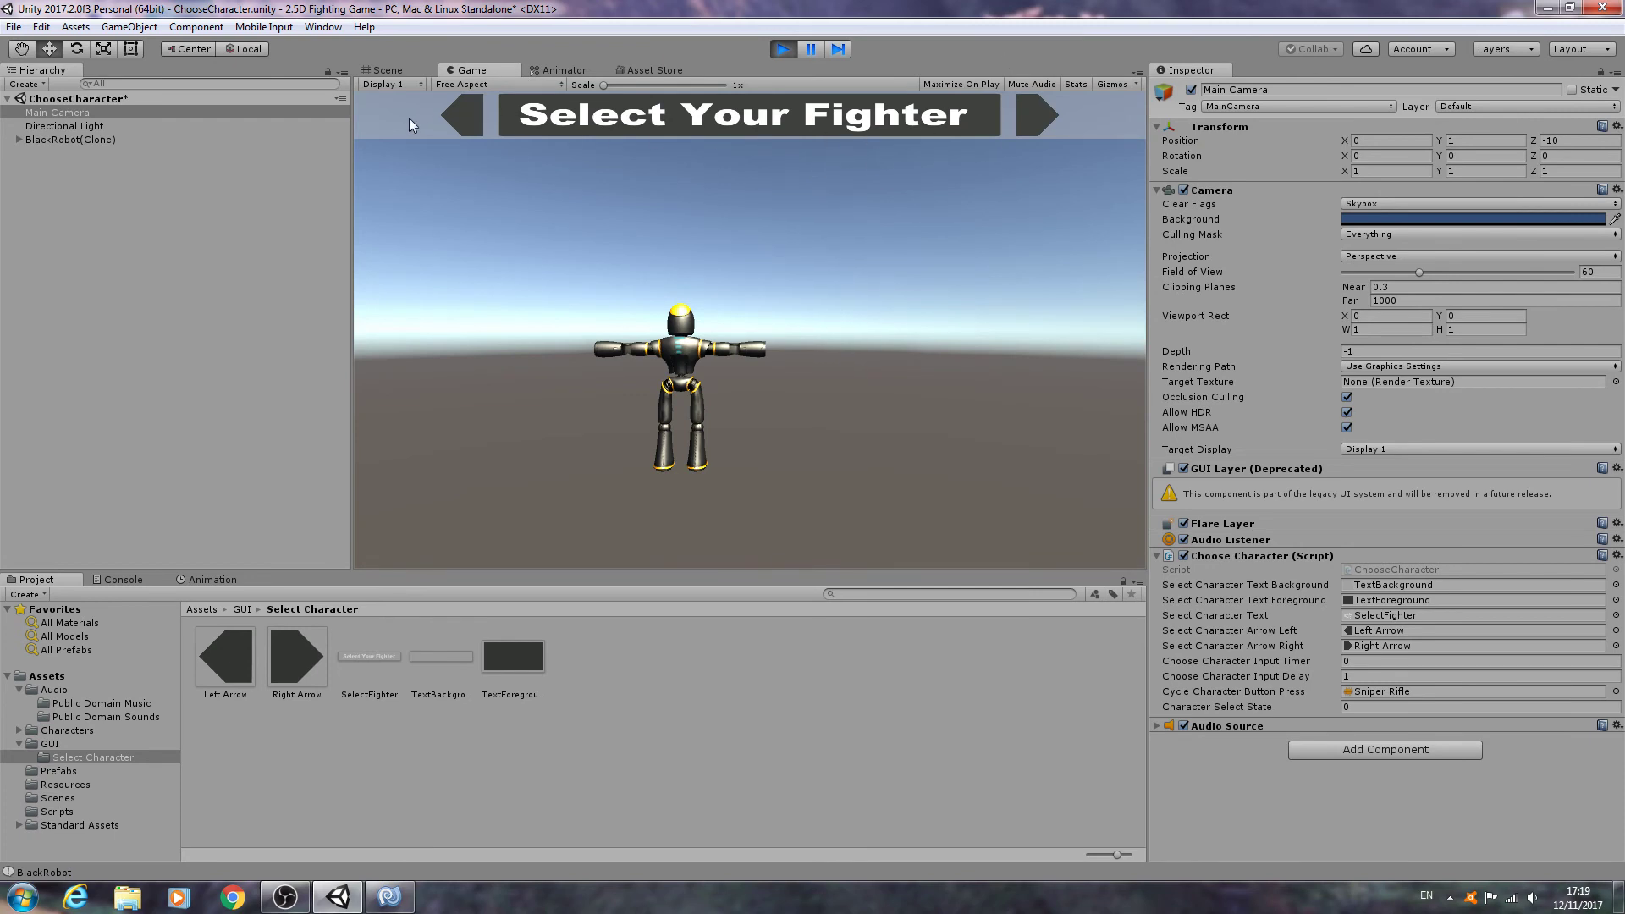
mouse_move(895, 136)
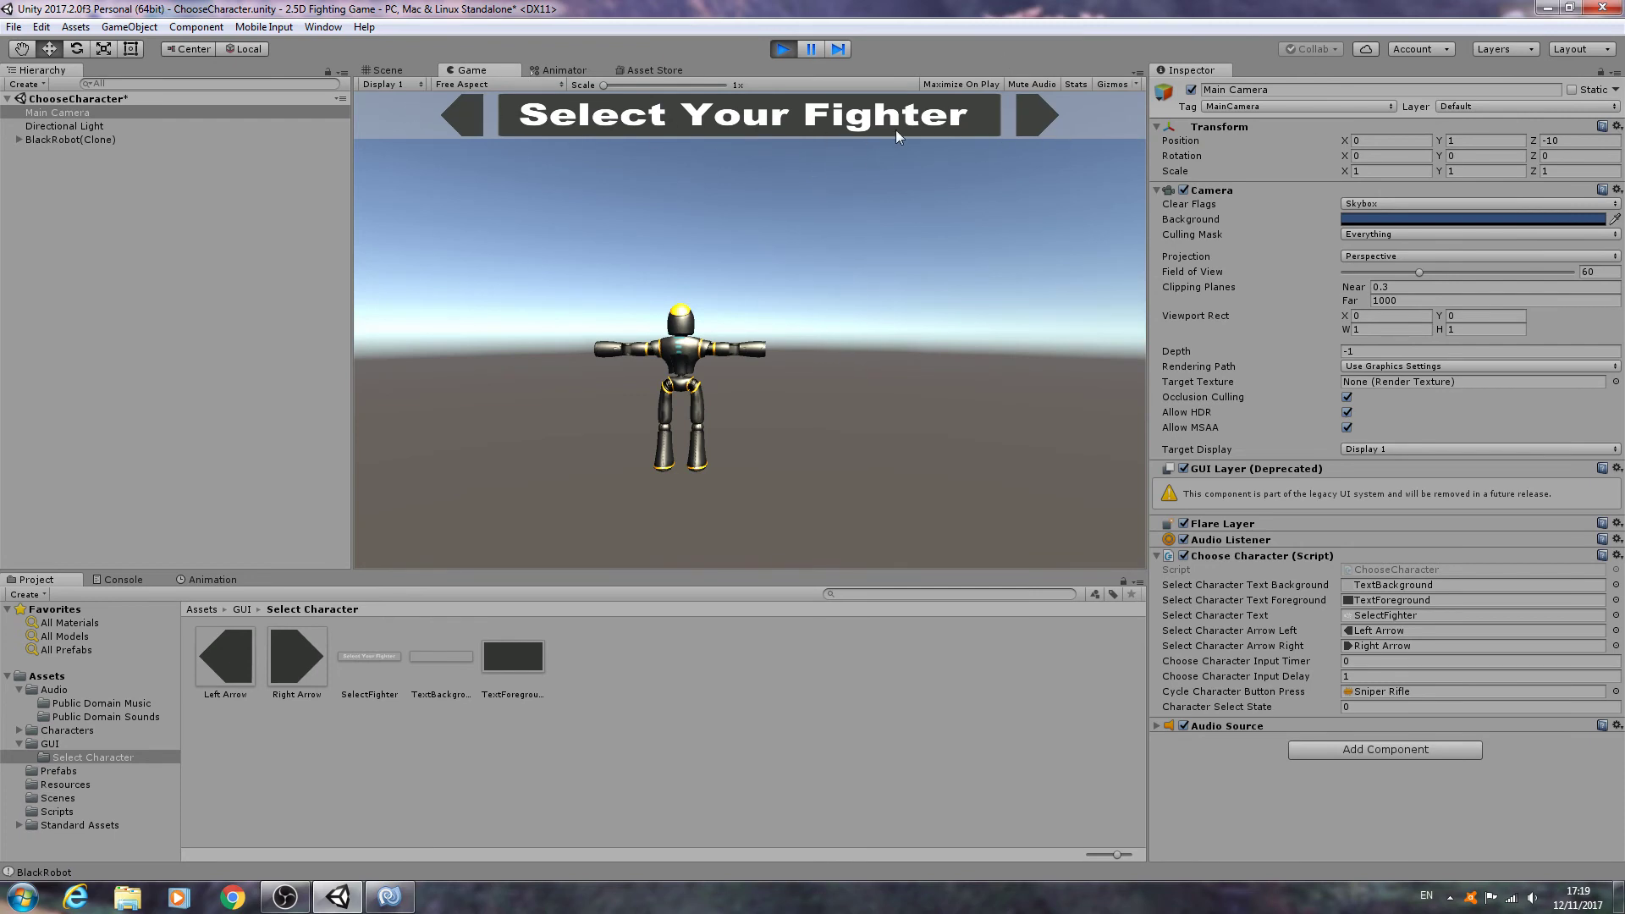
mouse_move(840, 243)
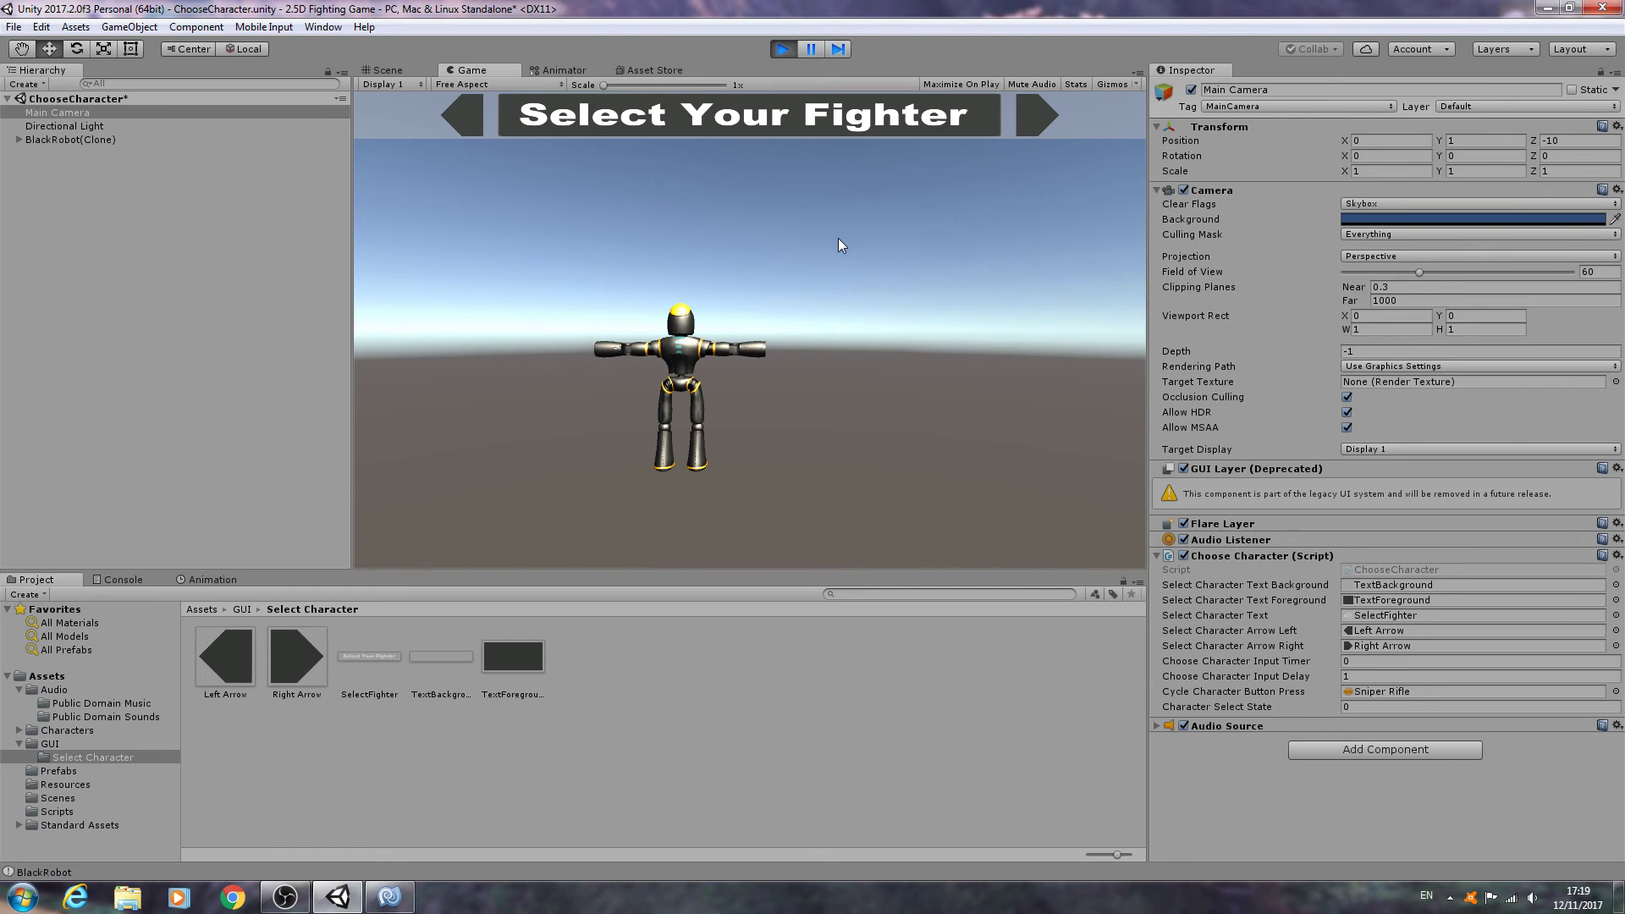
mouse_move(569, 129)
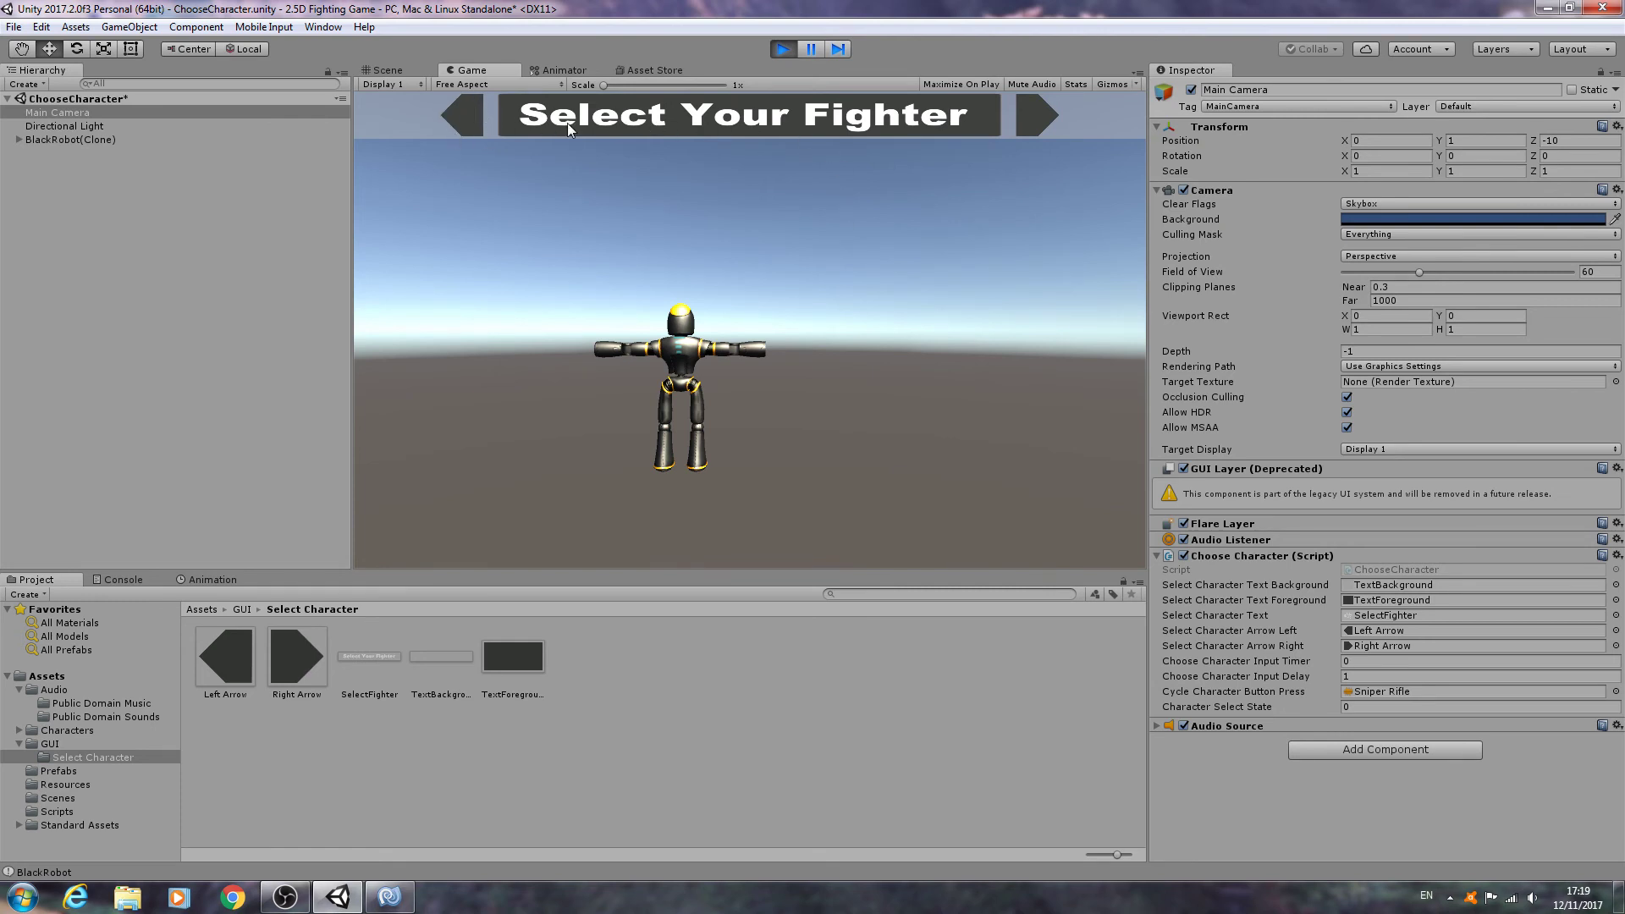
mouse_move(741, 137)
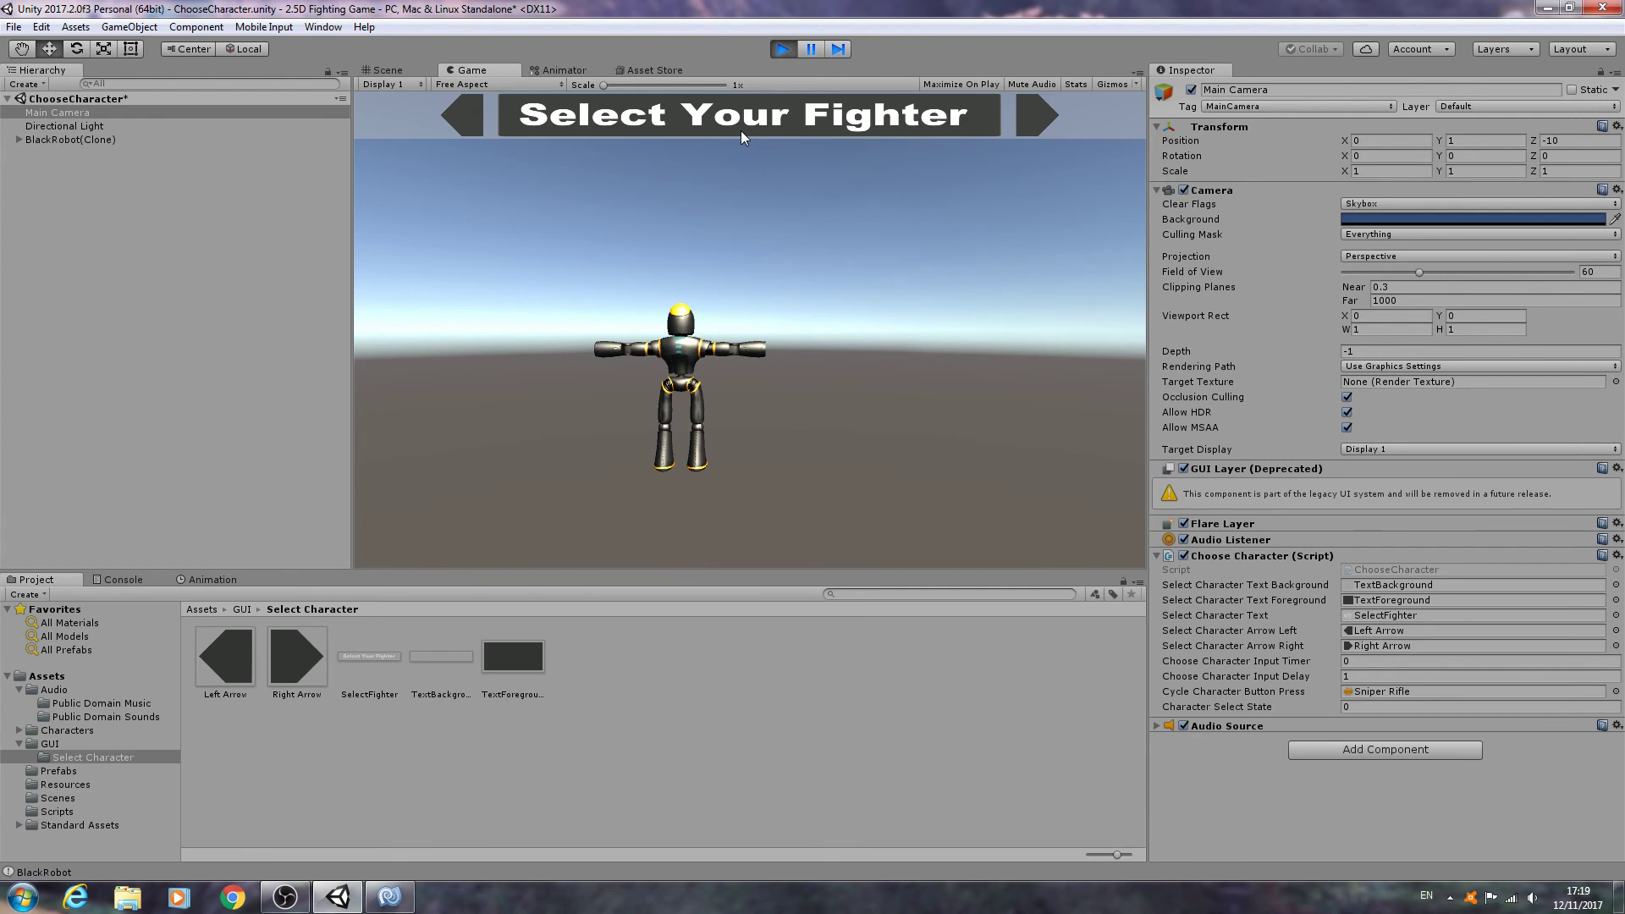
mouse_move(884, 120)
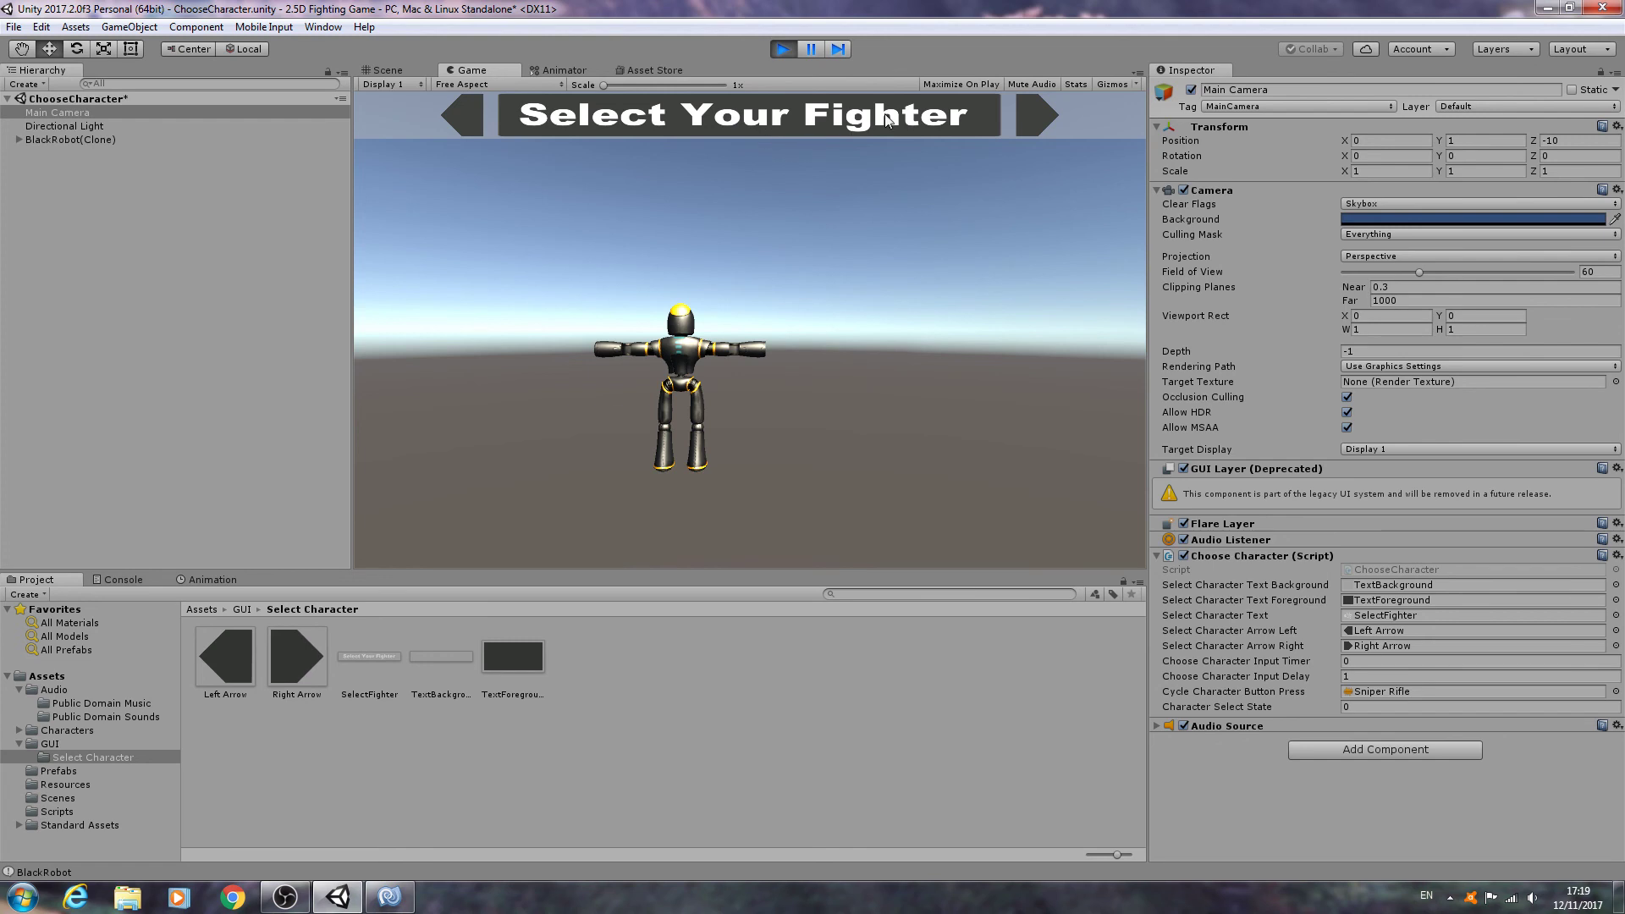
mouse_move(792, 117)
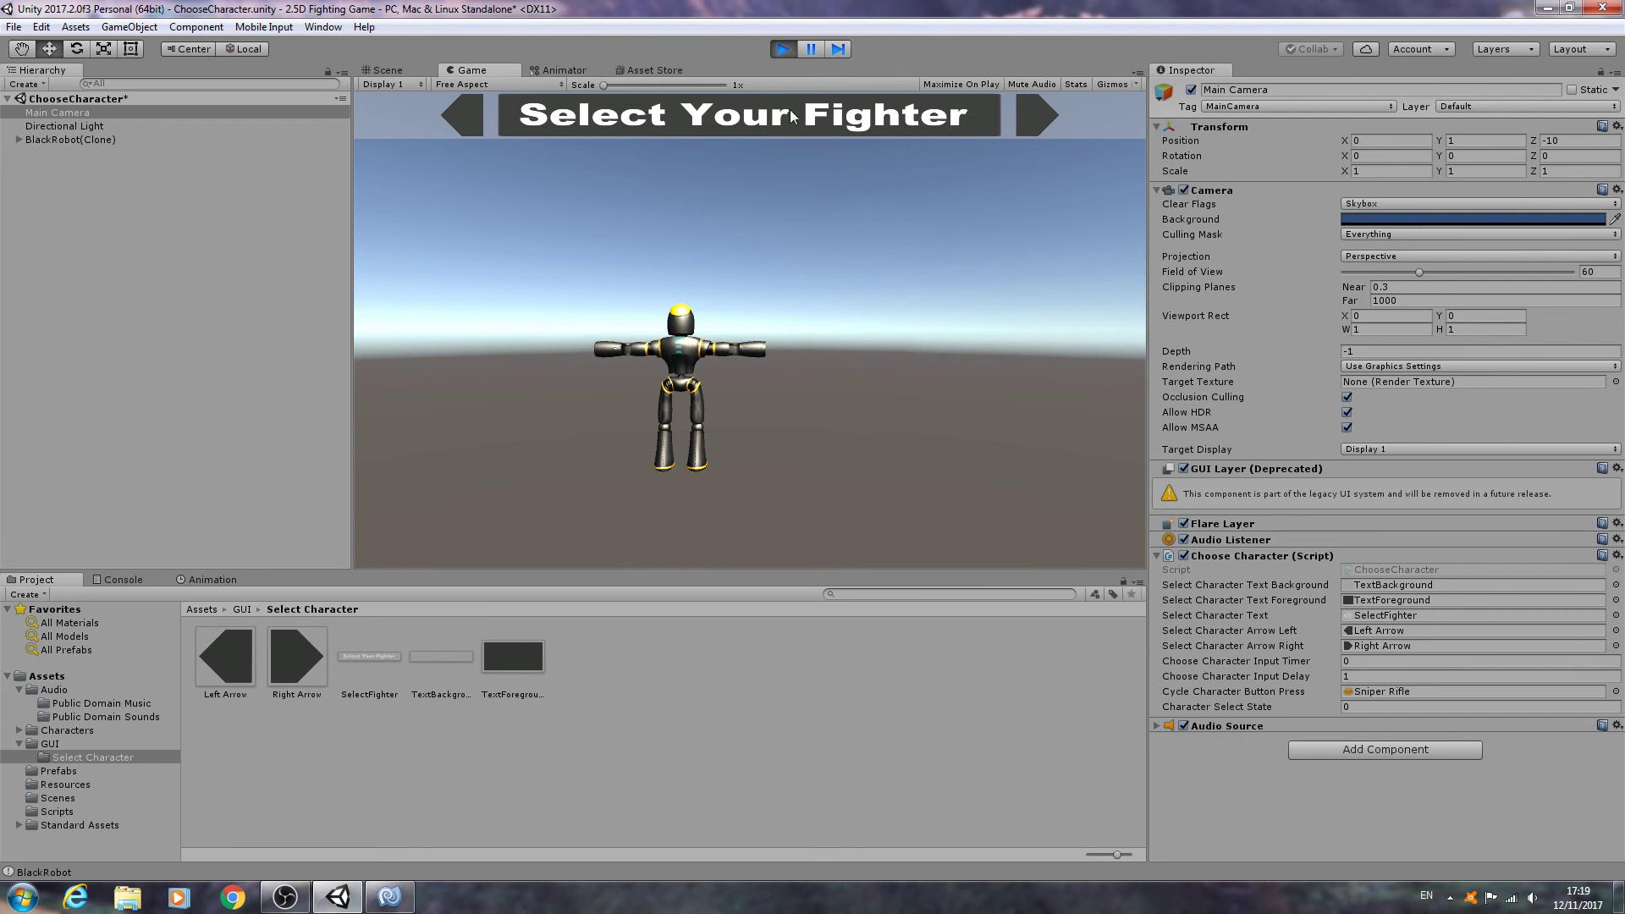
mouse_move(709, 376)
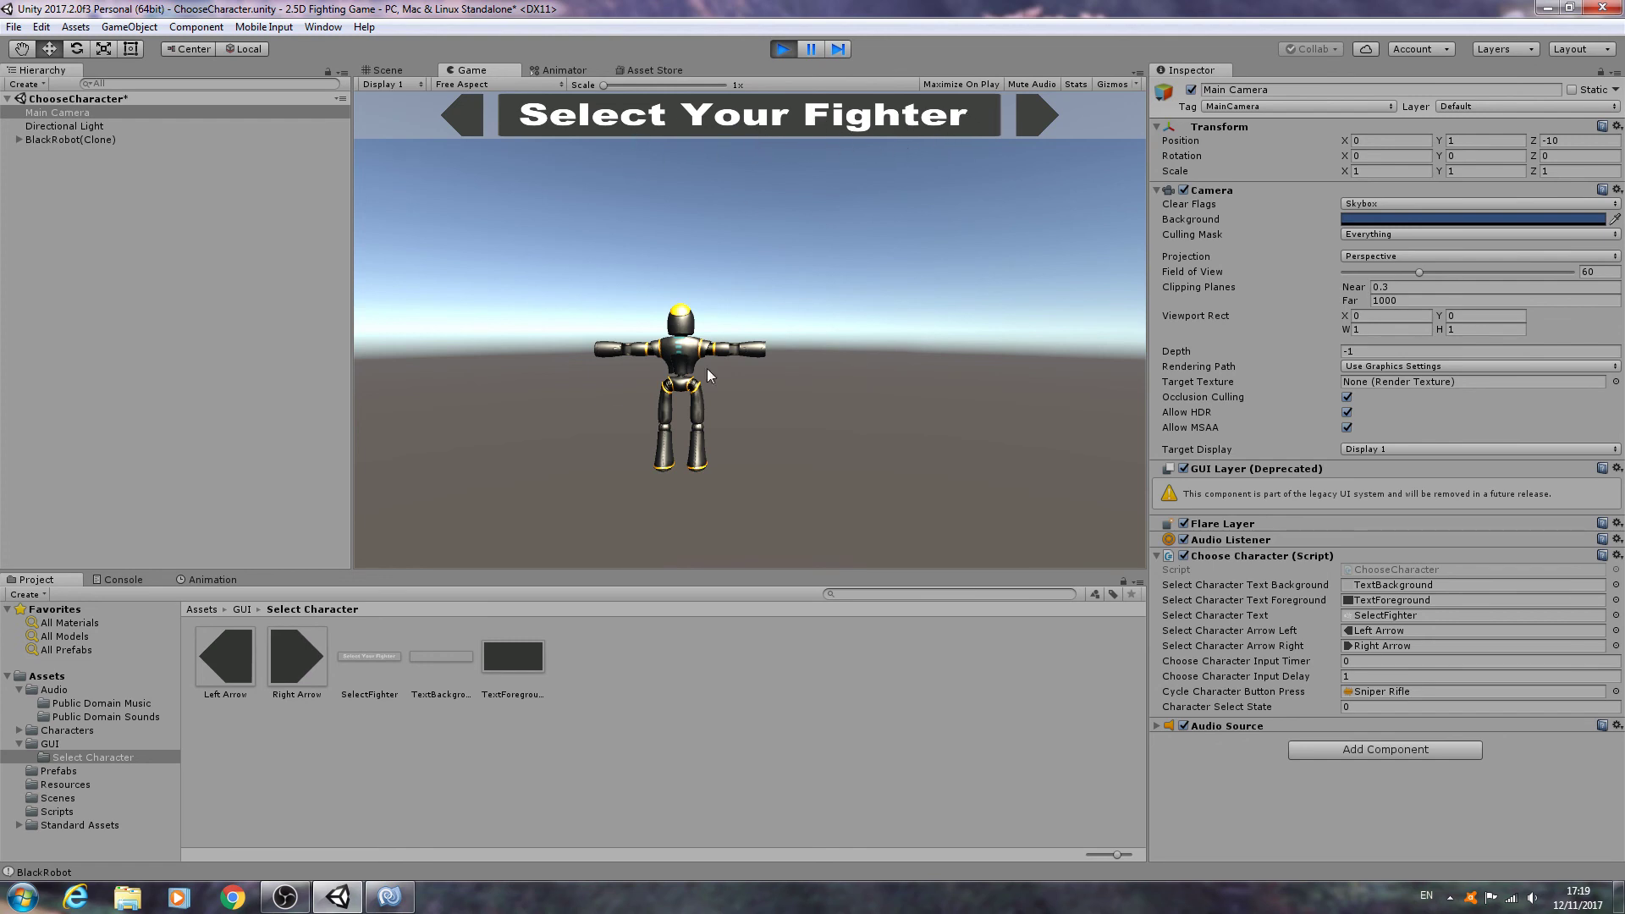
mouse_move(670, 152)
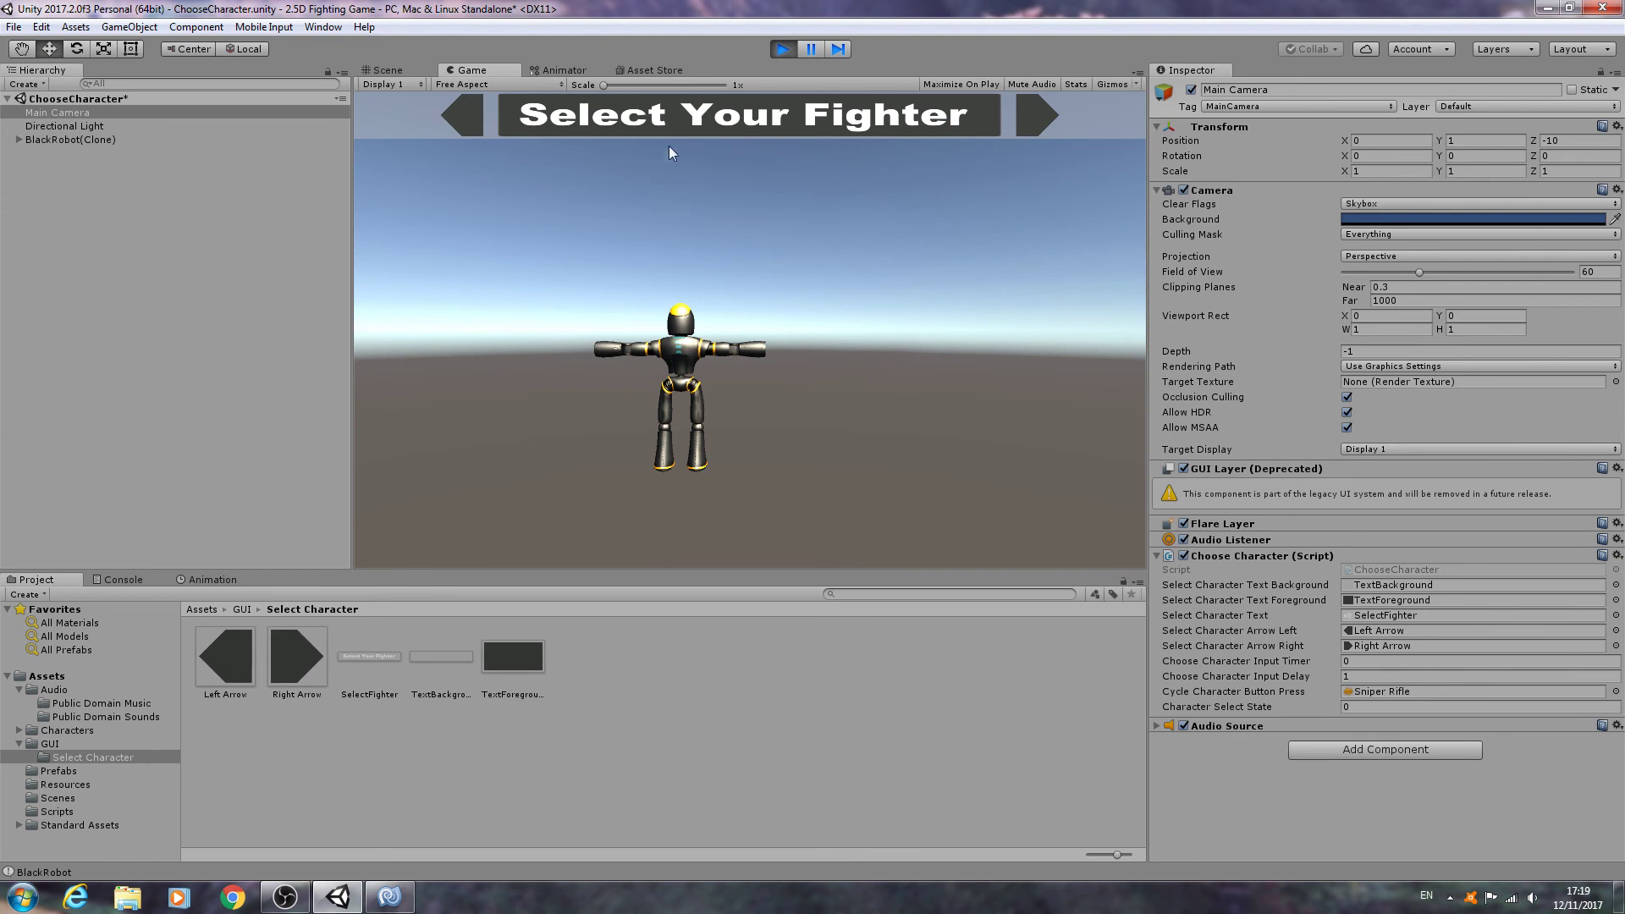
mouse_move(537, 122)
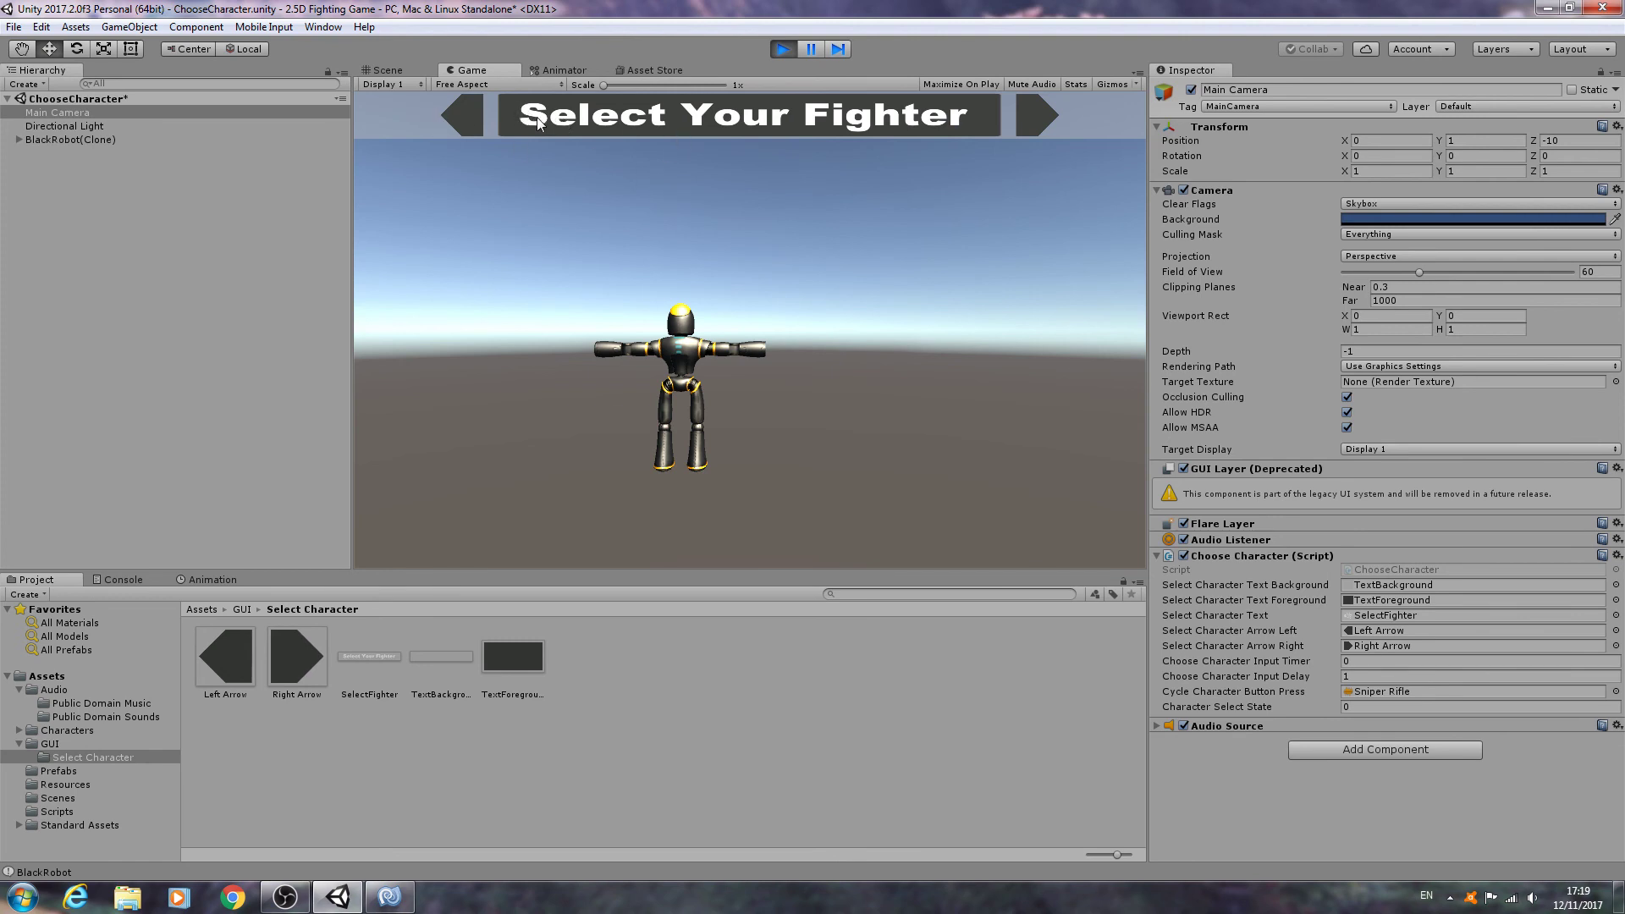
mouse_move(966, 106)
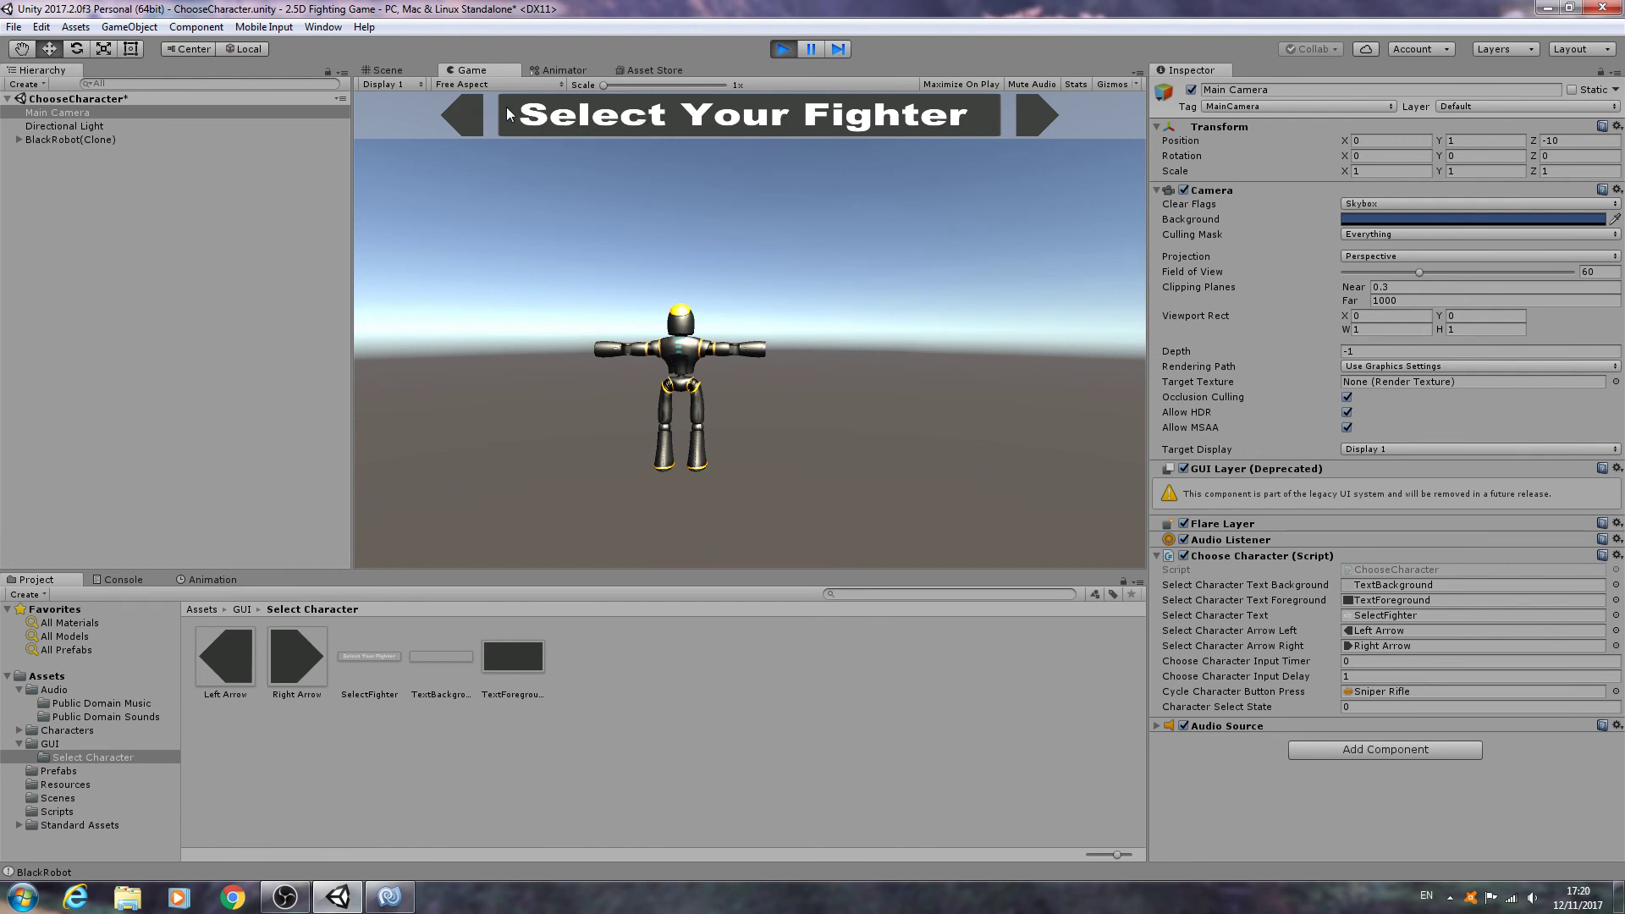
mouse_move(754, 119)
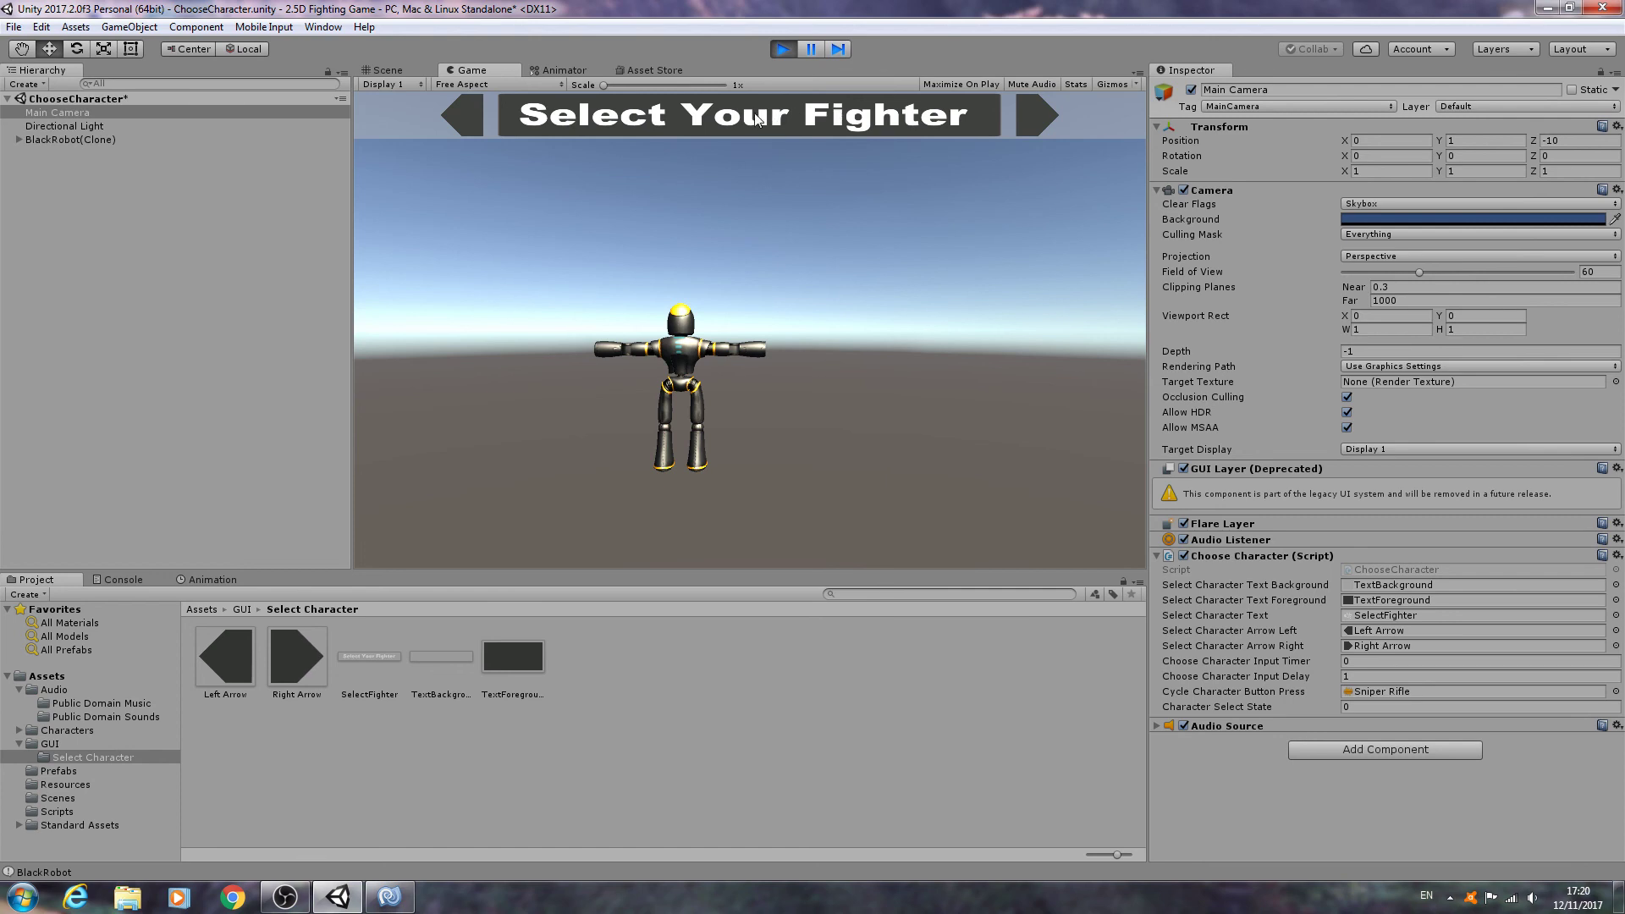
mouse_move(981, 132)
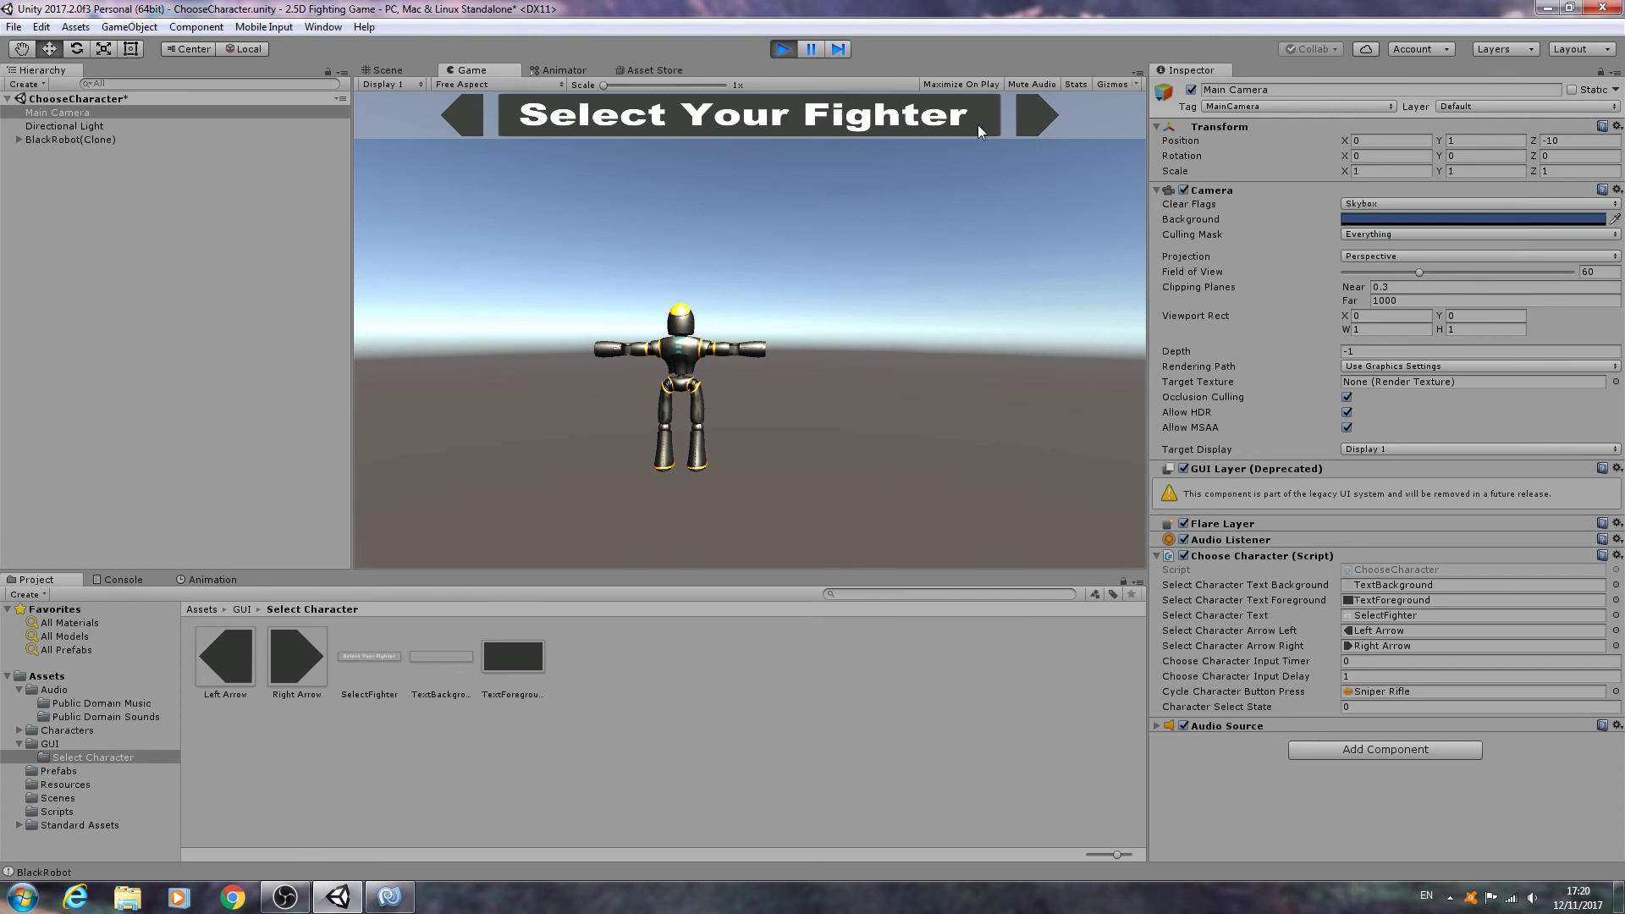